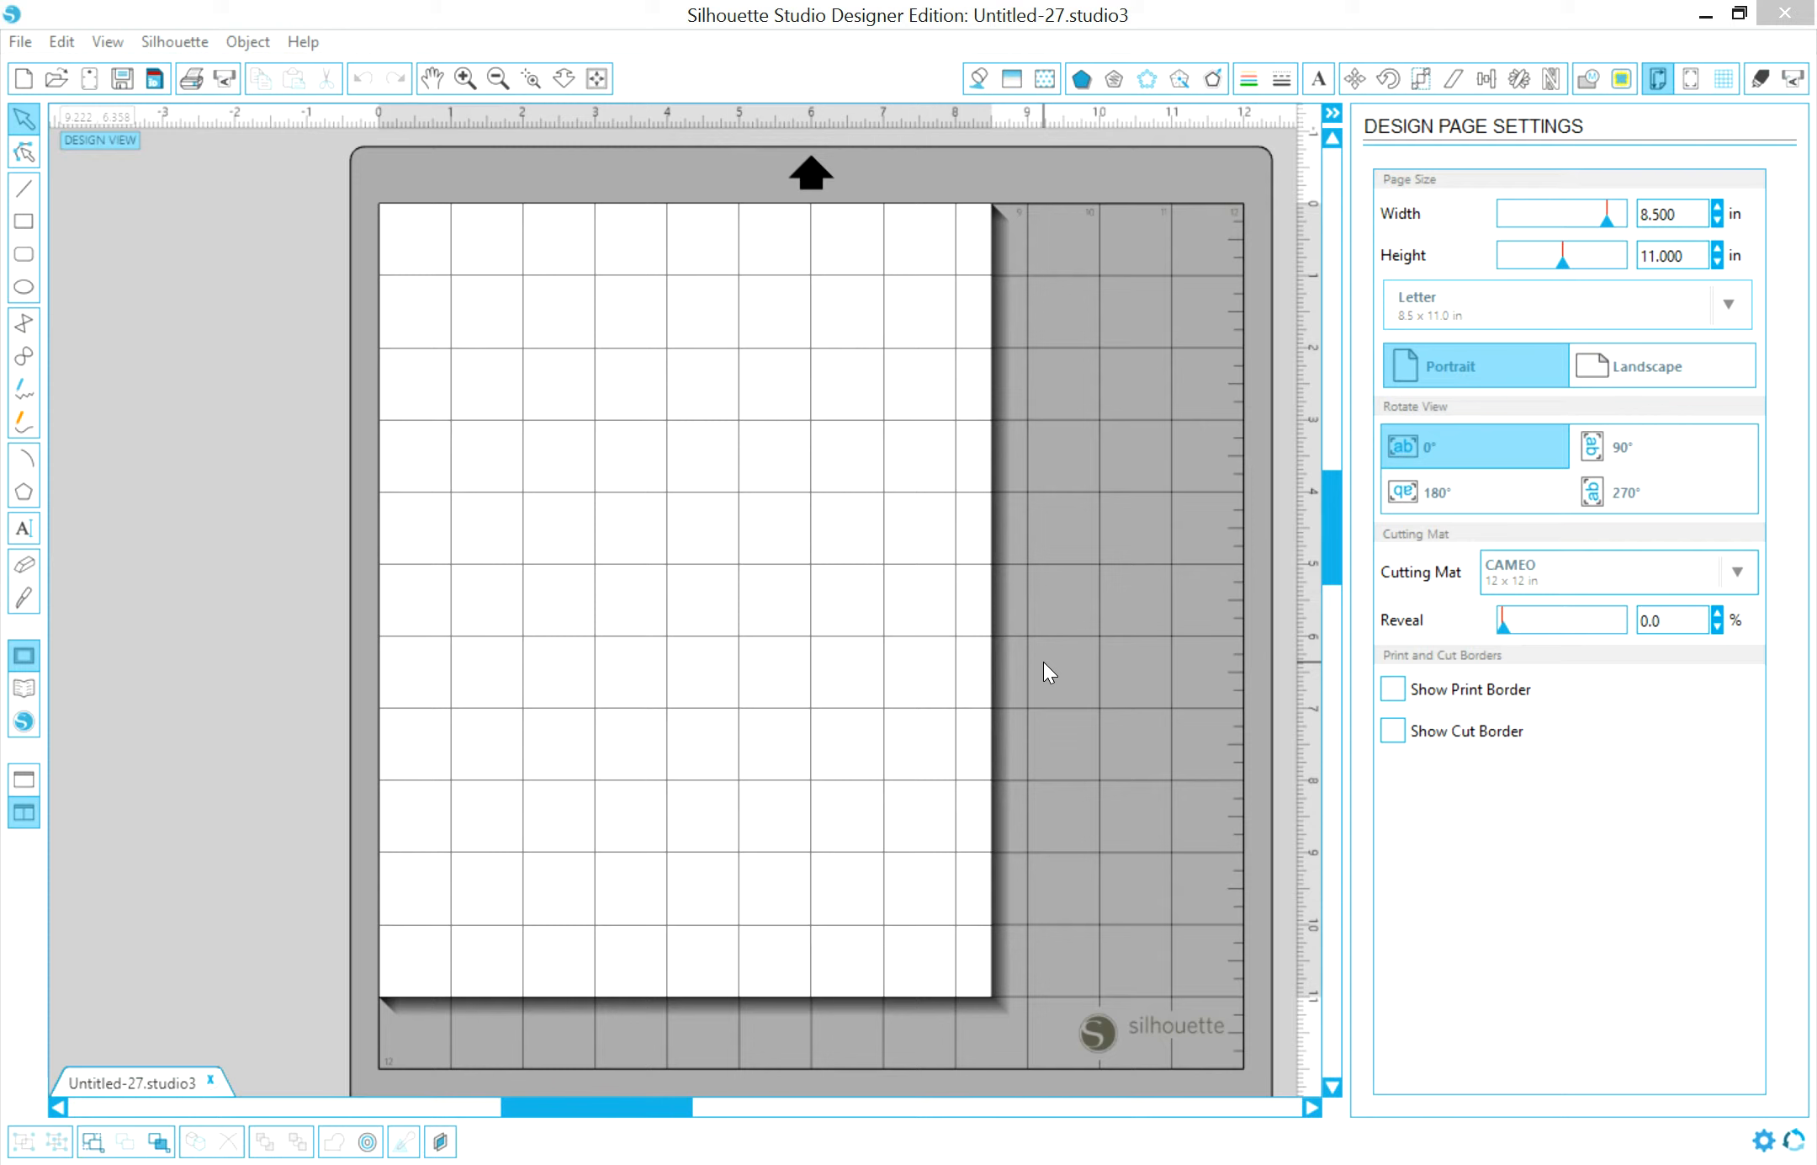
pyautogui.moveTo(1023, 993)
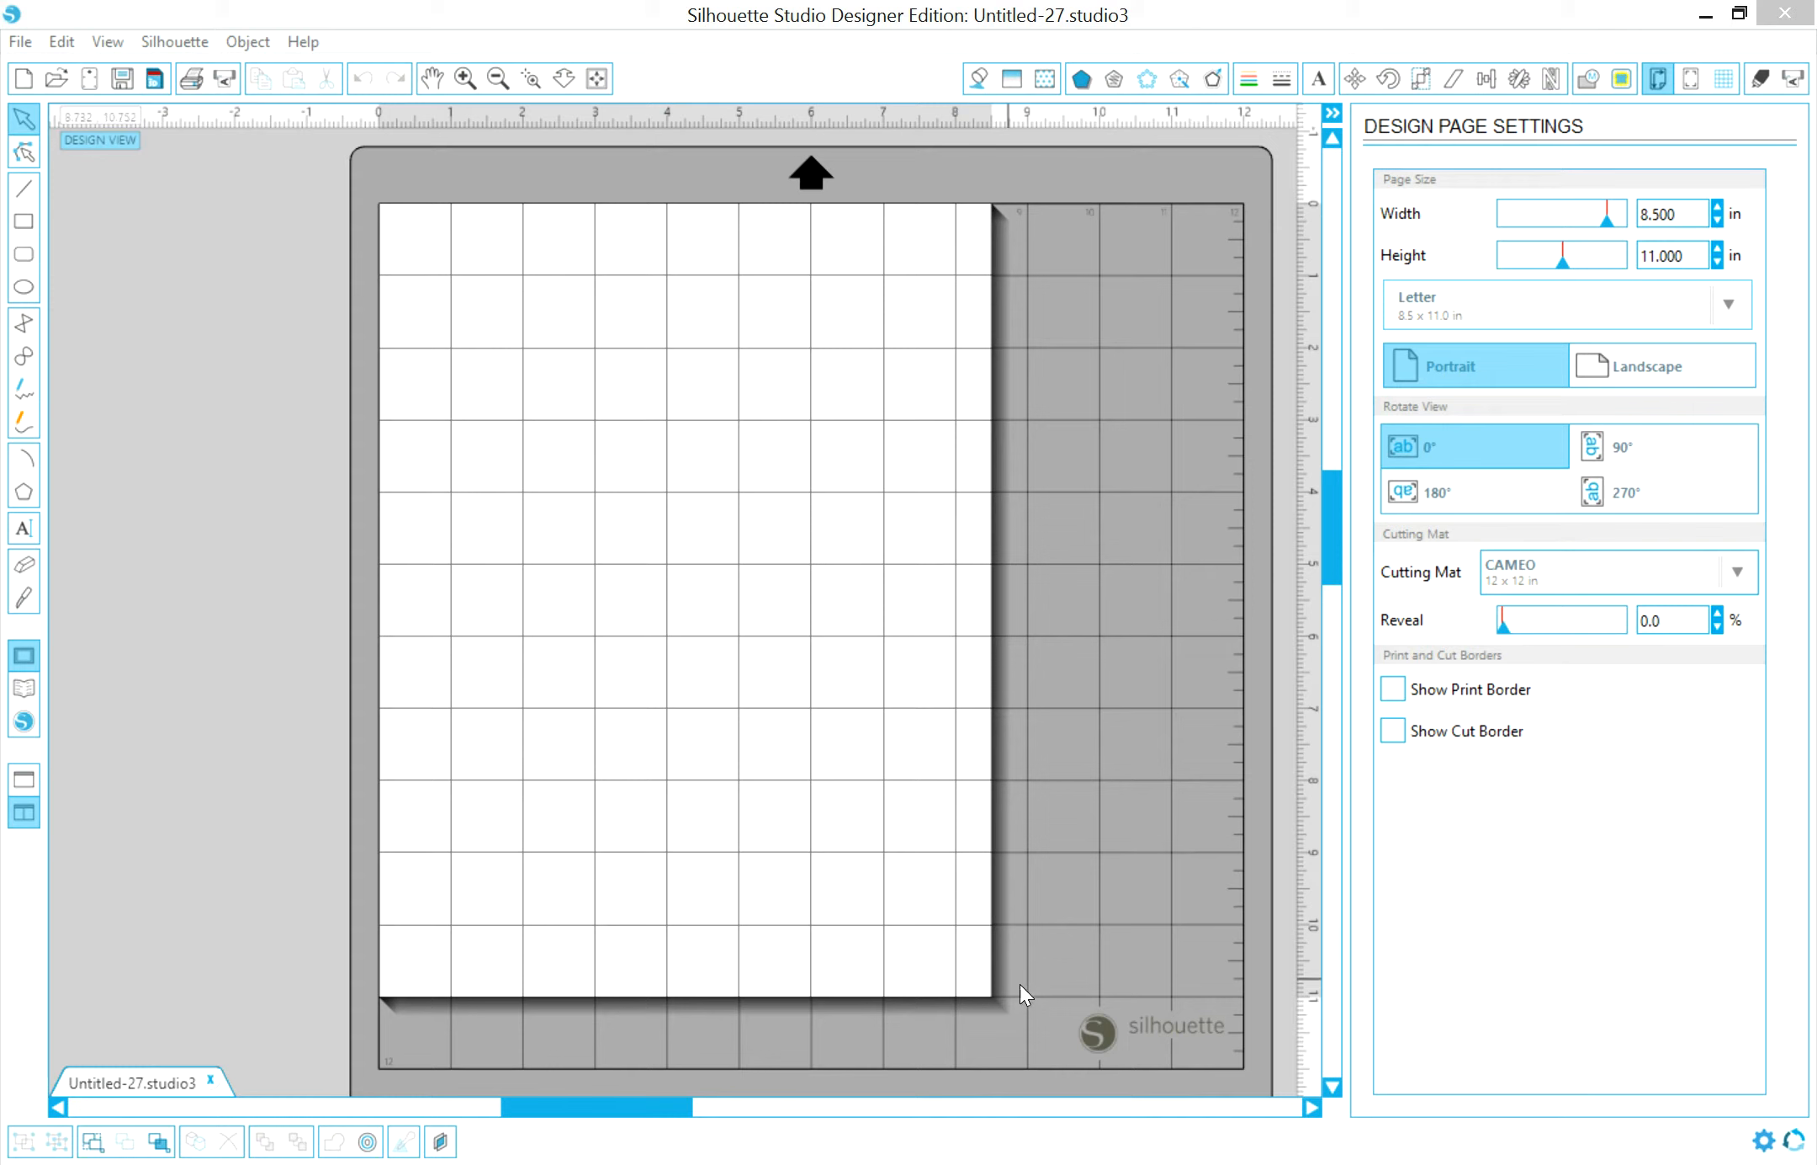
pyautogui.moveTo(421, 287)
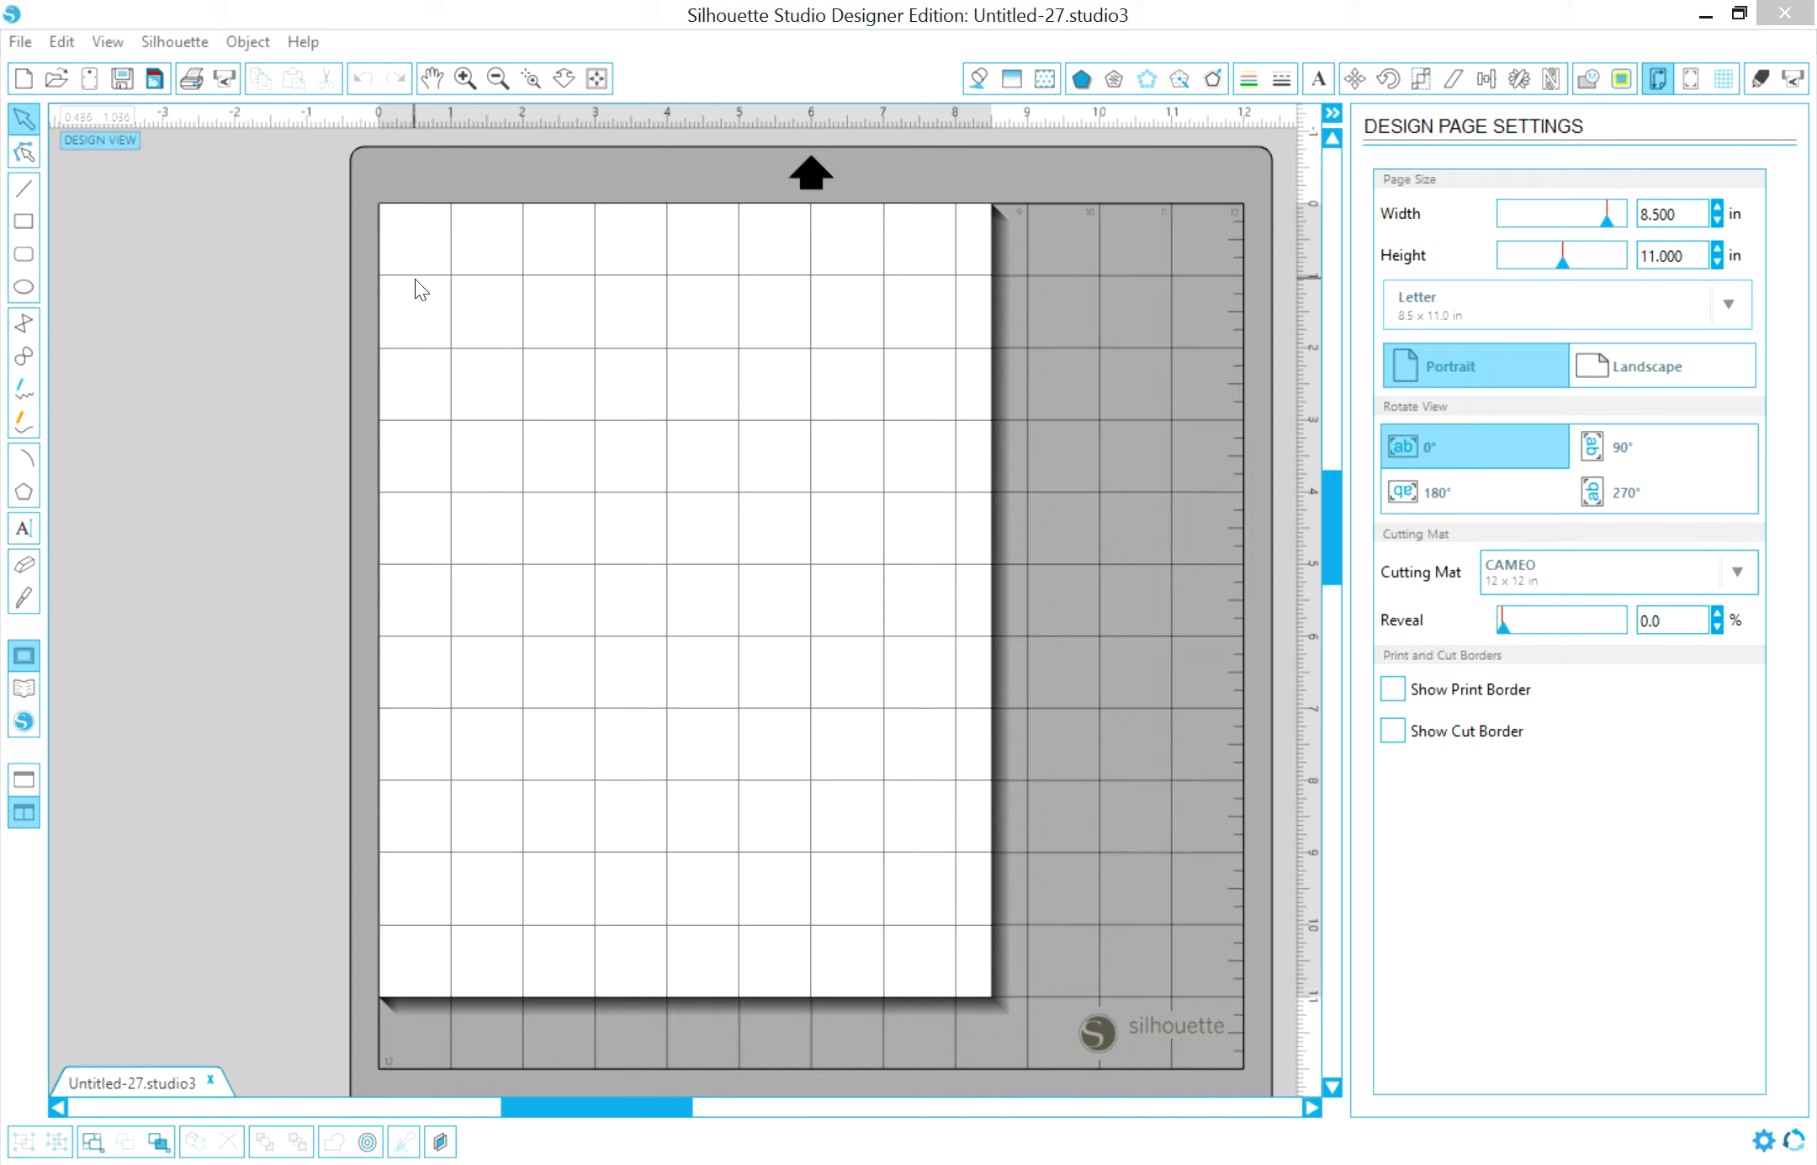
pyautogui.moveTo(988, 218)
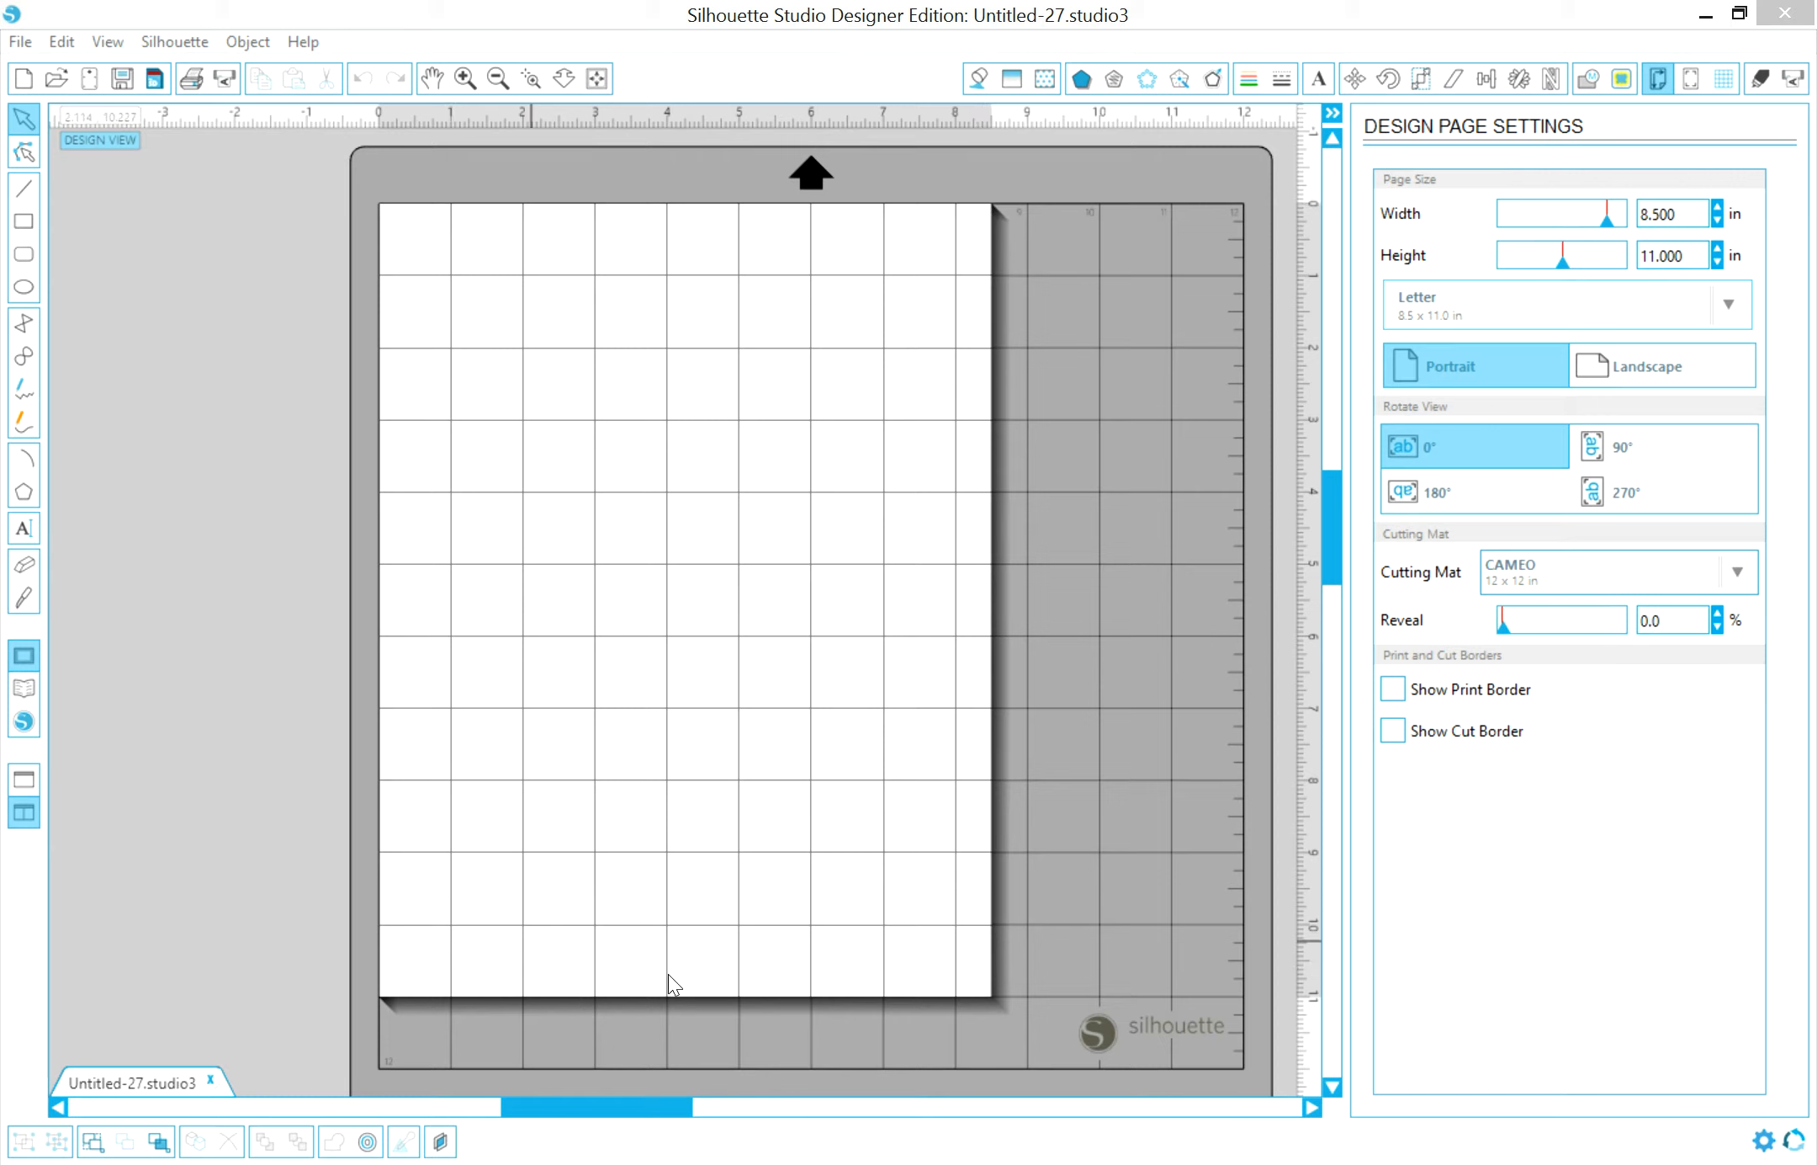
pyautogui.moveTo(681, 957)
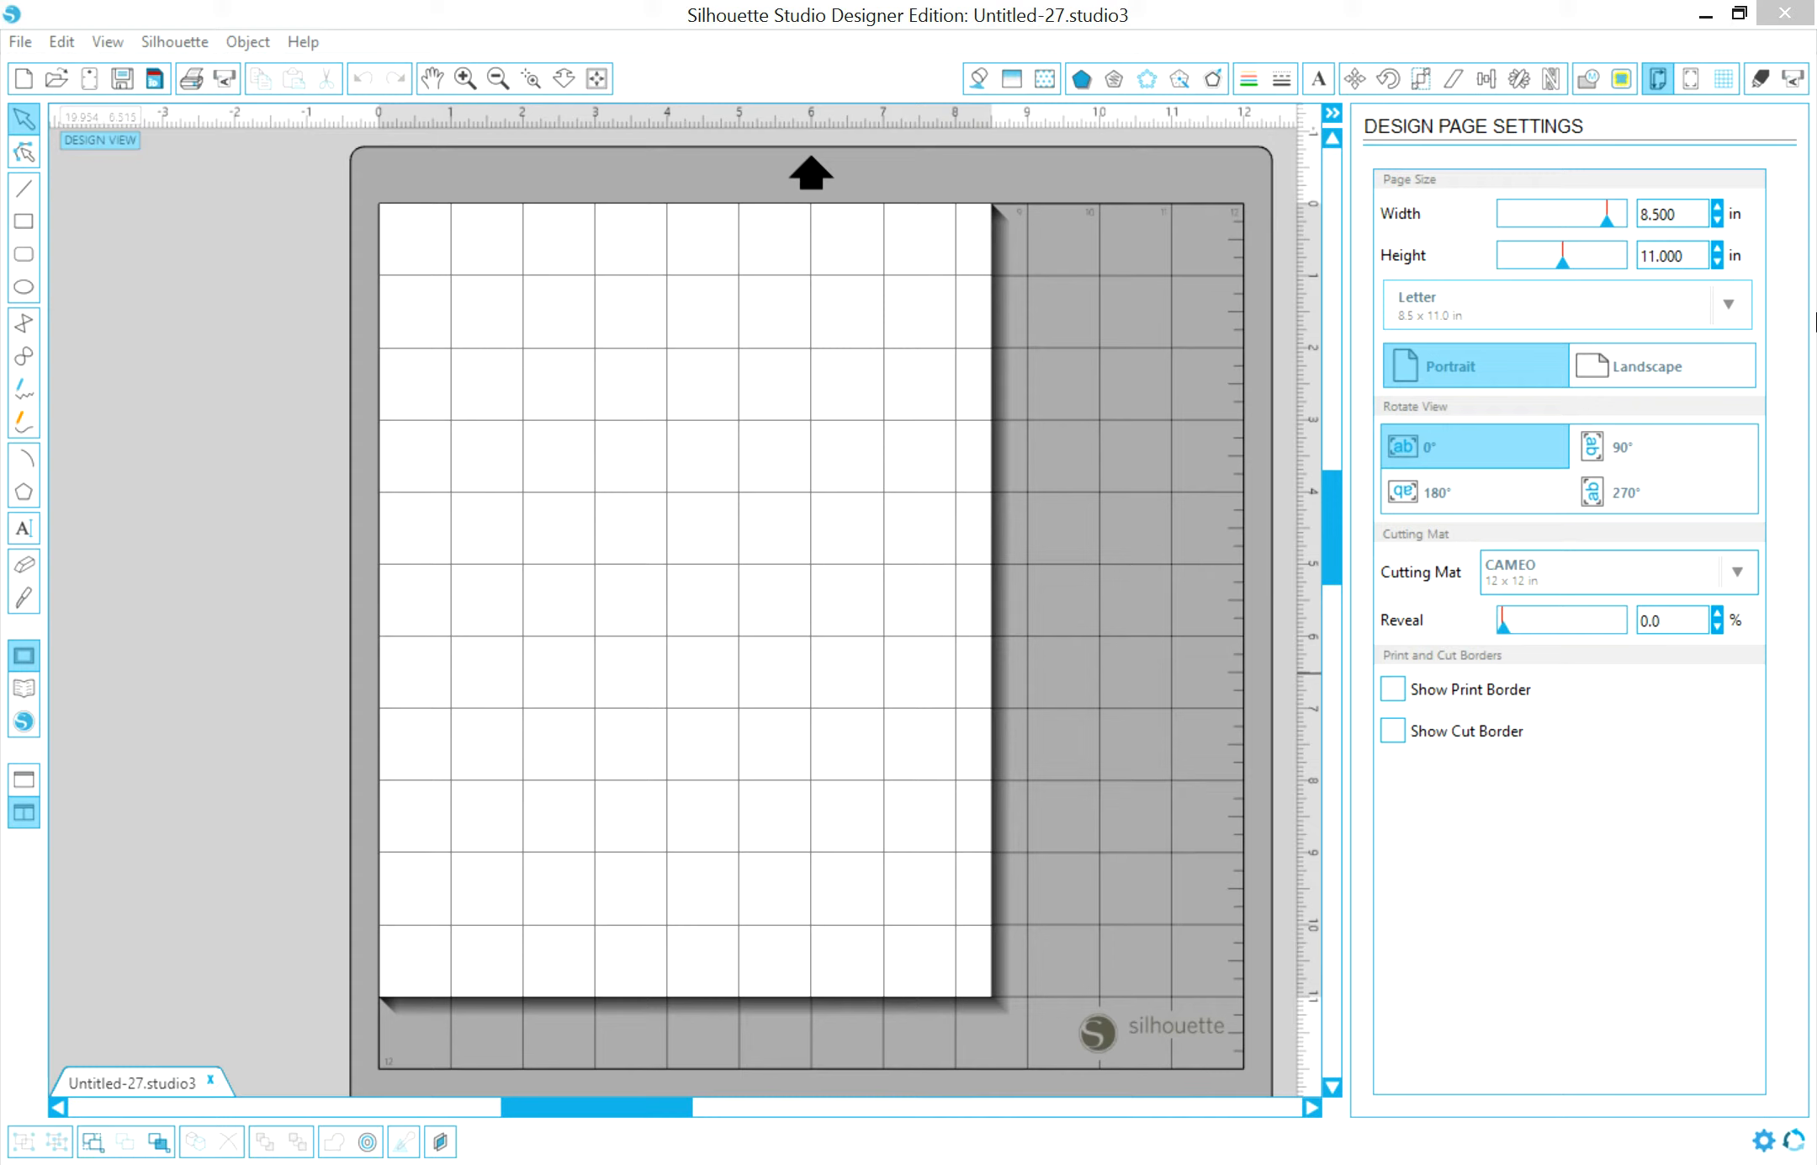
pyautogui.moveTo(1574, 173)
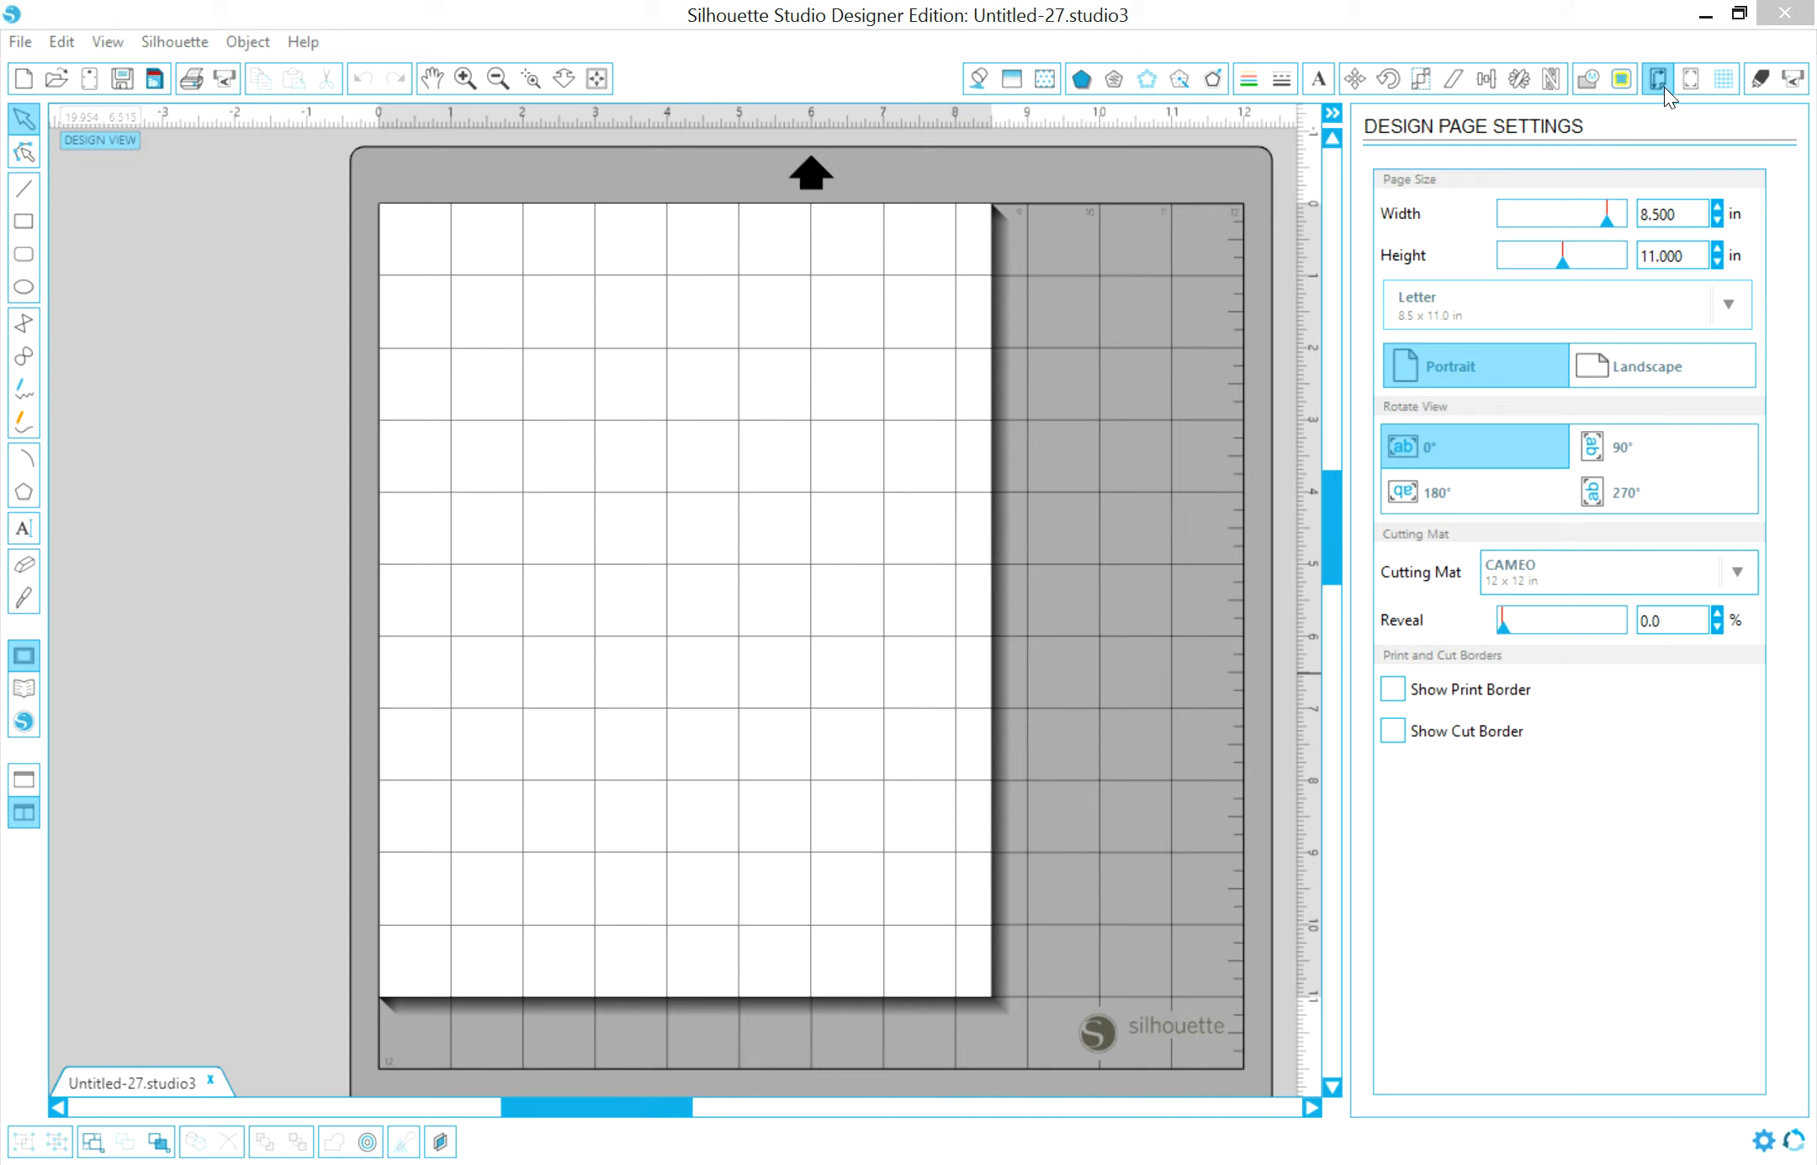
pyautogui.moveTo(1659, 79)
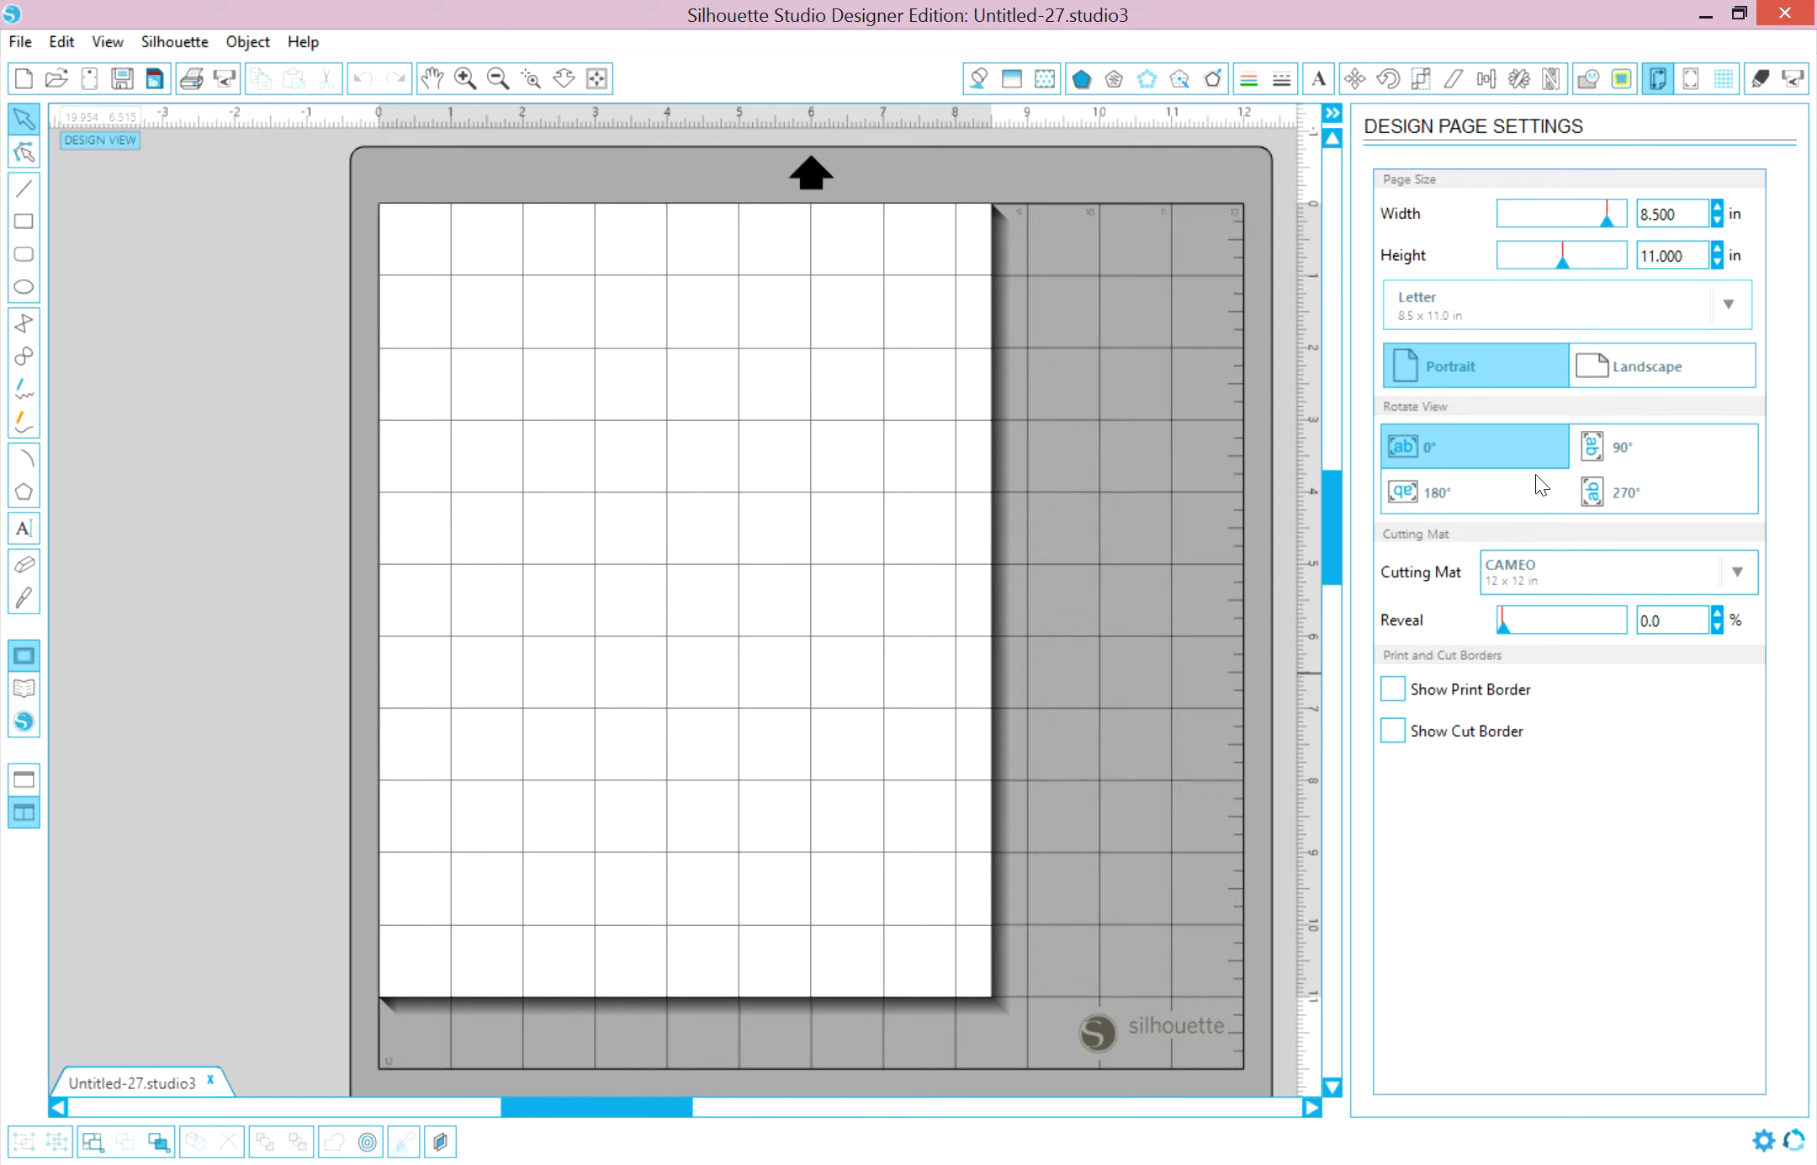
pyautogui.moveTo(1455, 293)
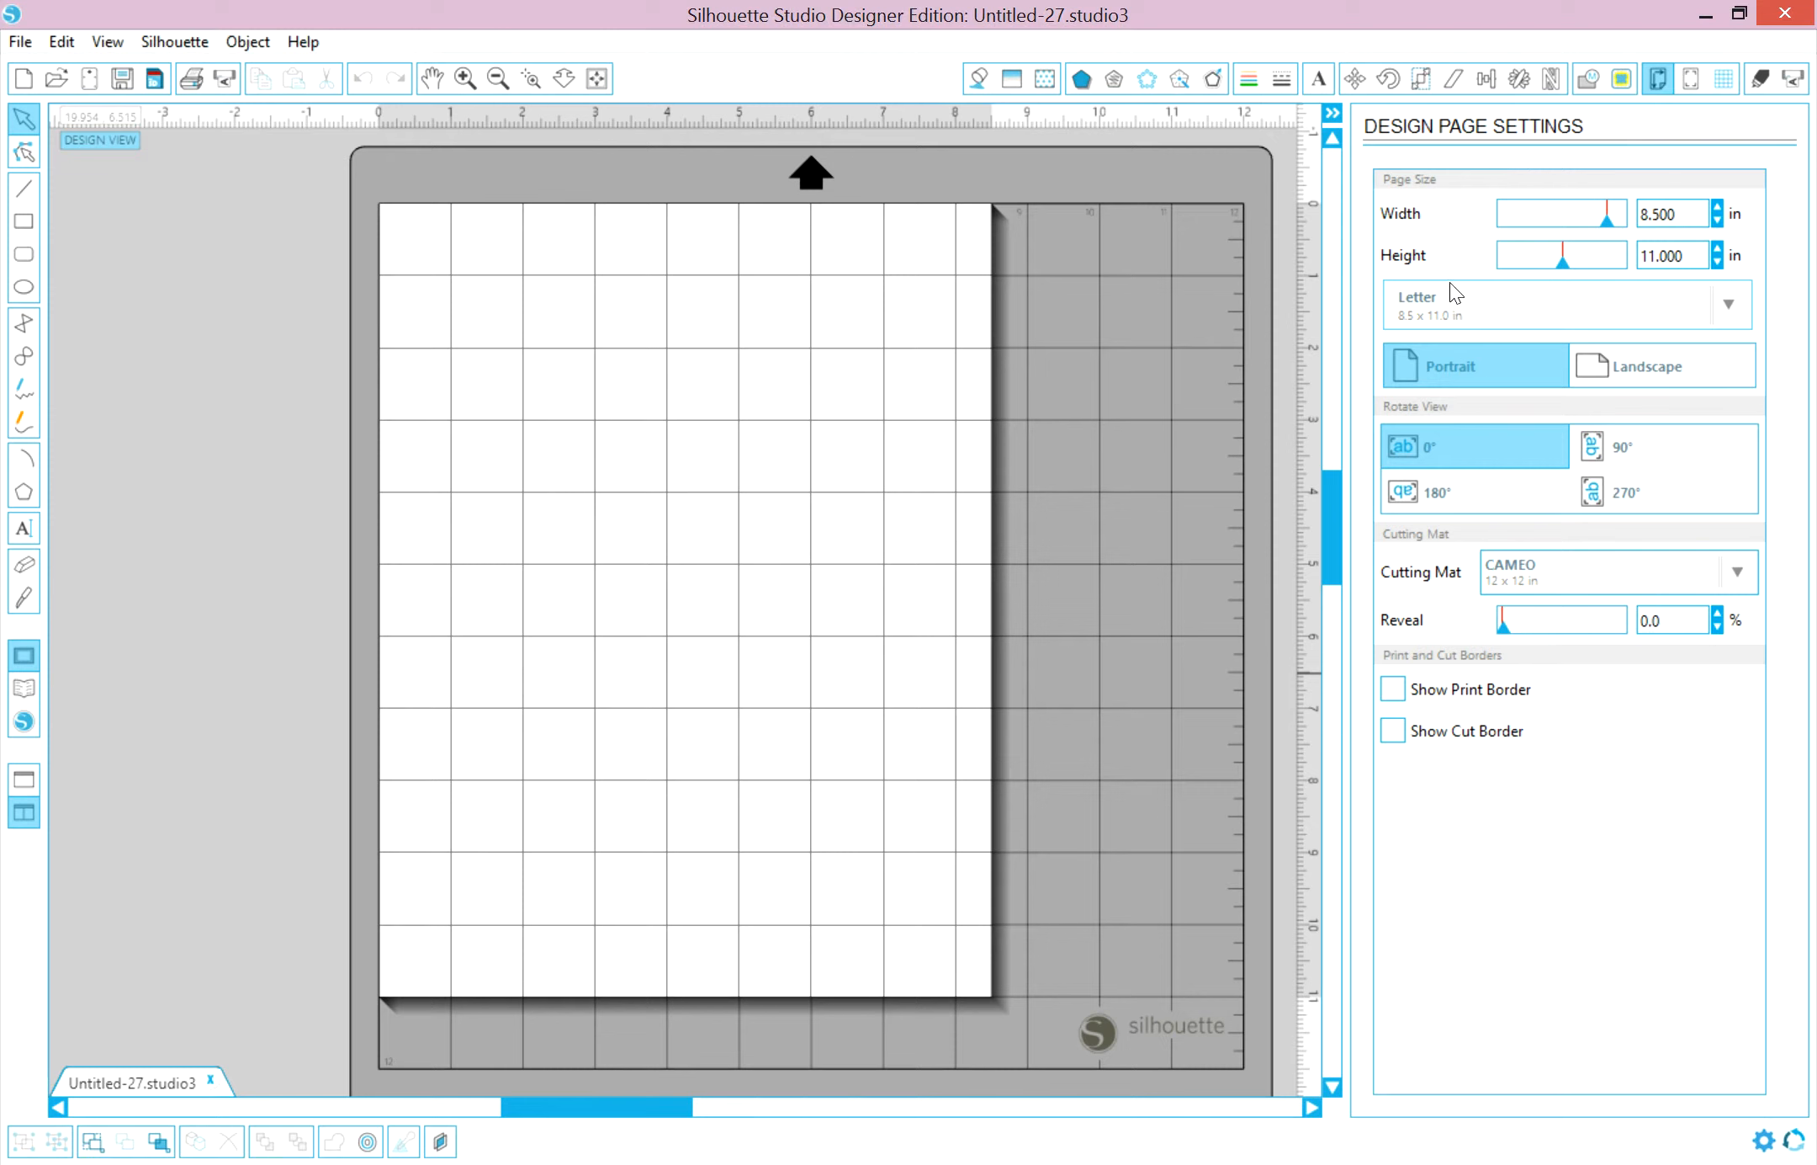
pyautogui.moveTo(1533, 311)
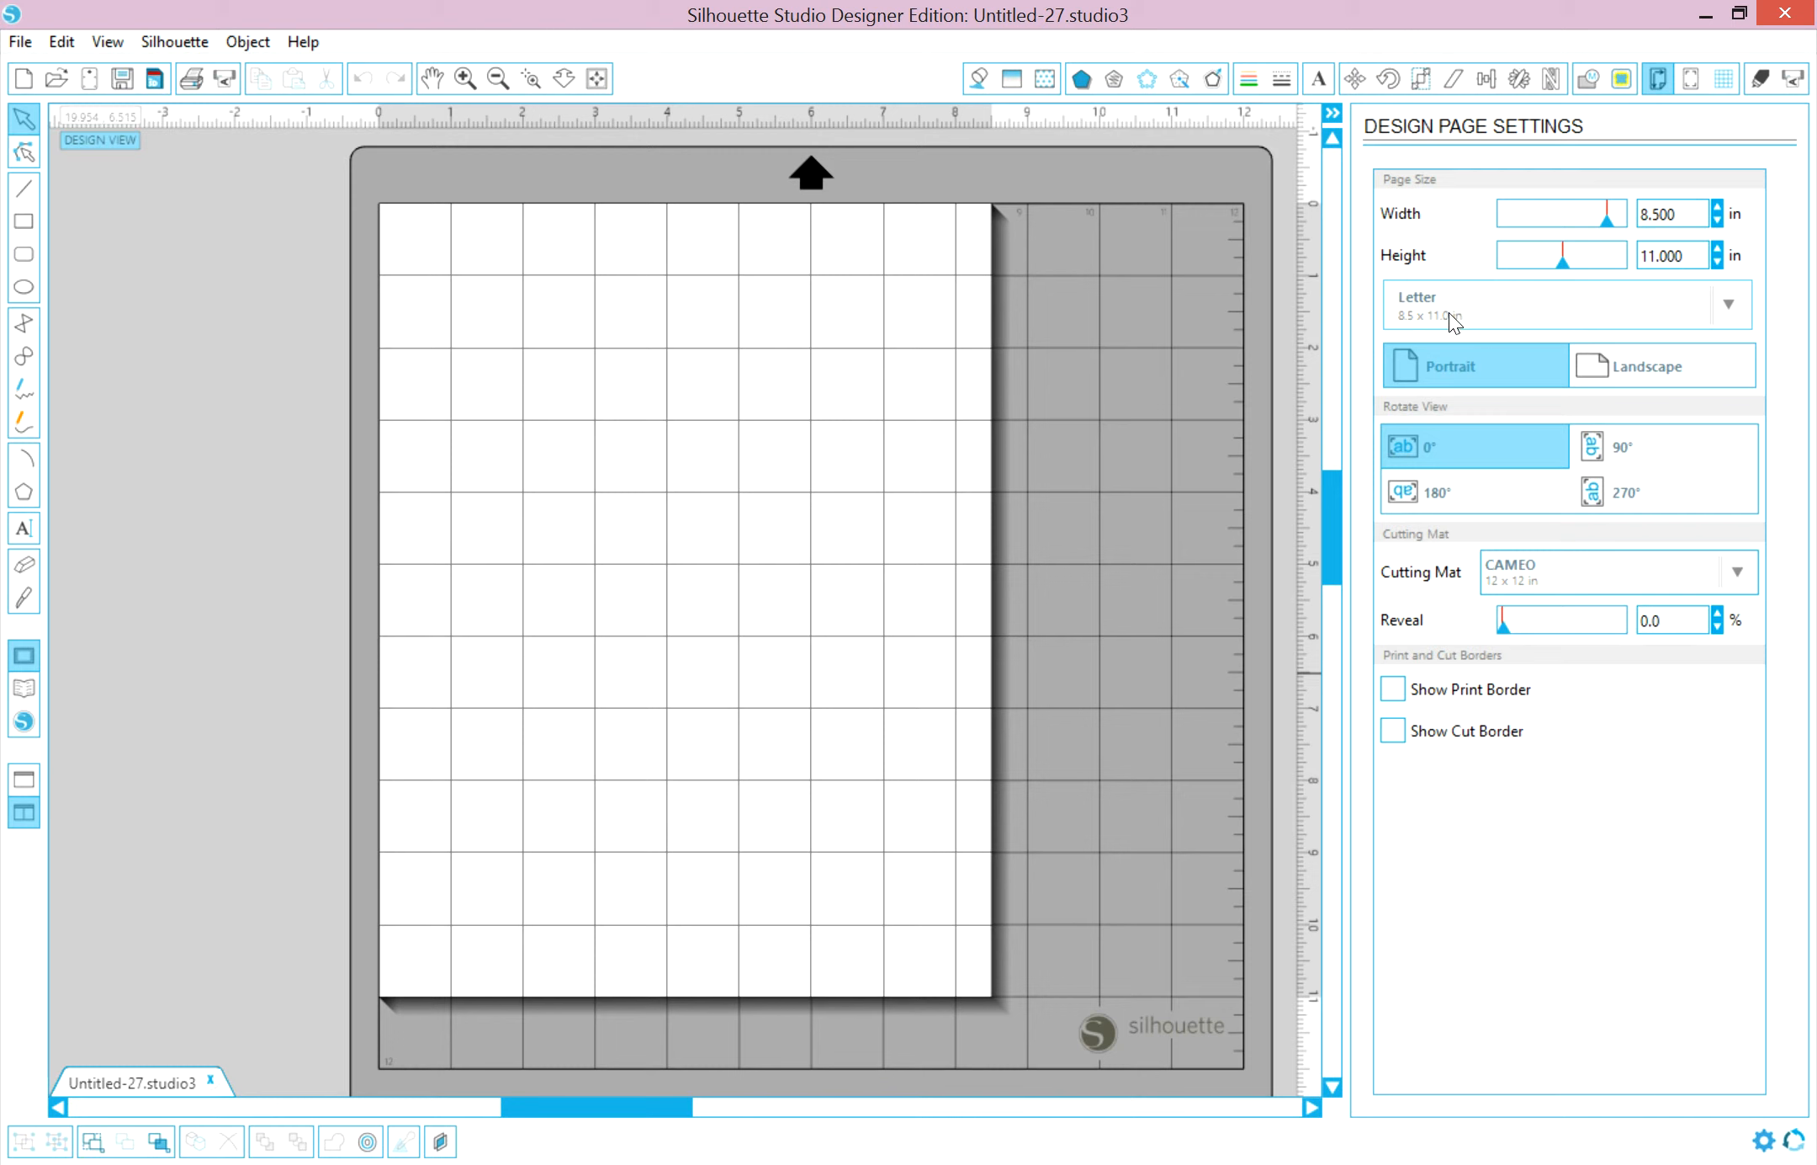
pyautogui.moveTo(1736, 317)
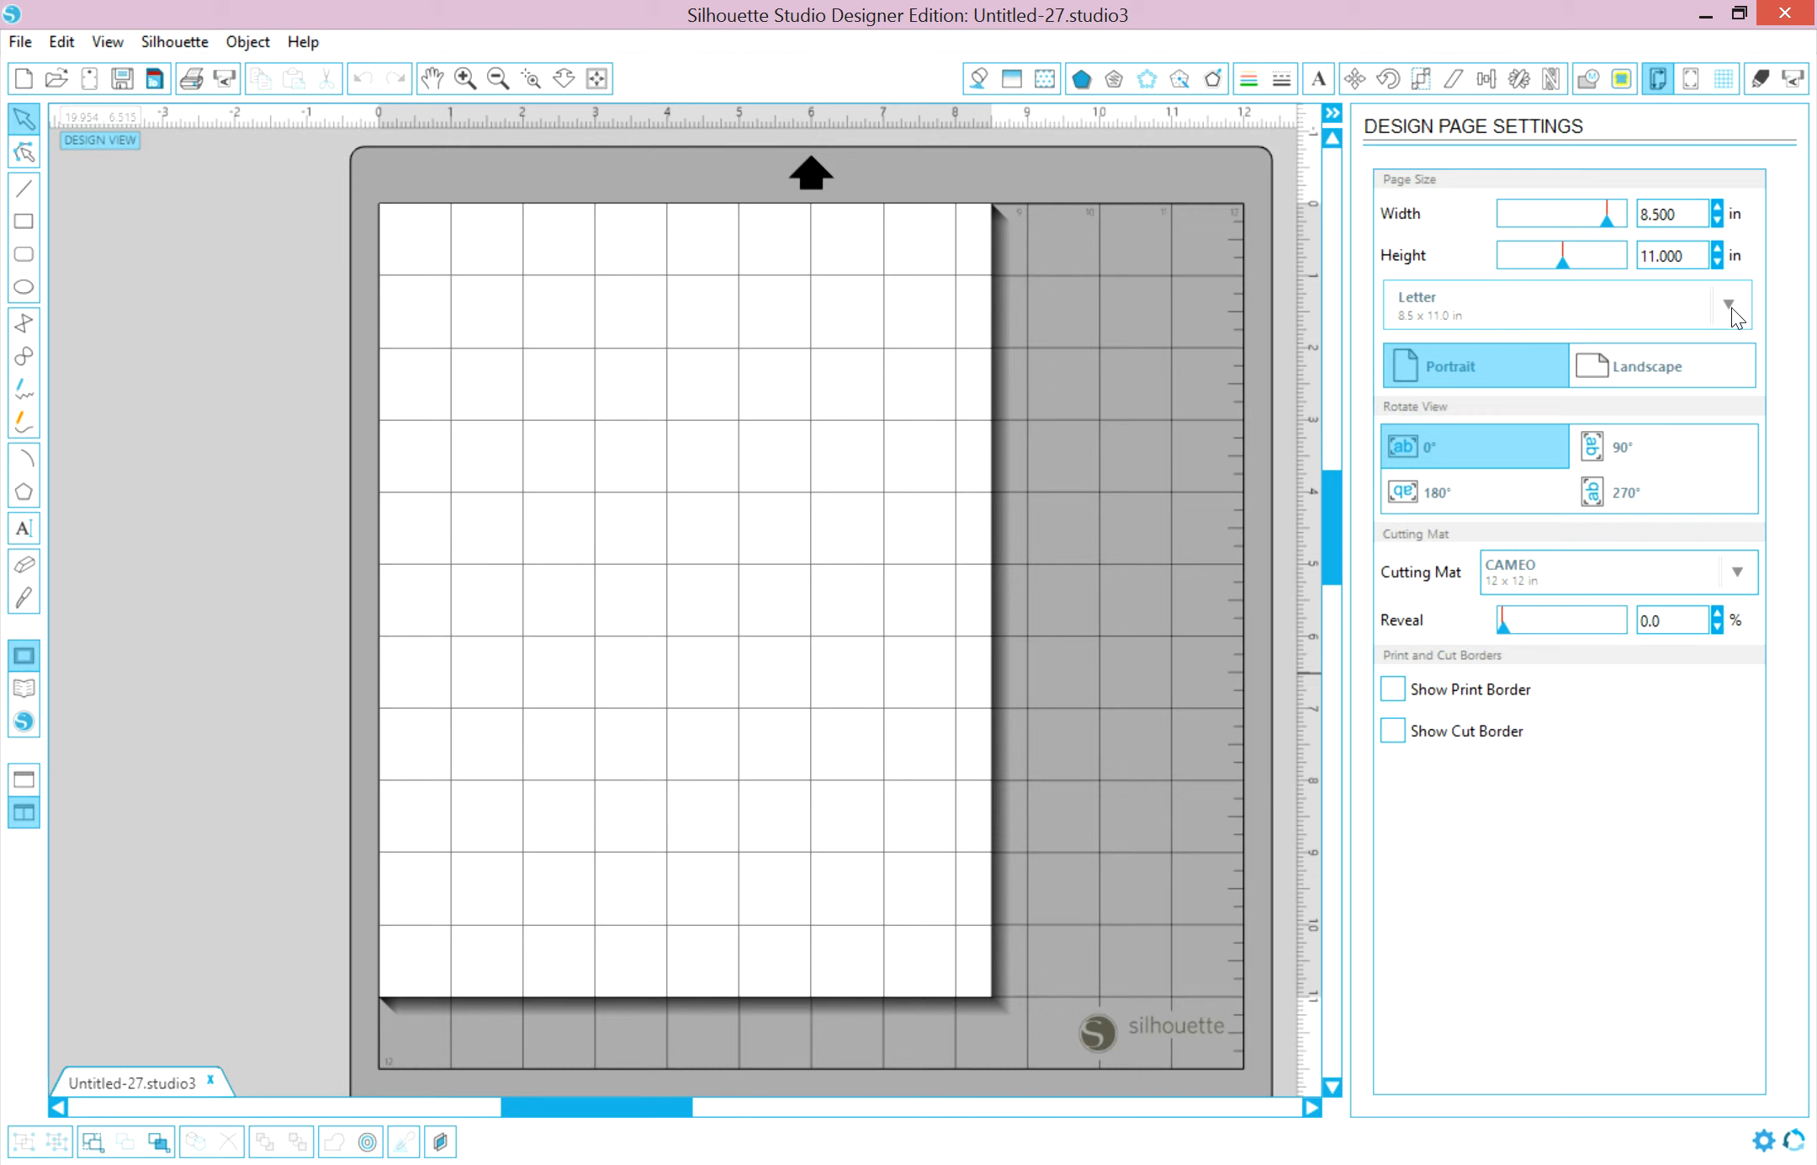
# - Try the CAMEO cutting-area page size, then return the page to Letter size
pyautogui.click(1728, 305)
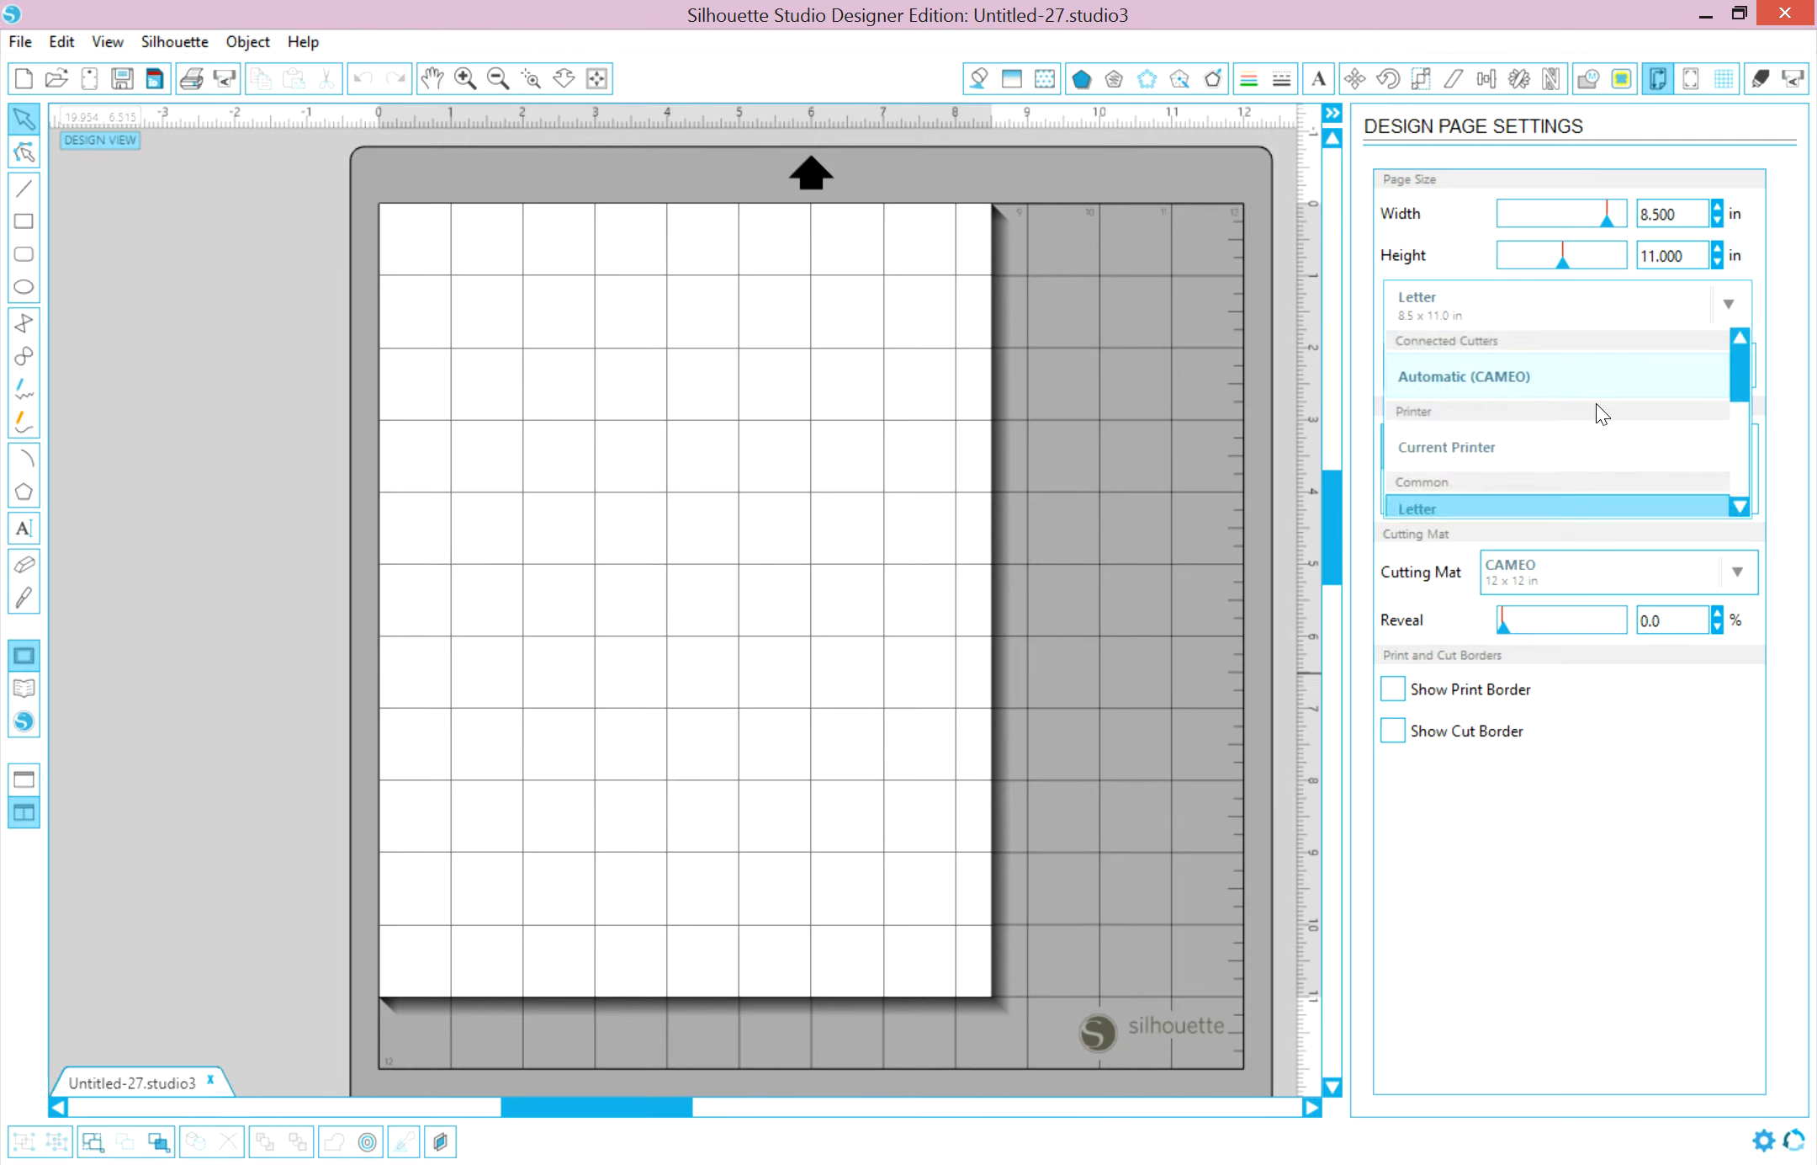
pyautogui.moveTo(1575, 389)
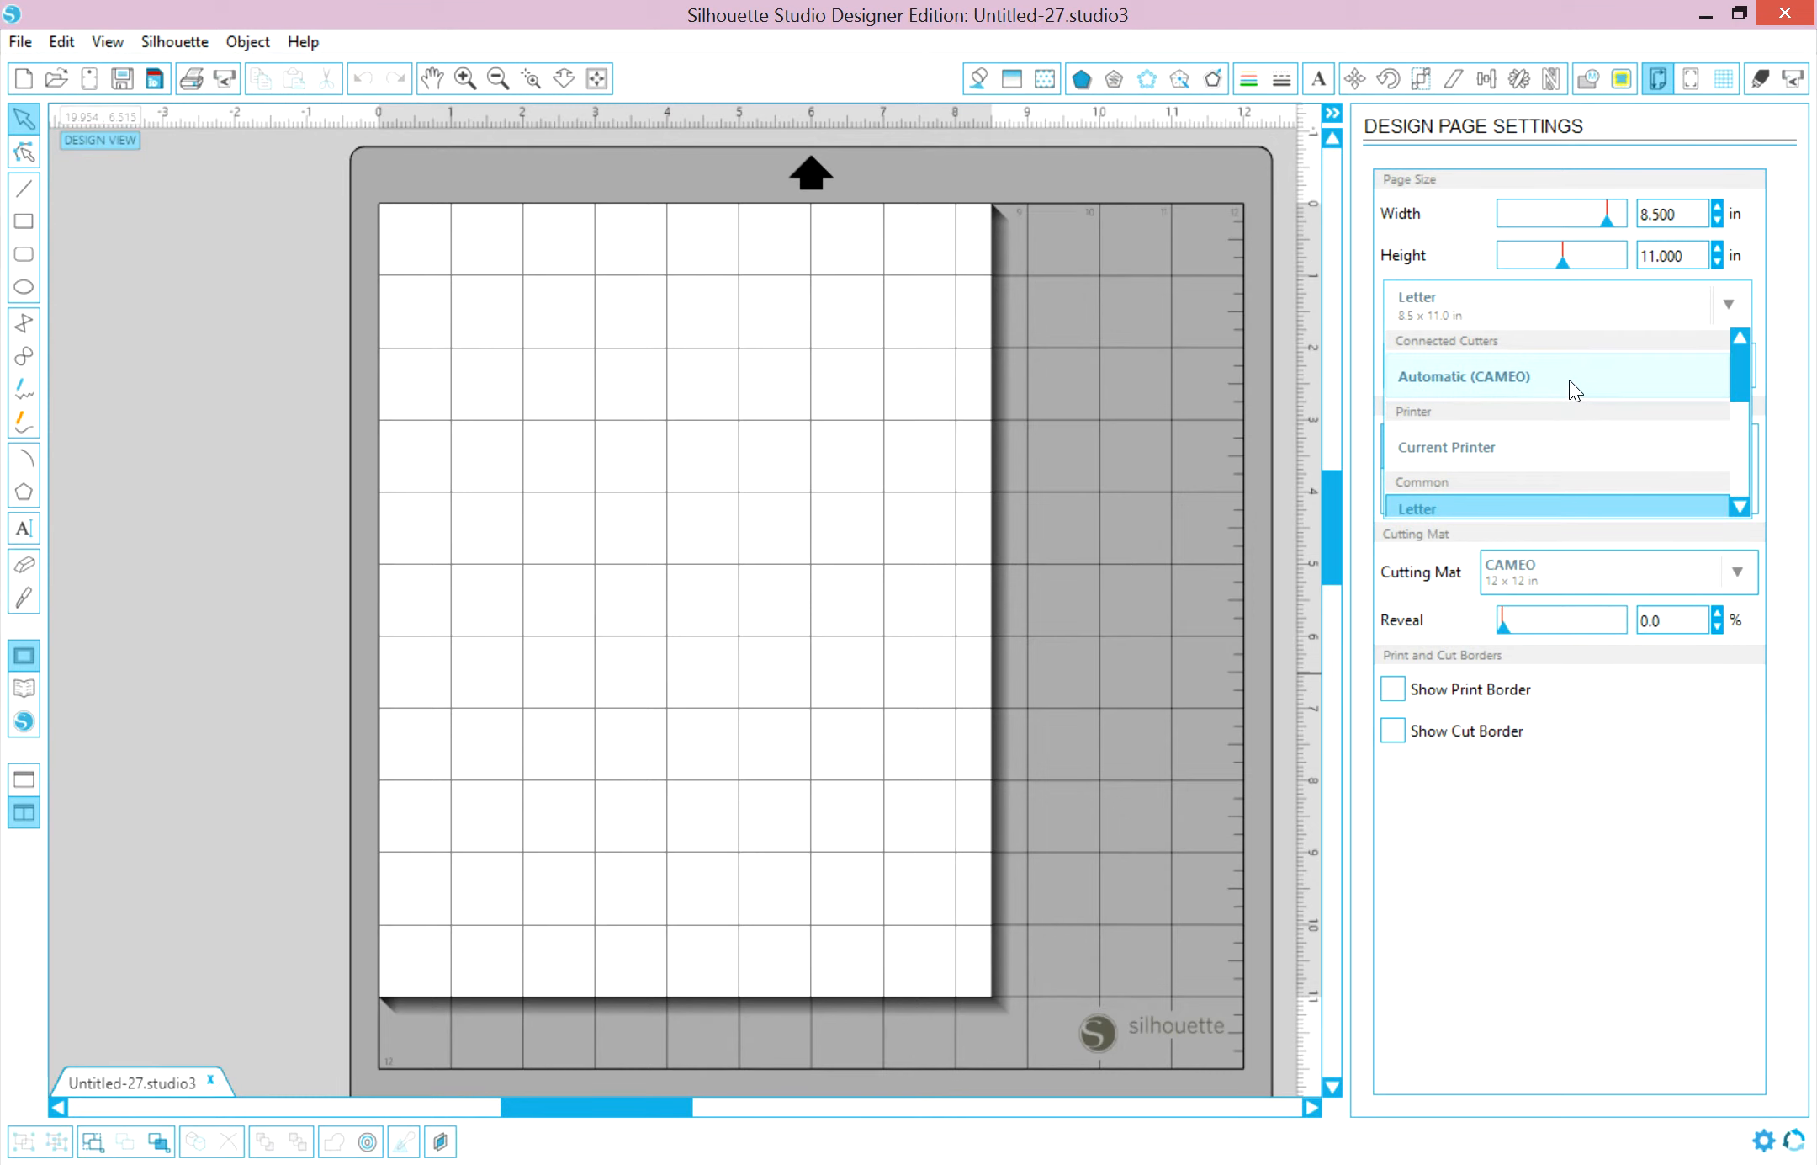
pyautogui.click(1463, 377)
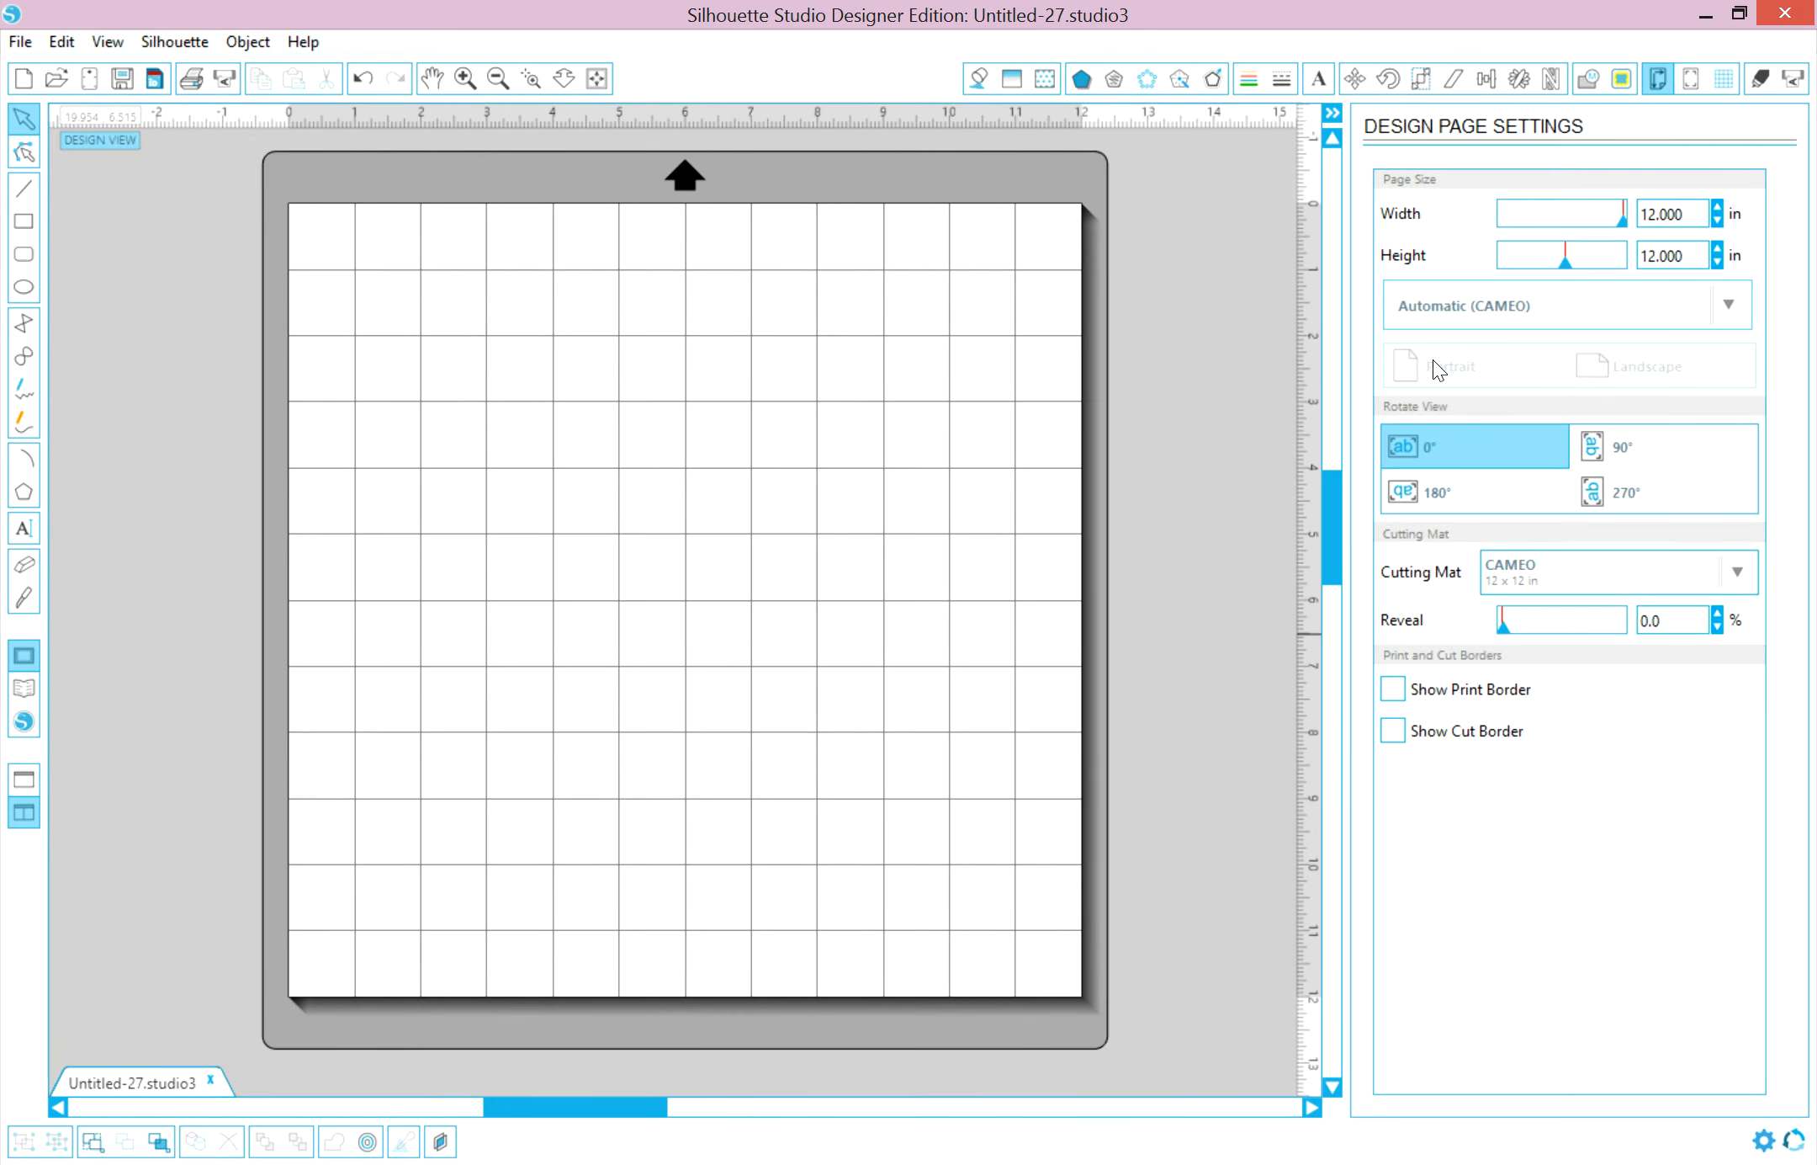
pyautogui.moveTo(380, 966)
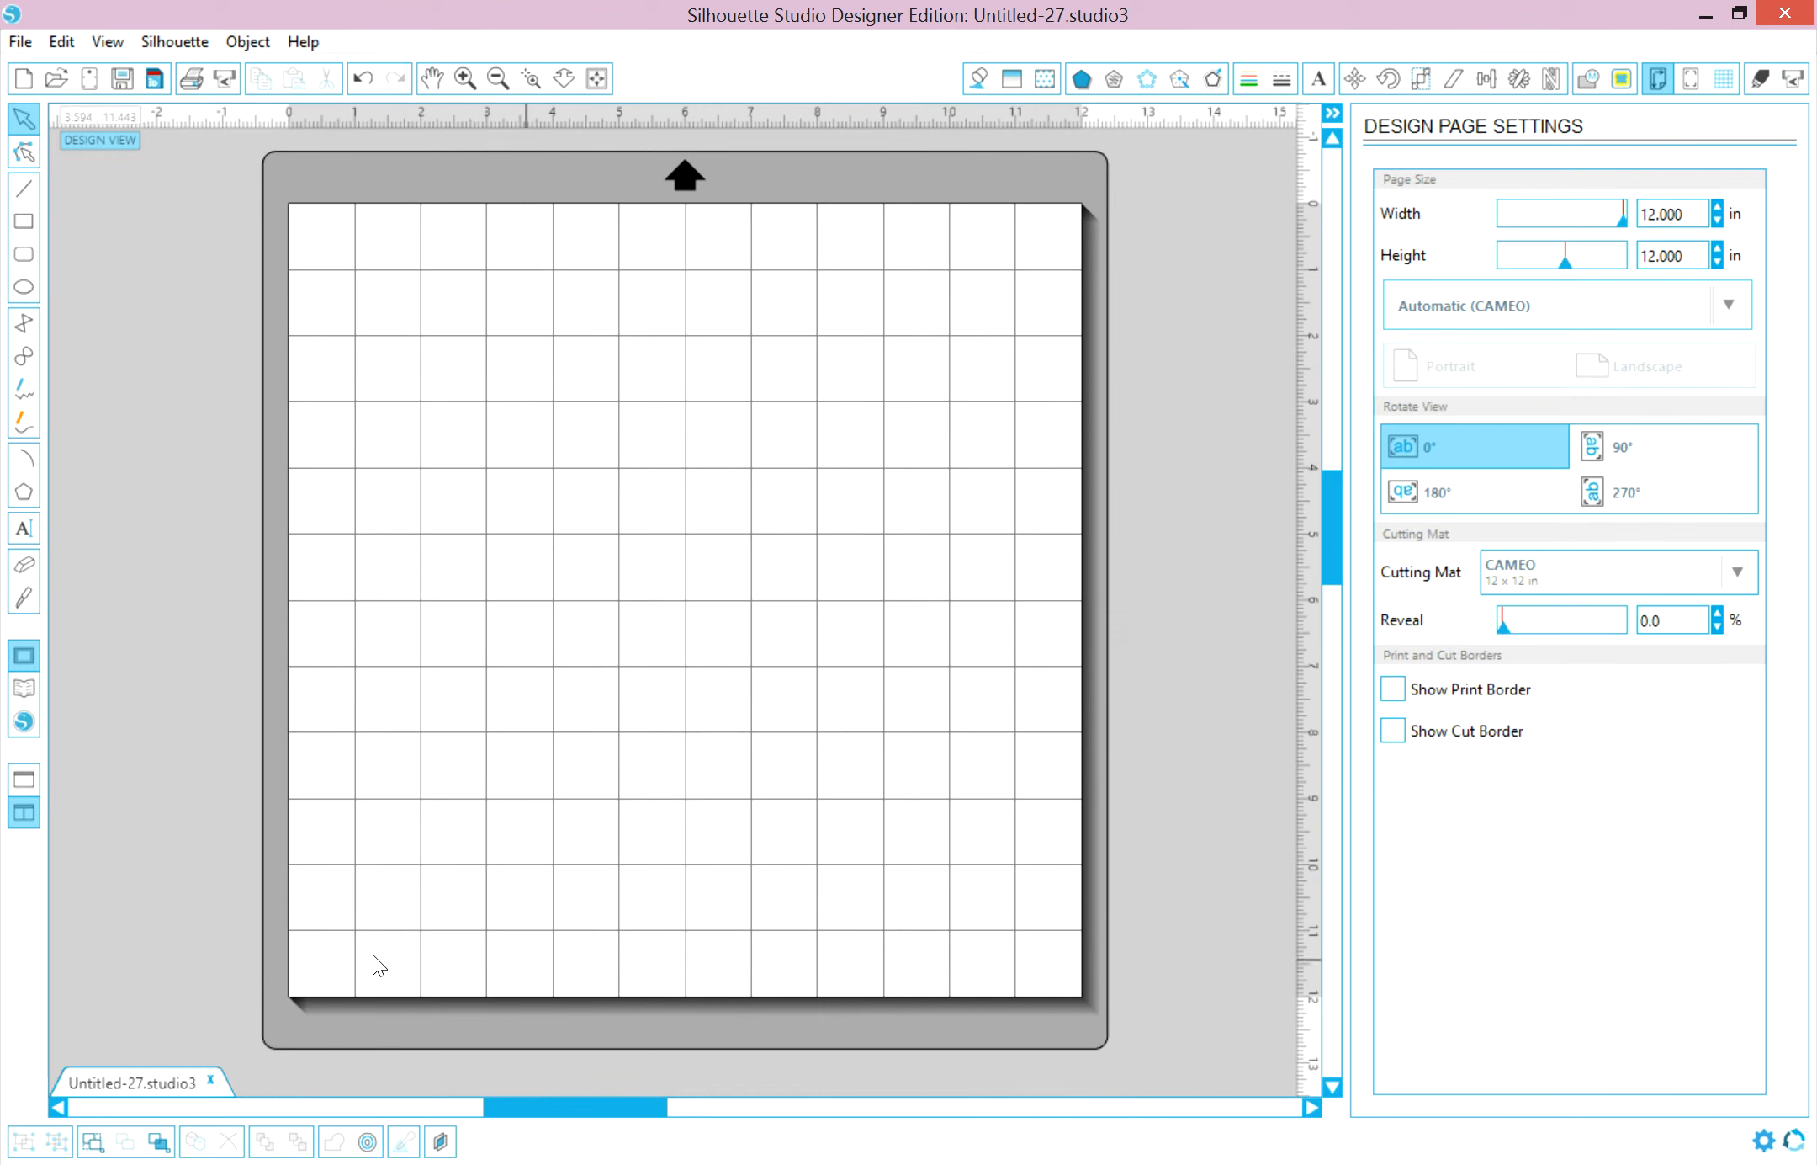
pyautogui.moveTo(1055, 241)
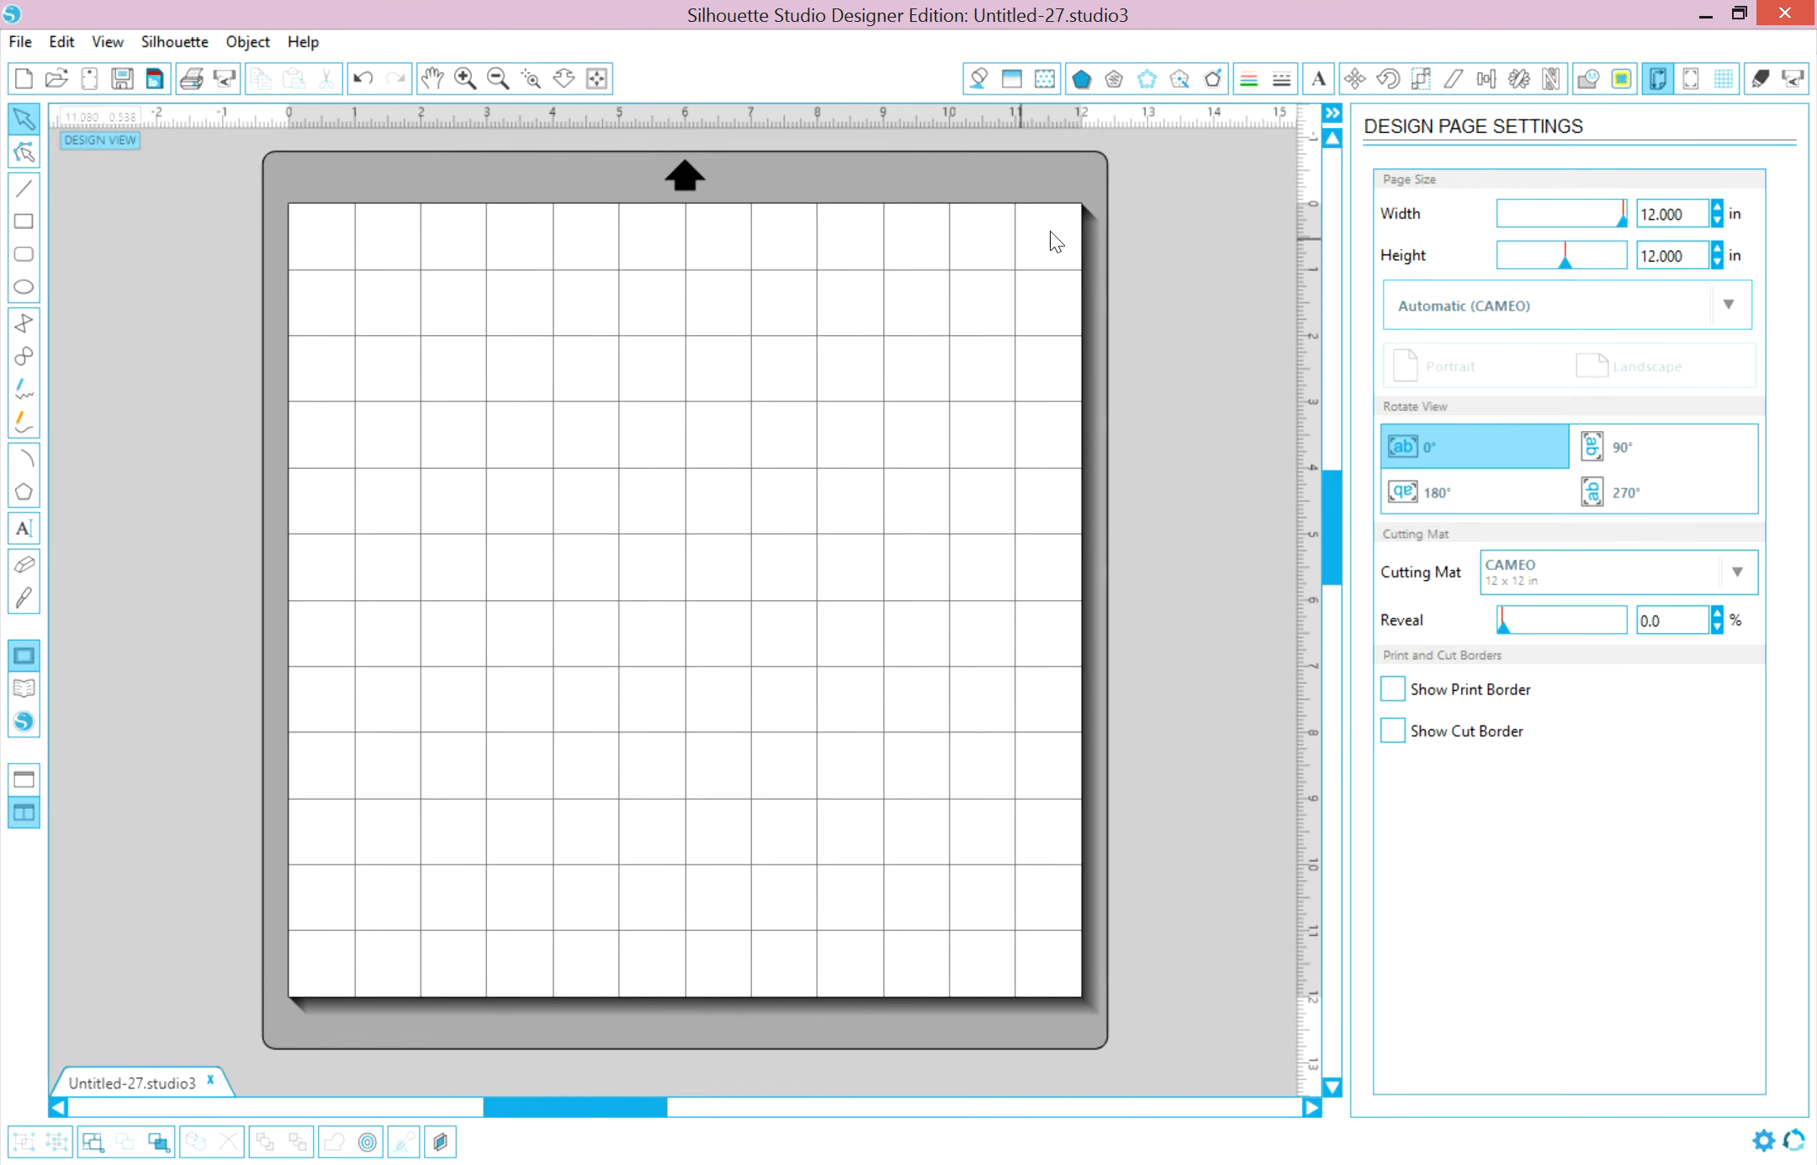
pyautogui.moveTo(1086, 973)
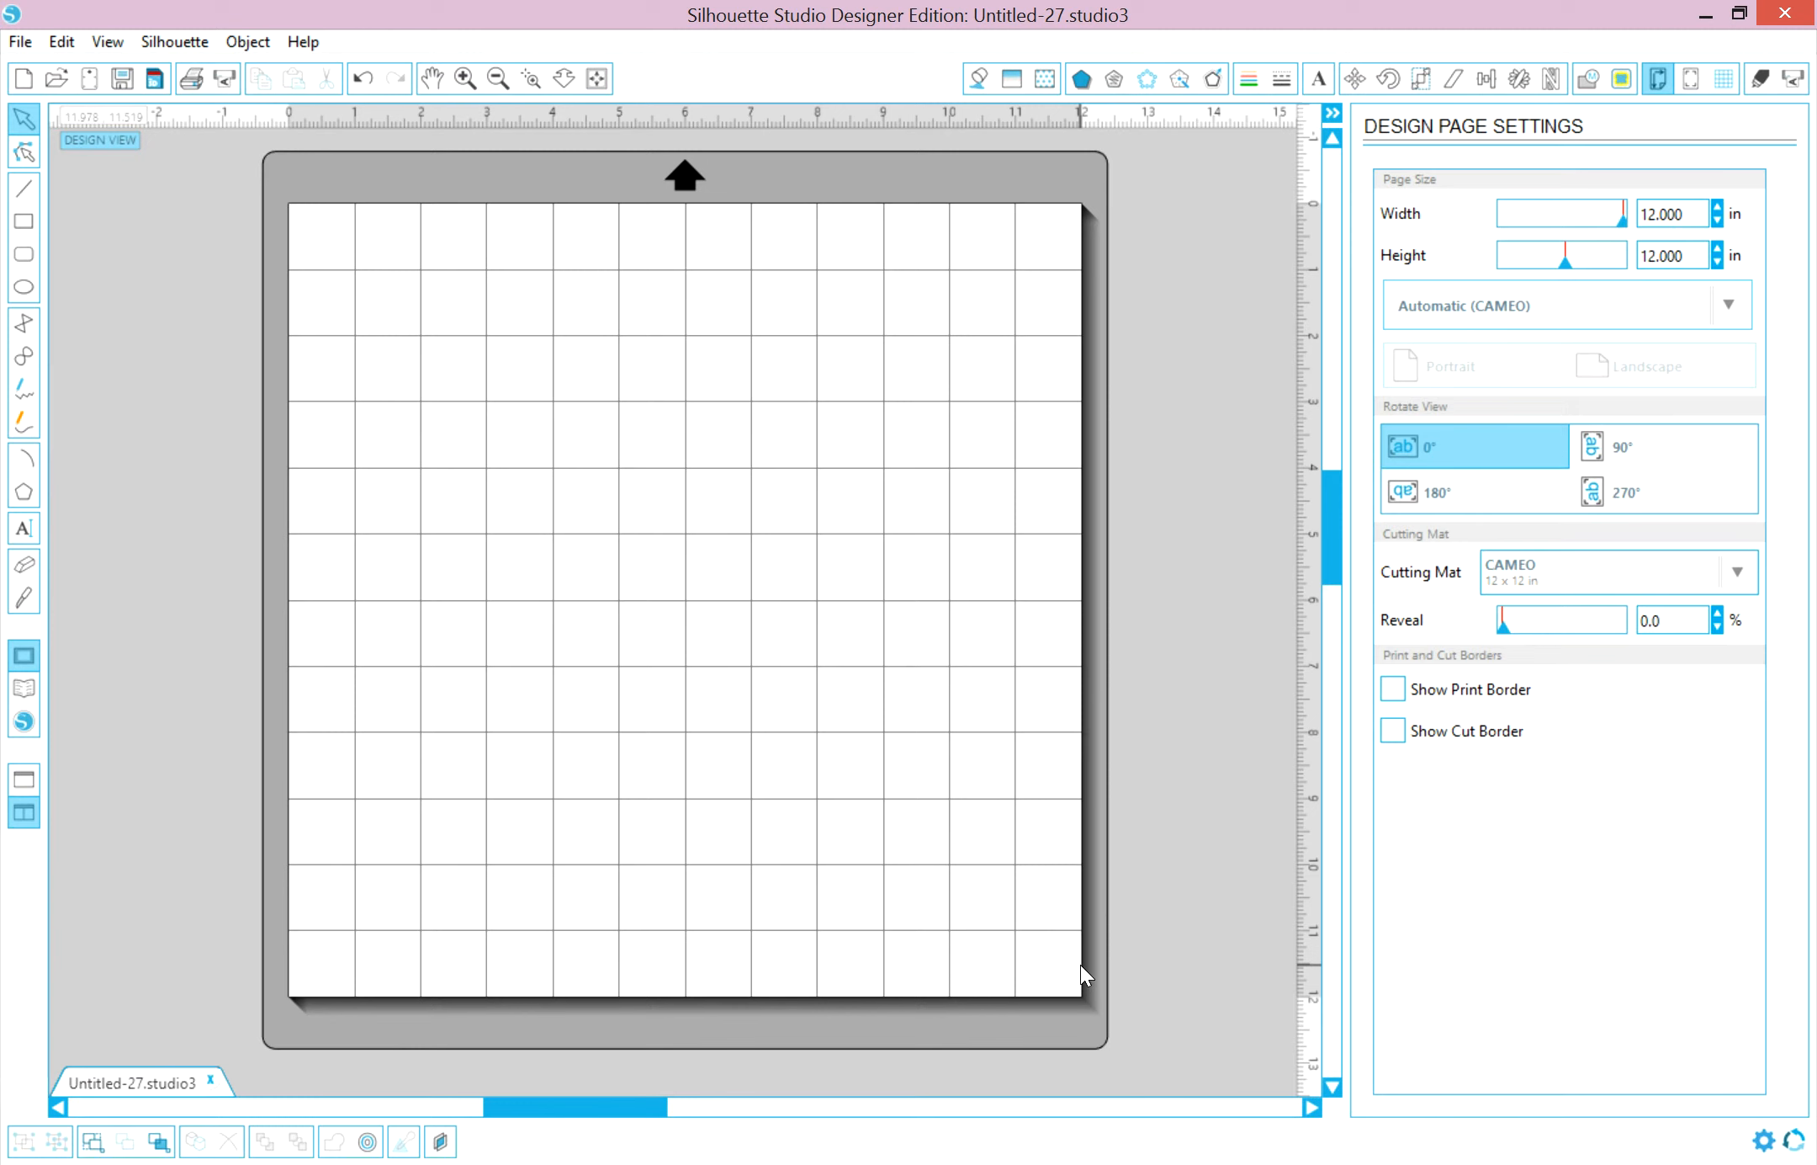
pyautogui.click(1729, 307)
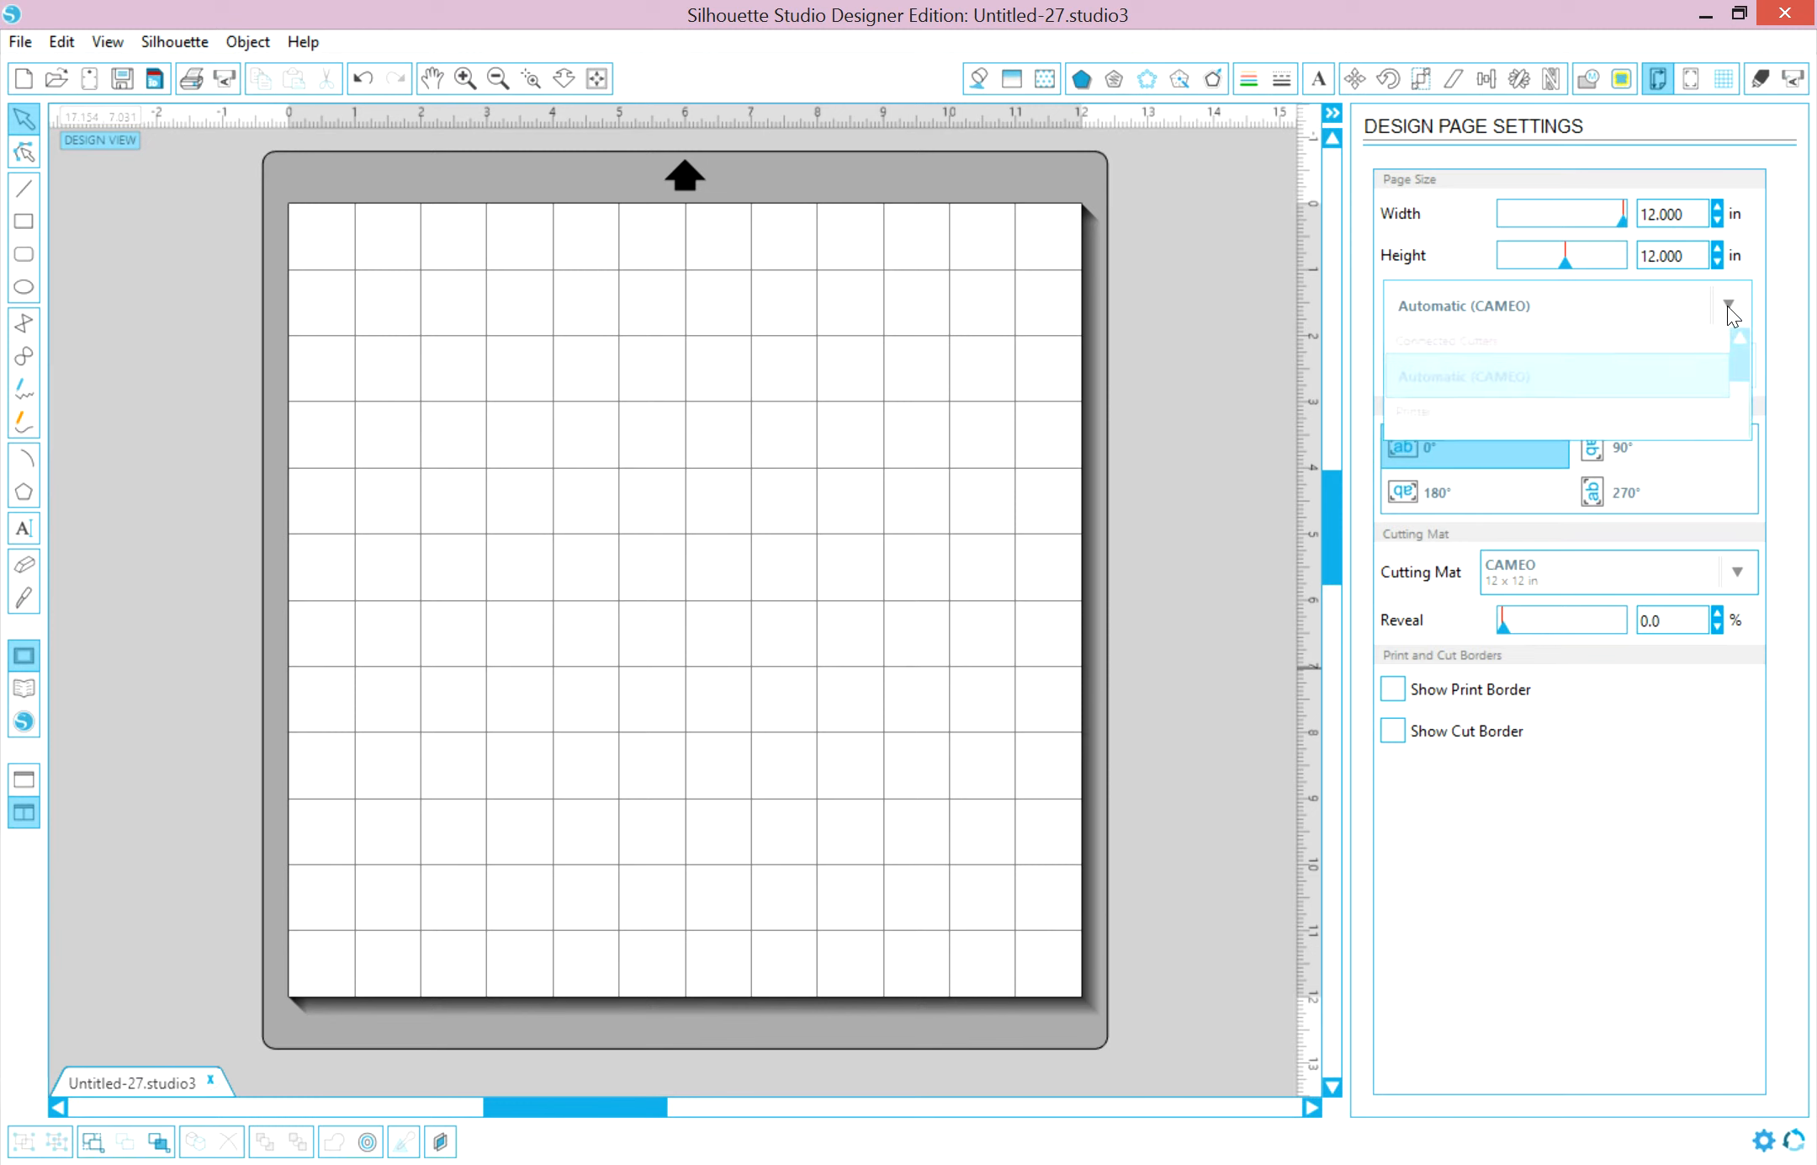
pyautogui.click(1449, 409)
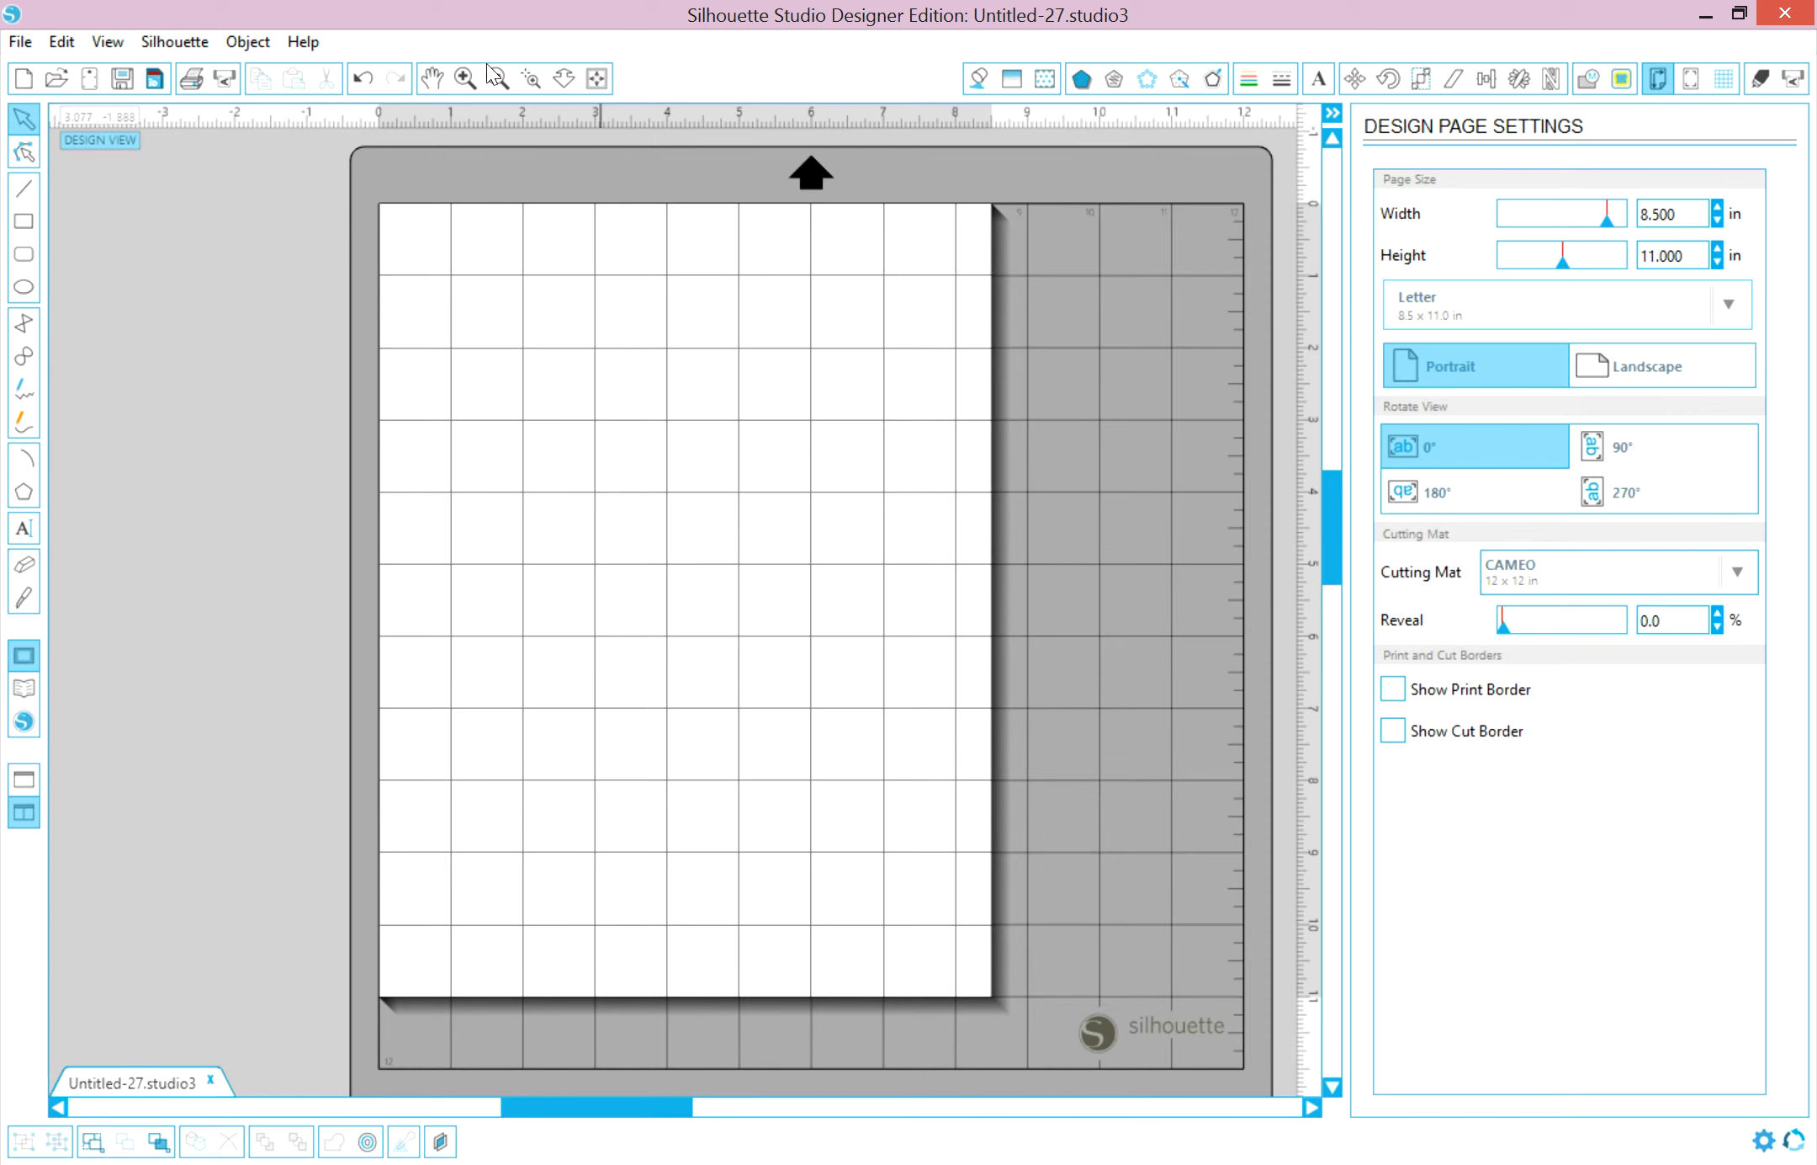
# - Open the Millefiore 3cm 2 design from the Desktop's Cut Files for 3cm folder
pyautogui.click(20, 41)
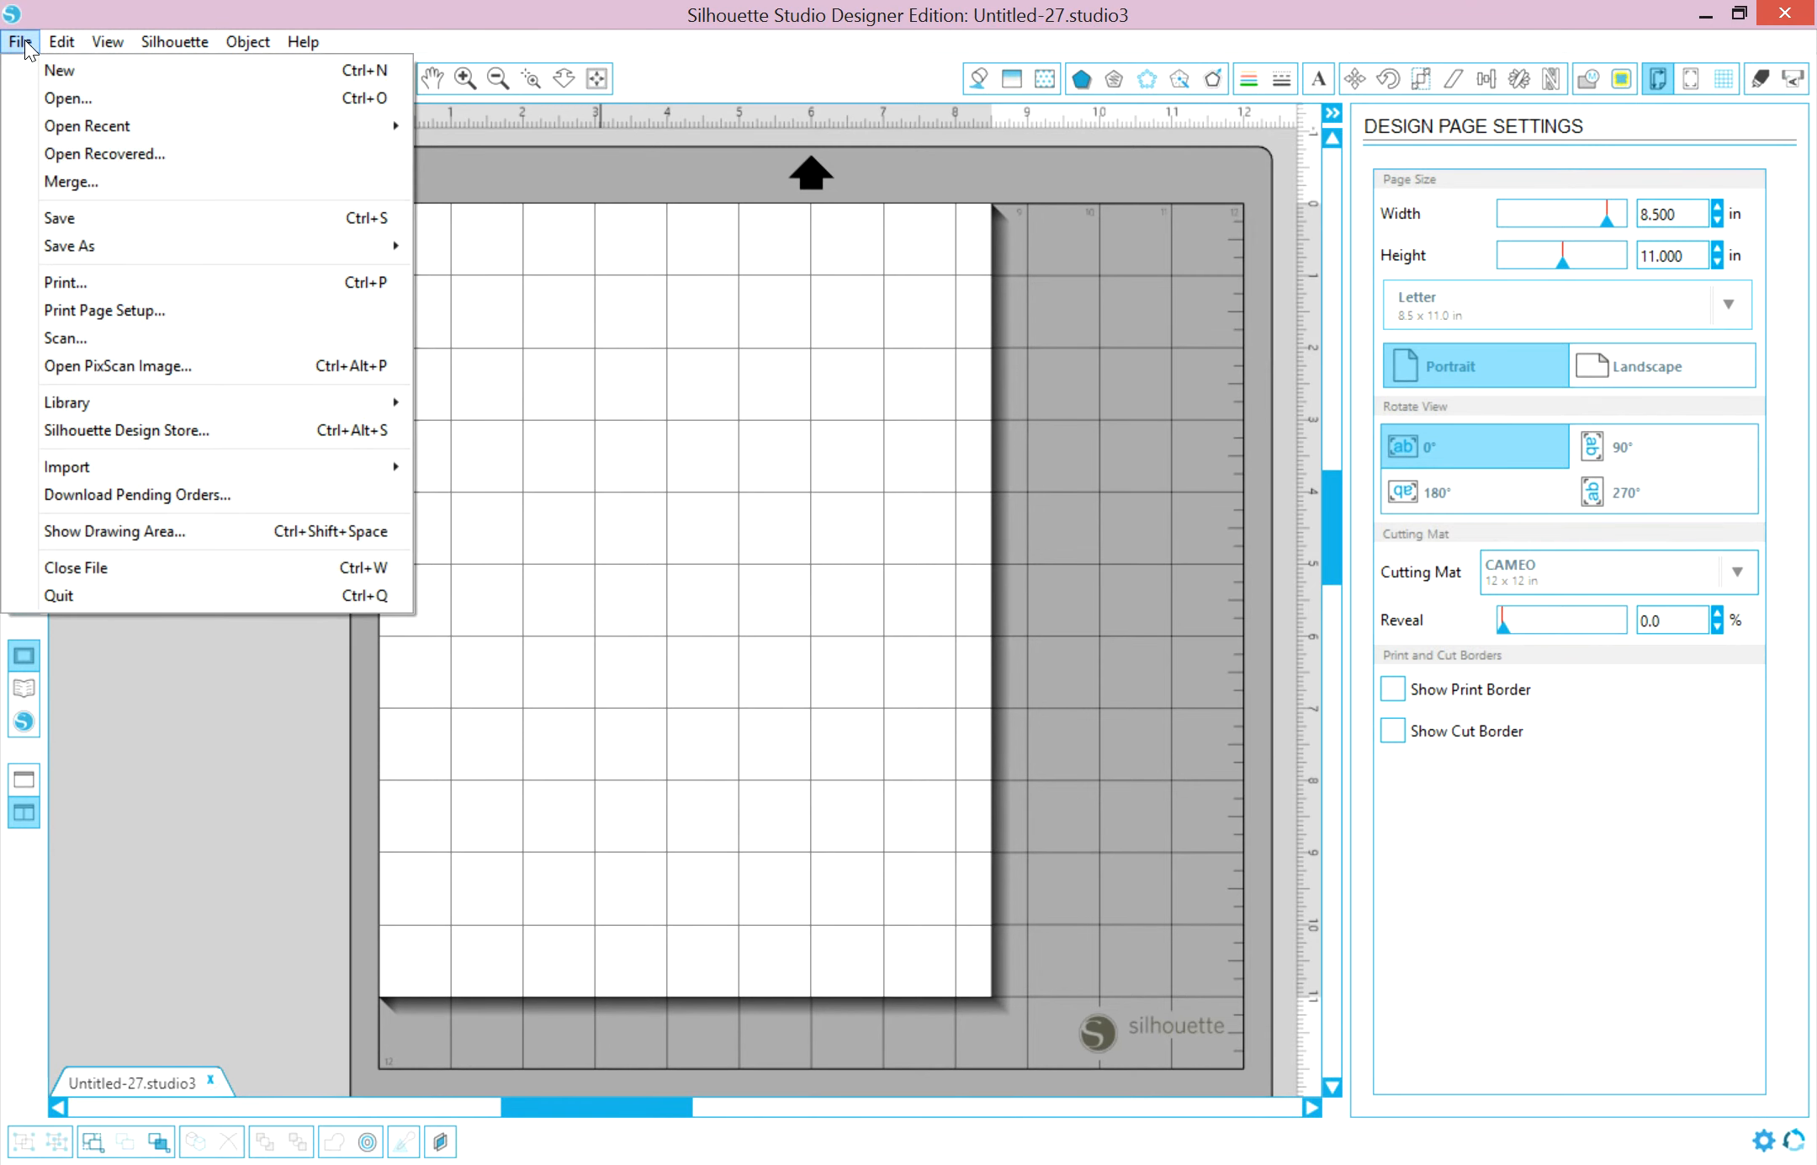
pyautogui.click(67, 98)
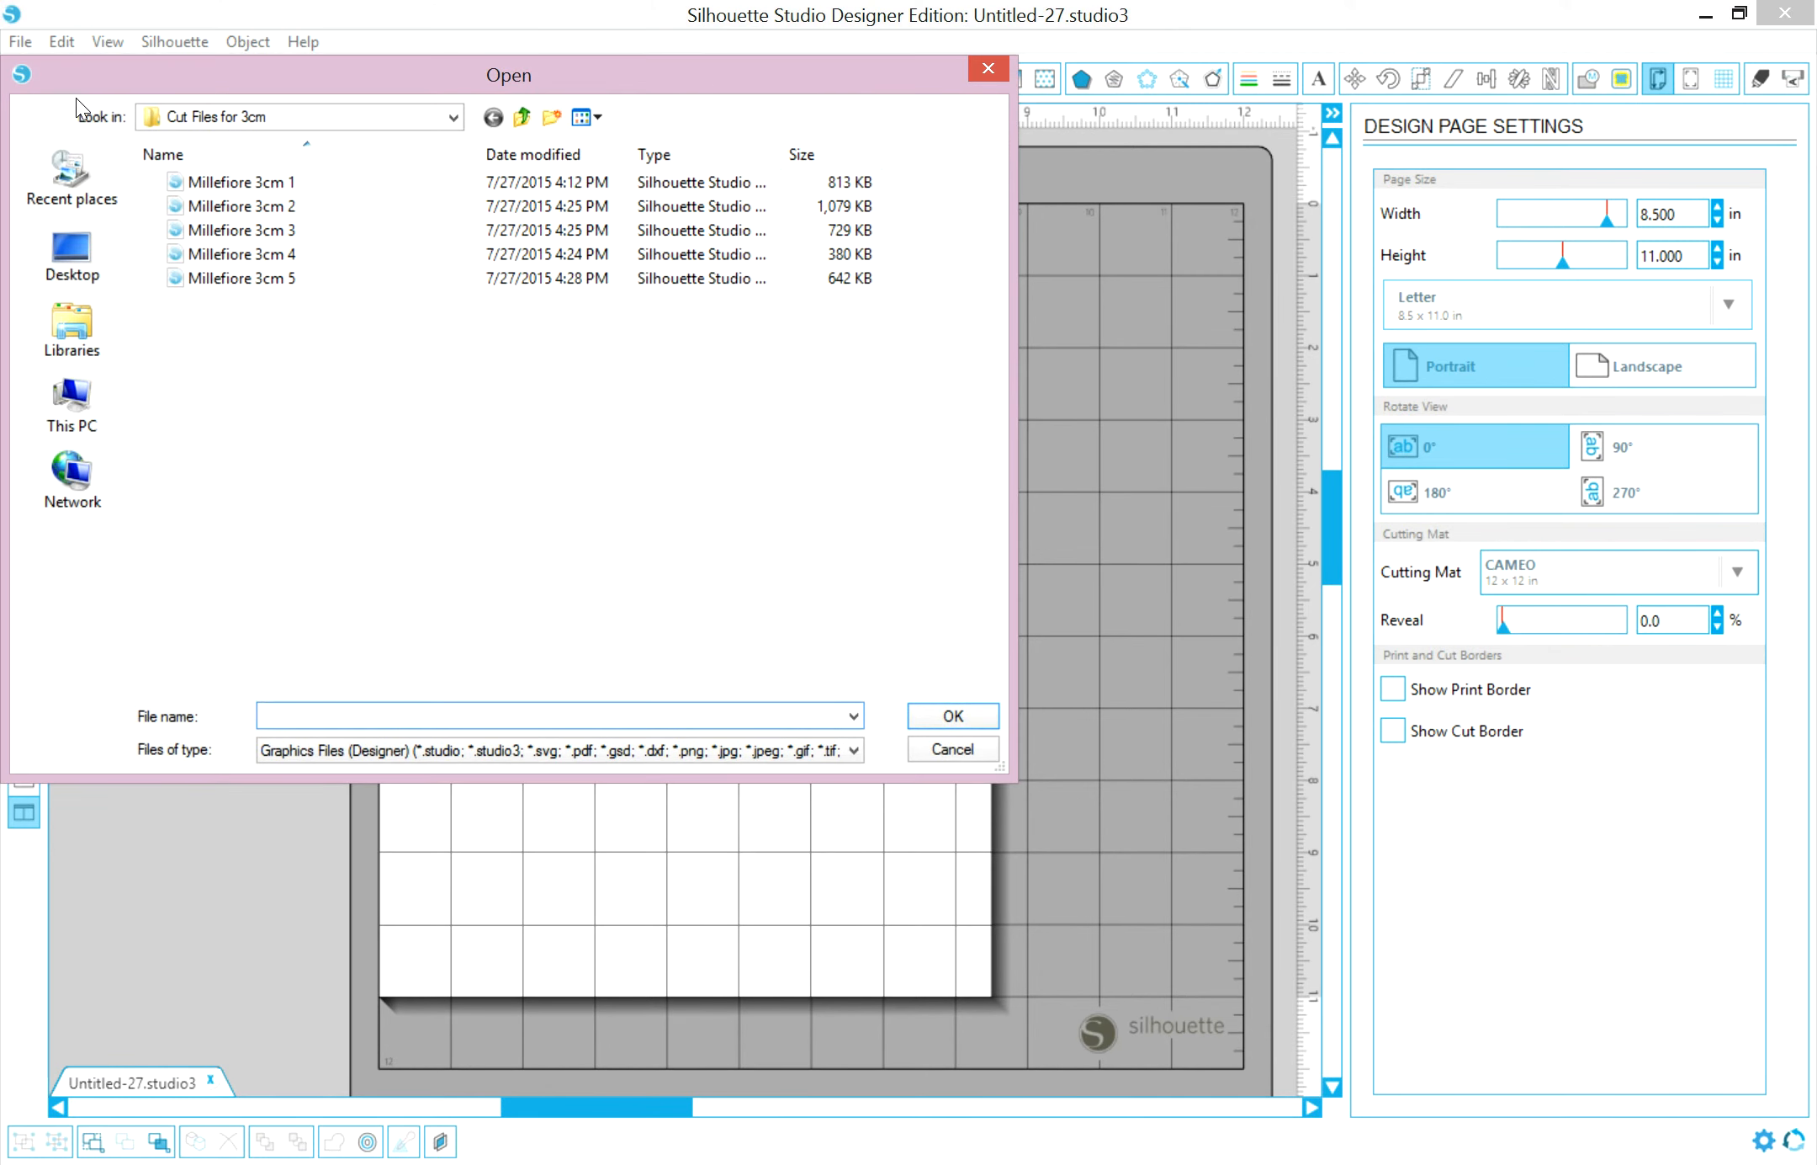
pyautogui.click(557, 715)
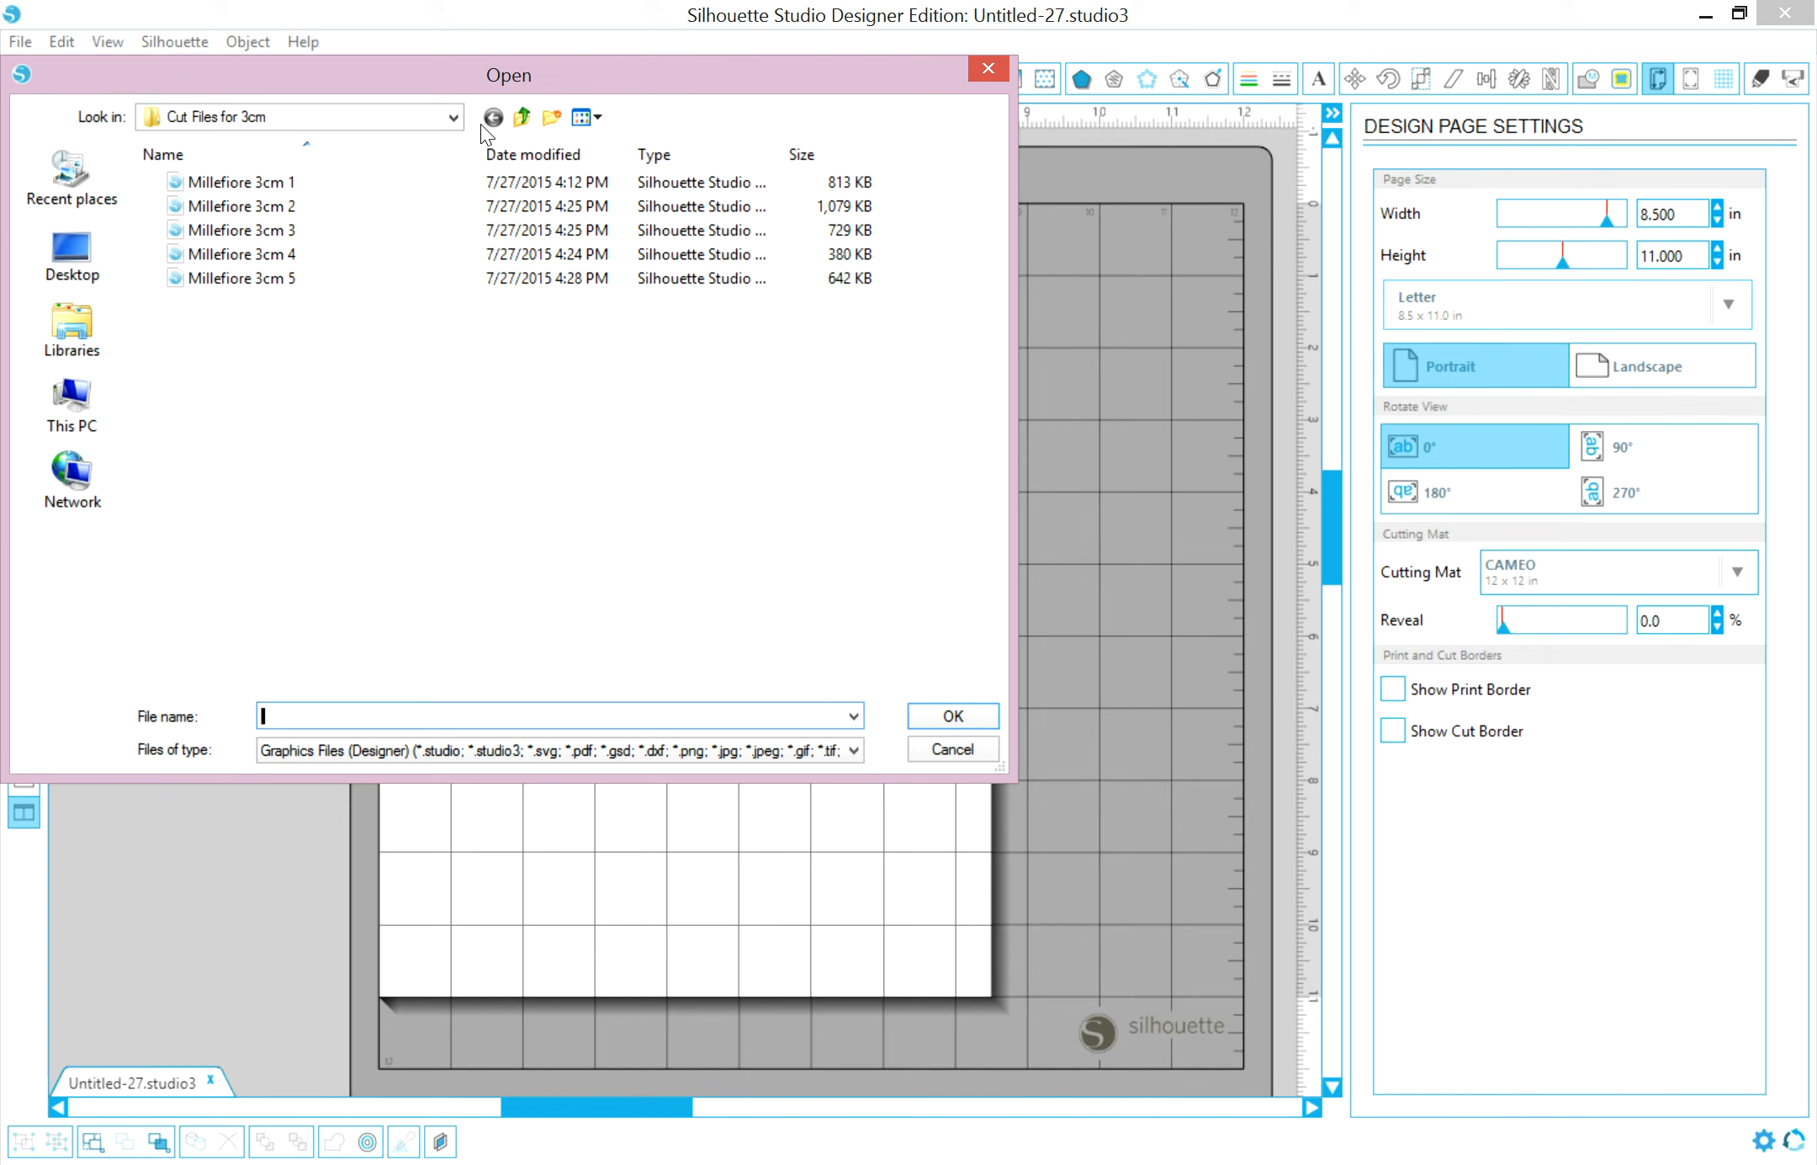
pyautogui.moveTo(72, 254)
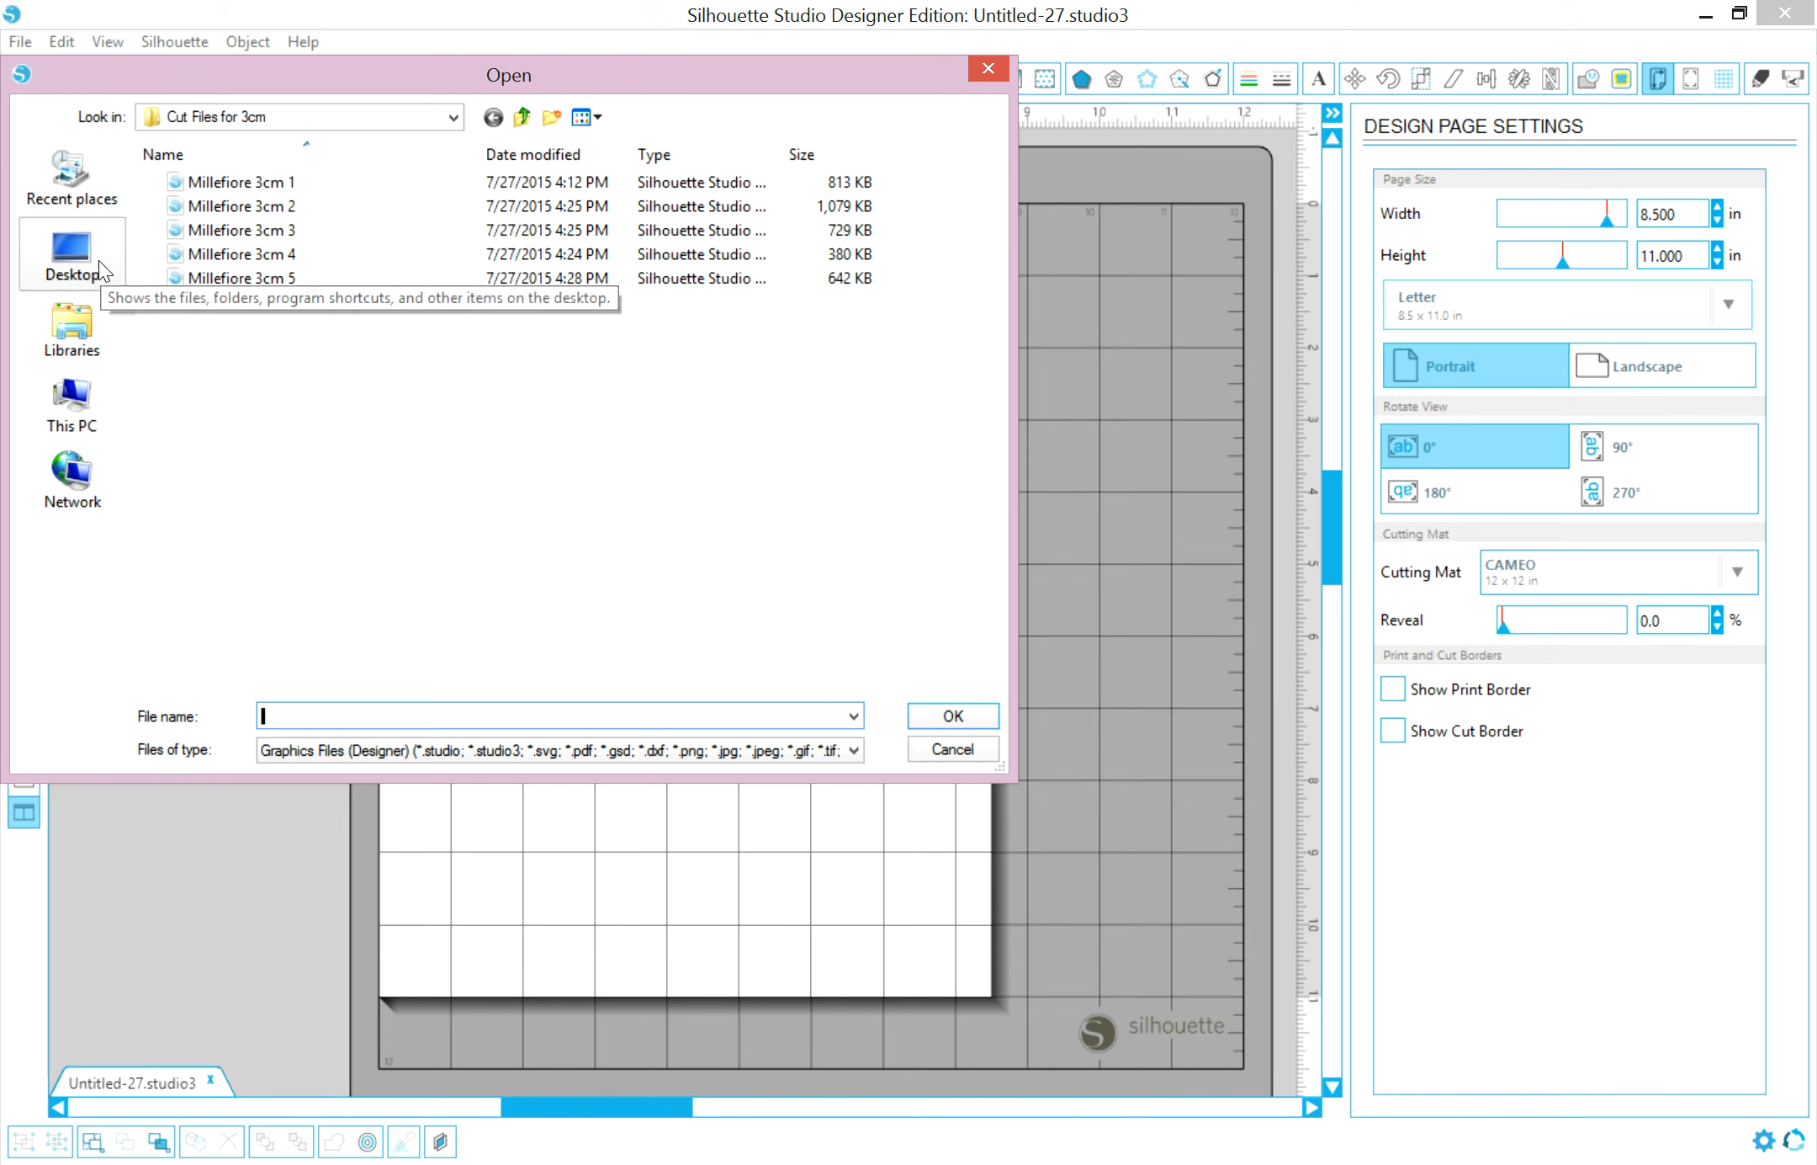
pyautogui.click(72, 253)
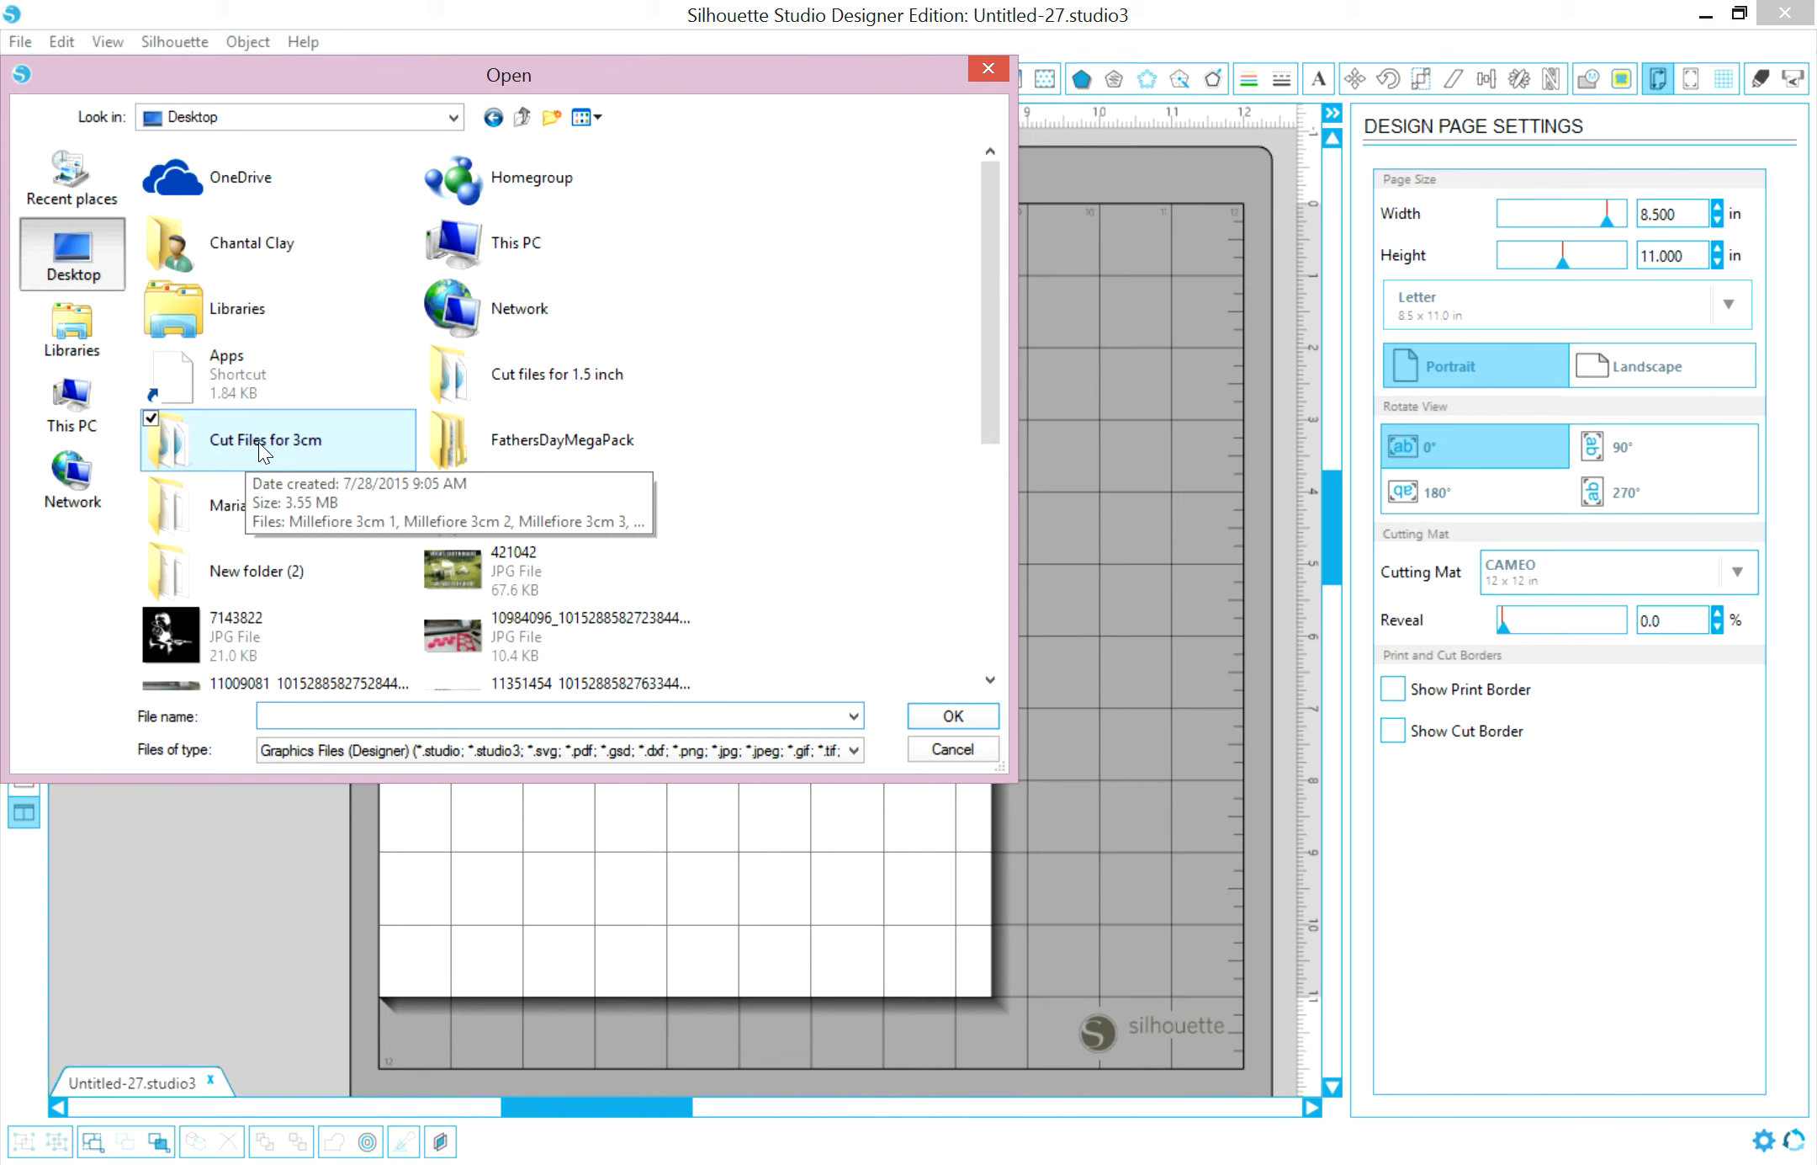
pyautogui.doubleClick(264, 440)
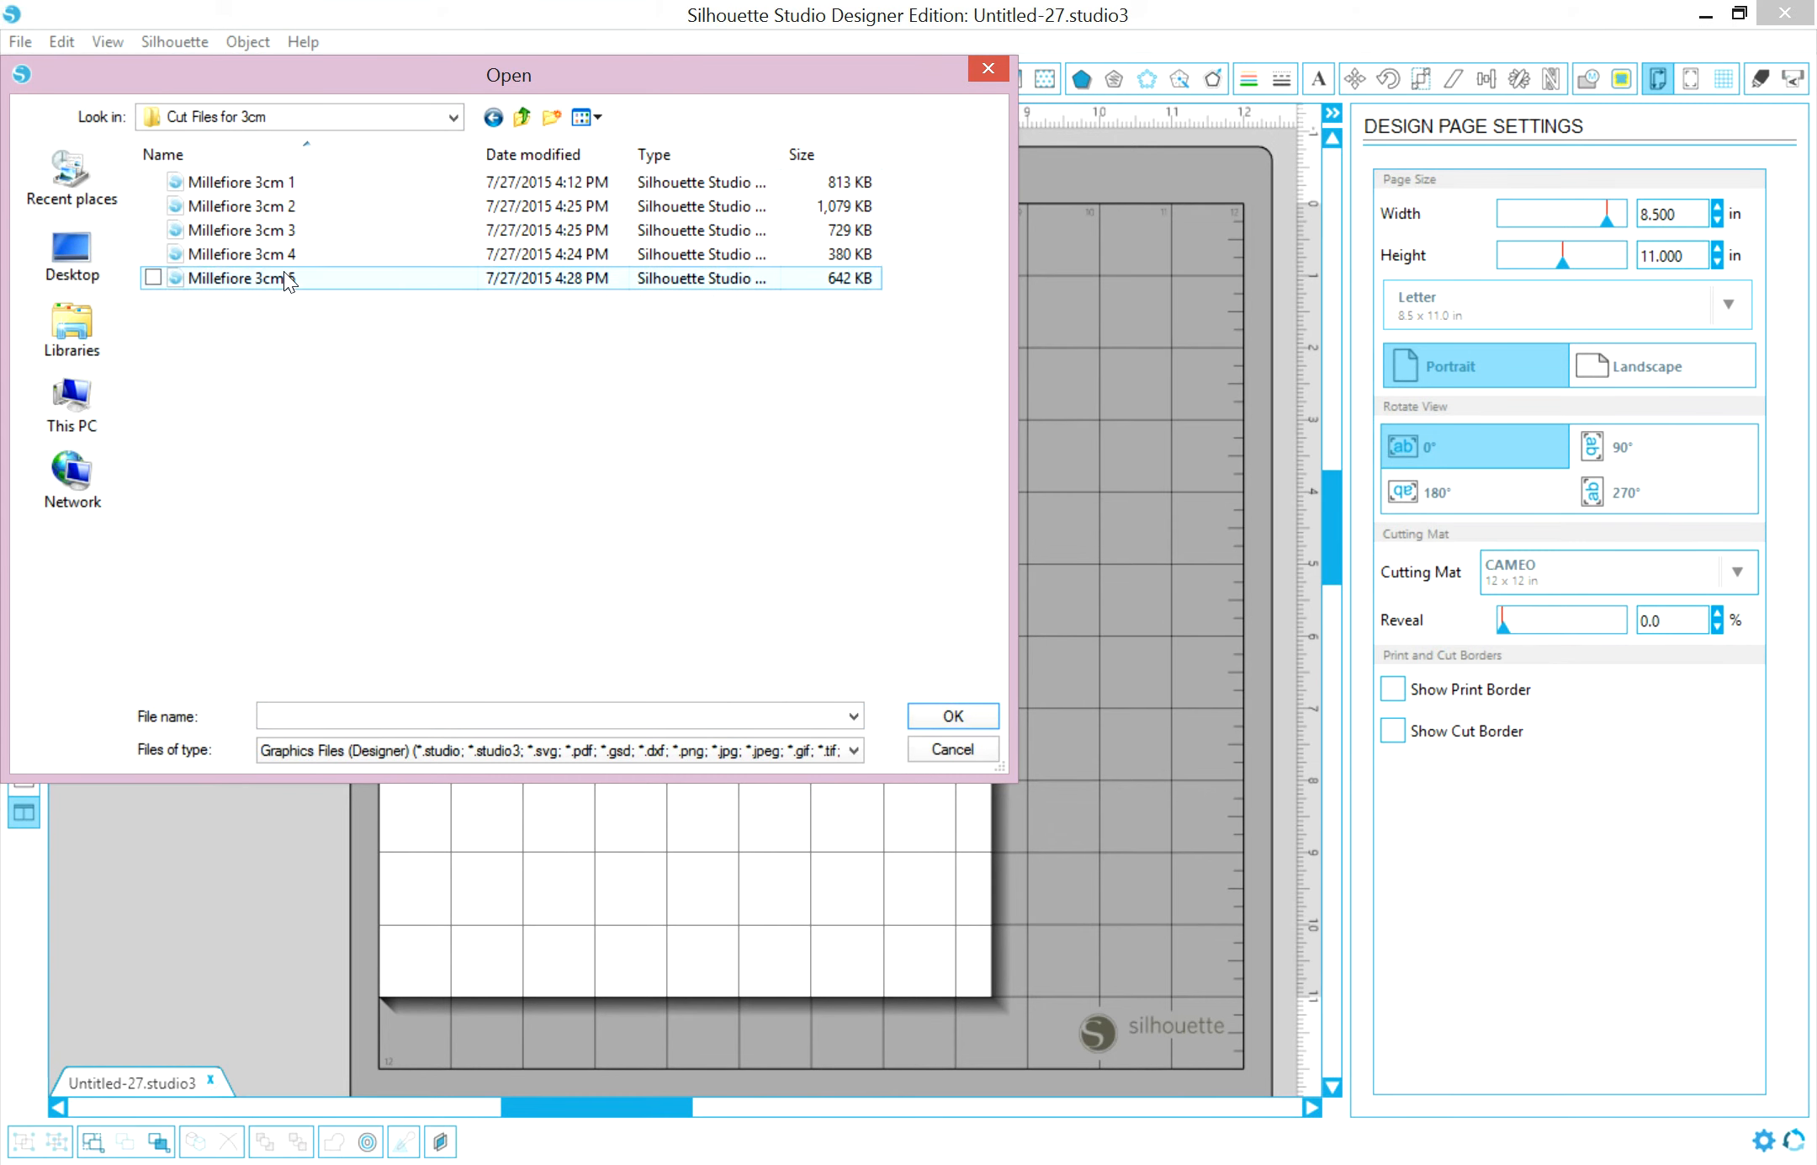
pyautogui.click(244, 205)
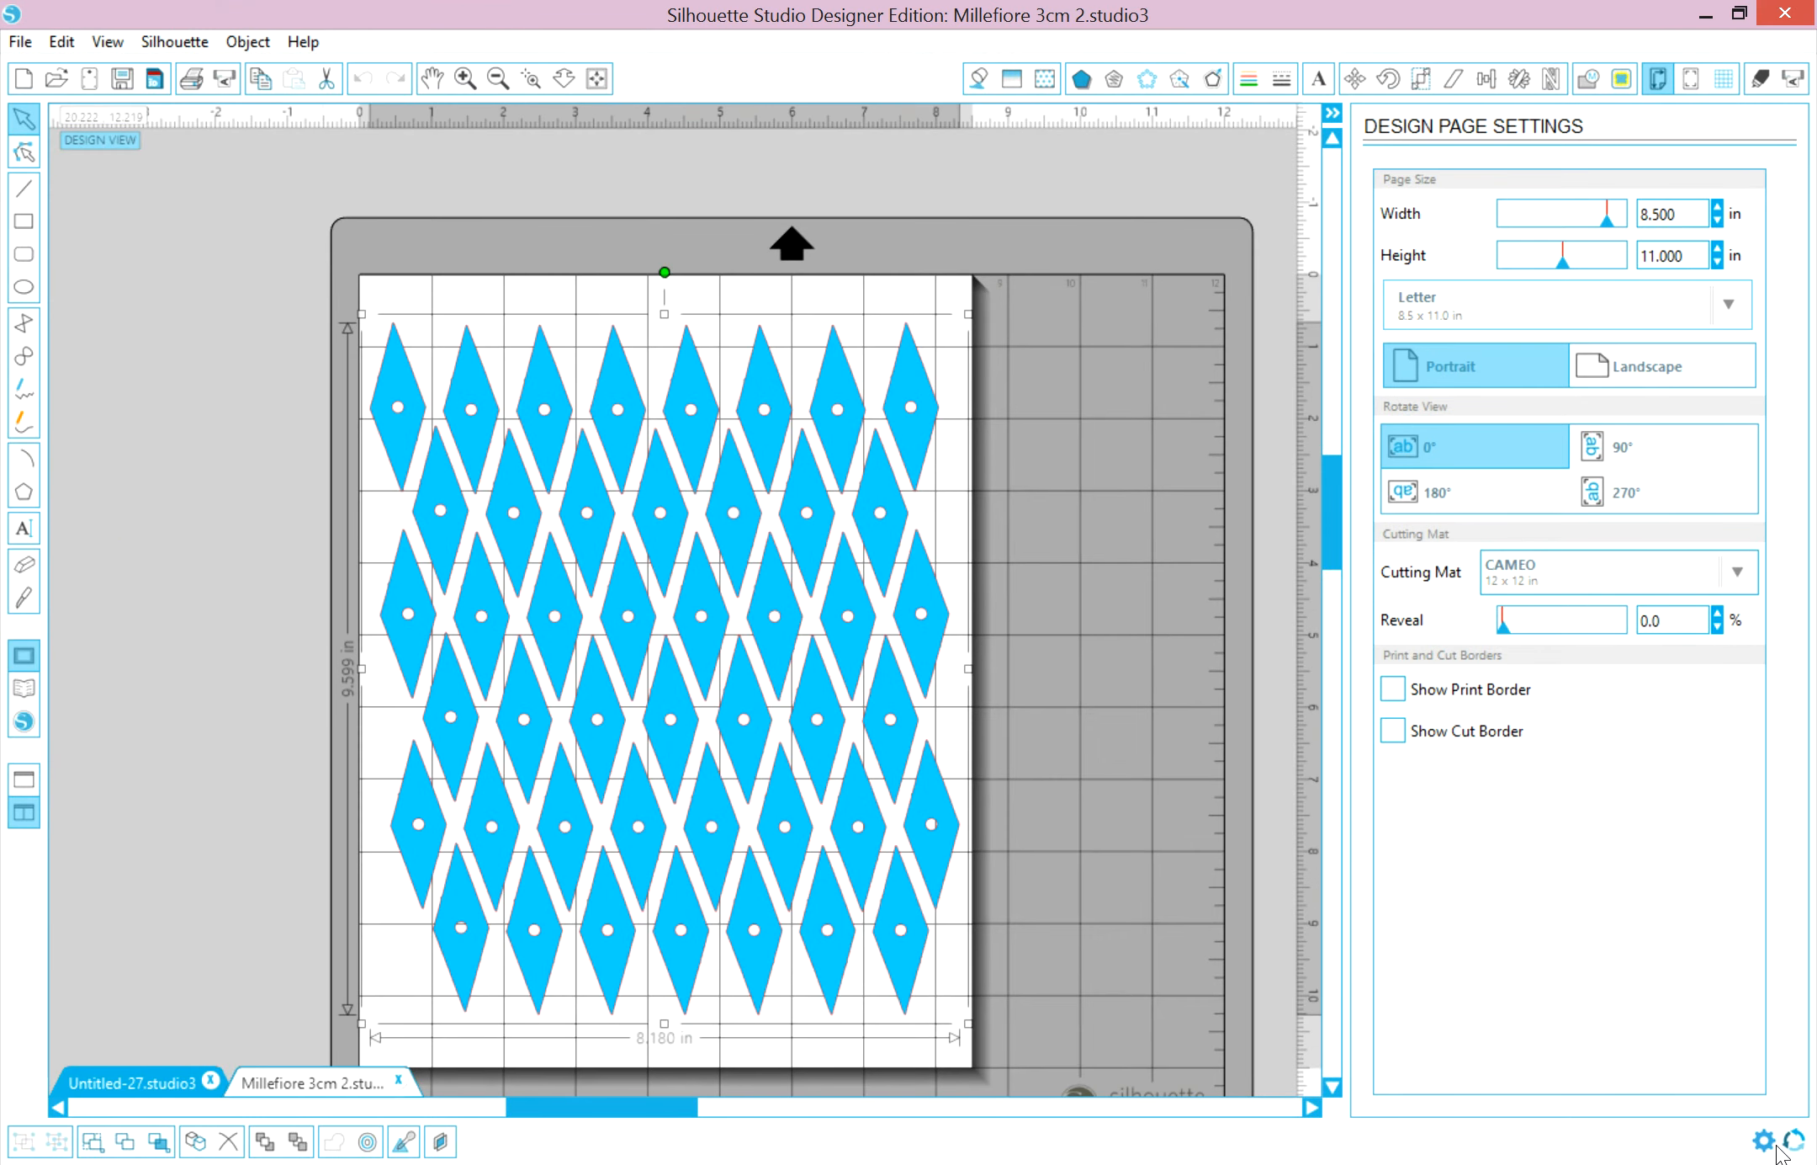
pyautogui.moveTo(811, 498)
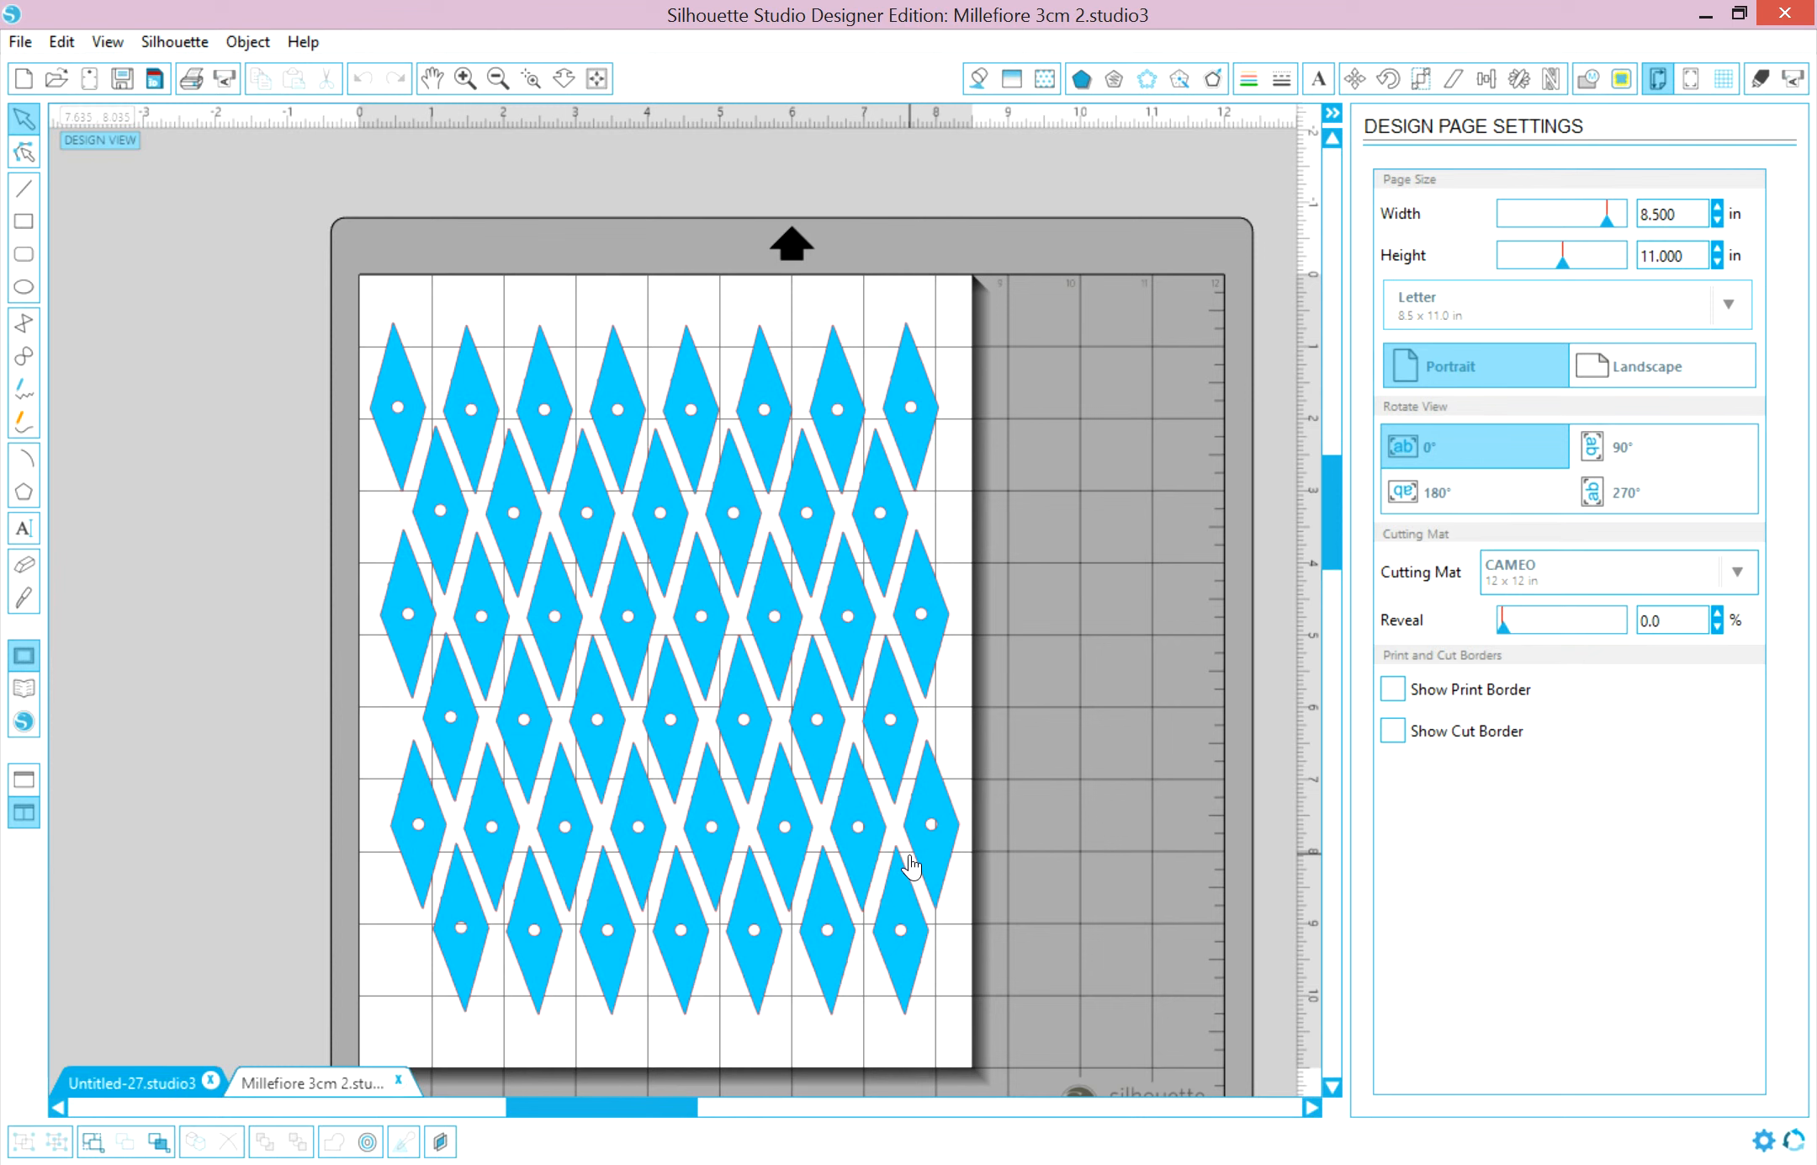
pyautogui.moveTo(1006, 722)
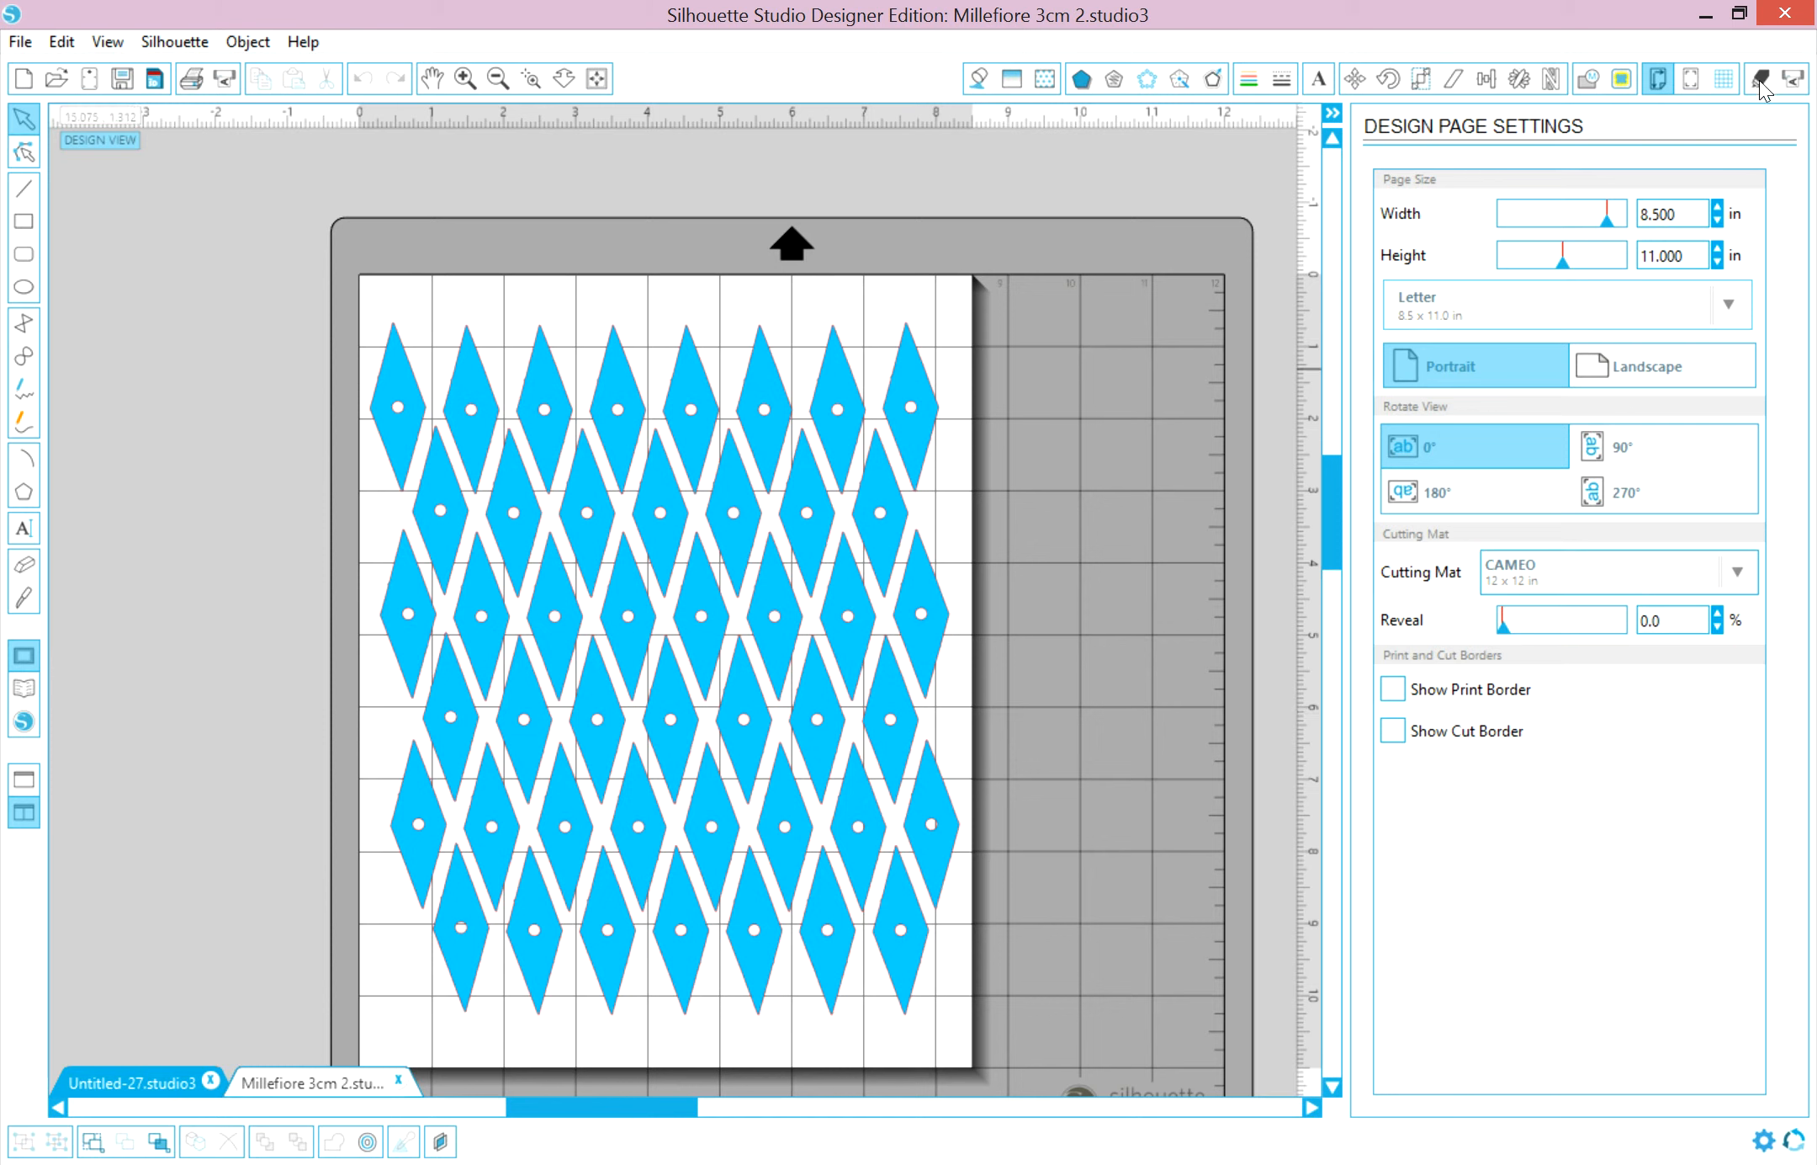
pyautogui.moveTo(1760, 79)
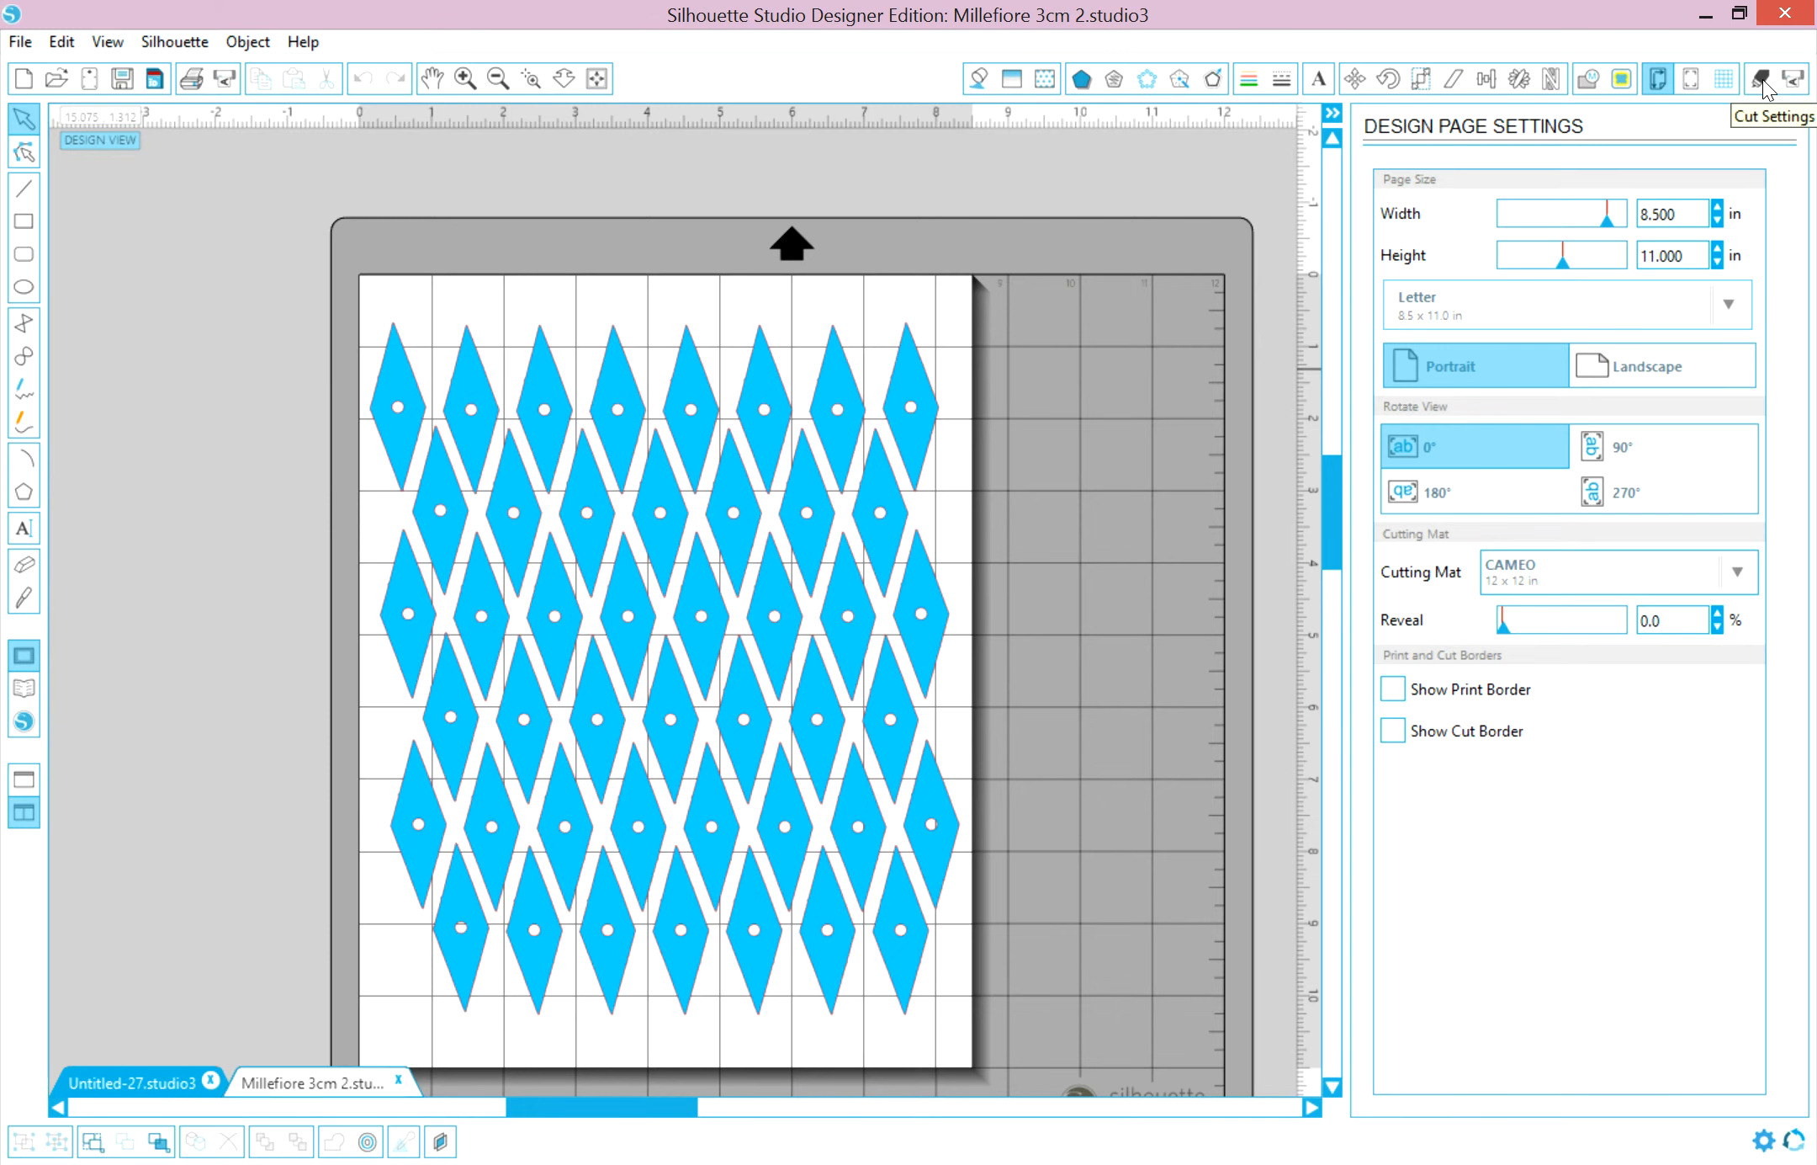
pyautogui.click(1762, 78)
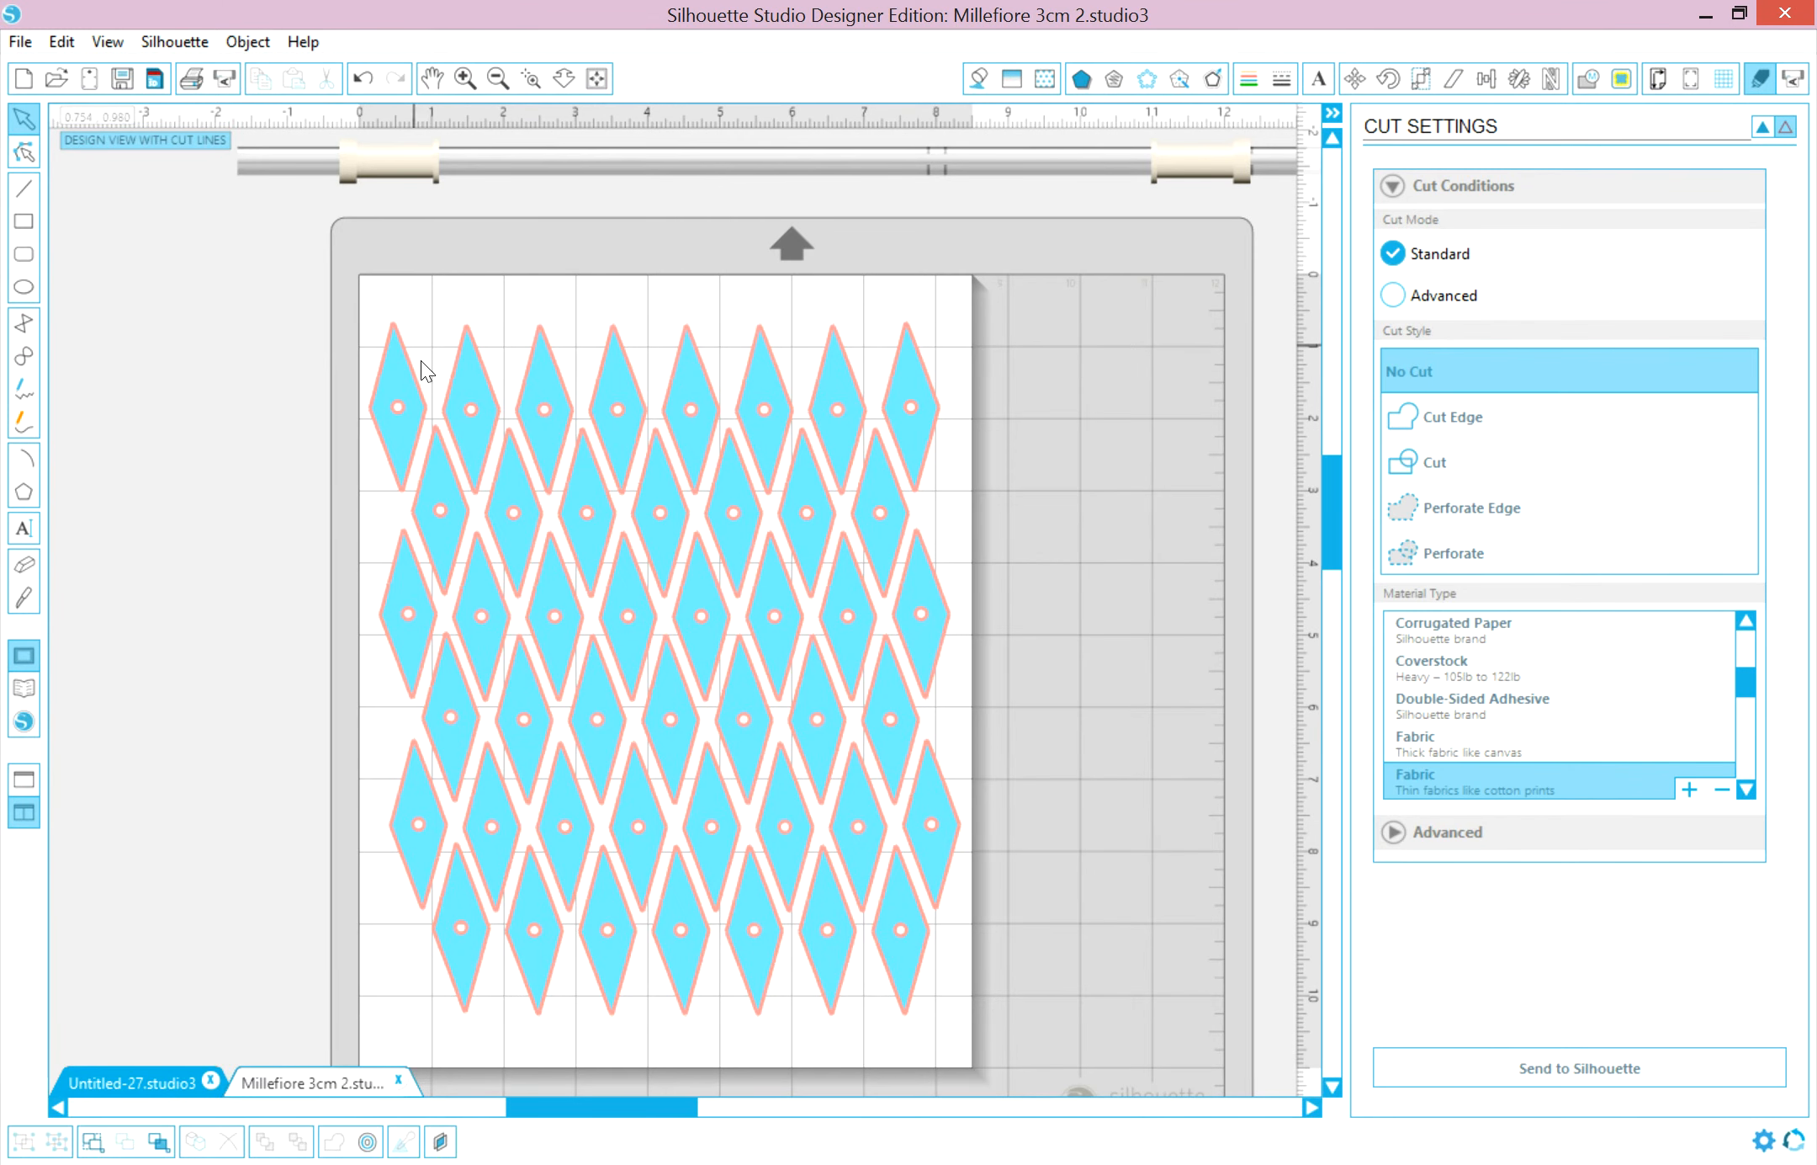
pyautogui.moveTo(505, 450)
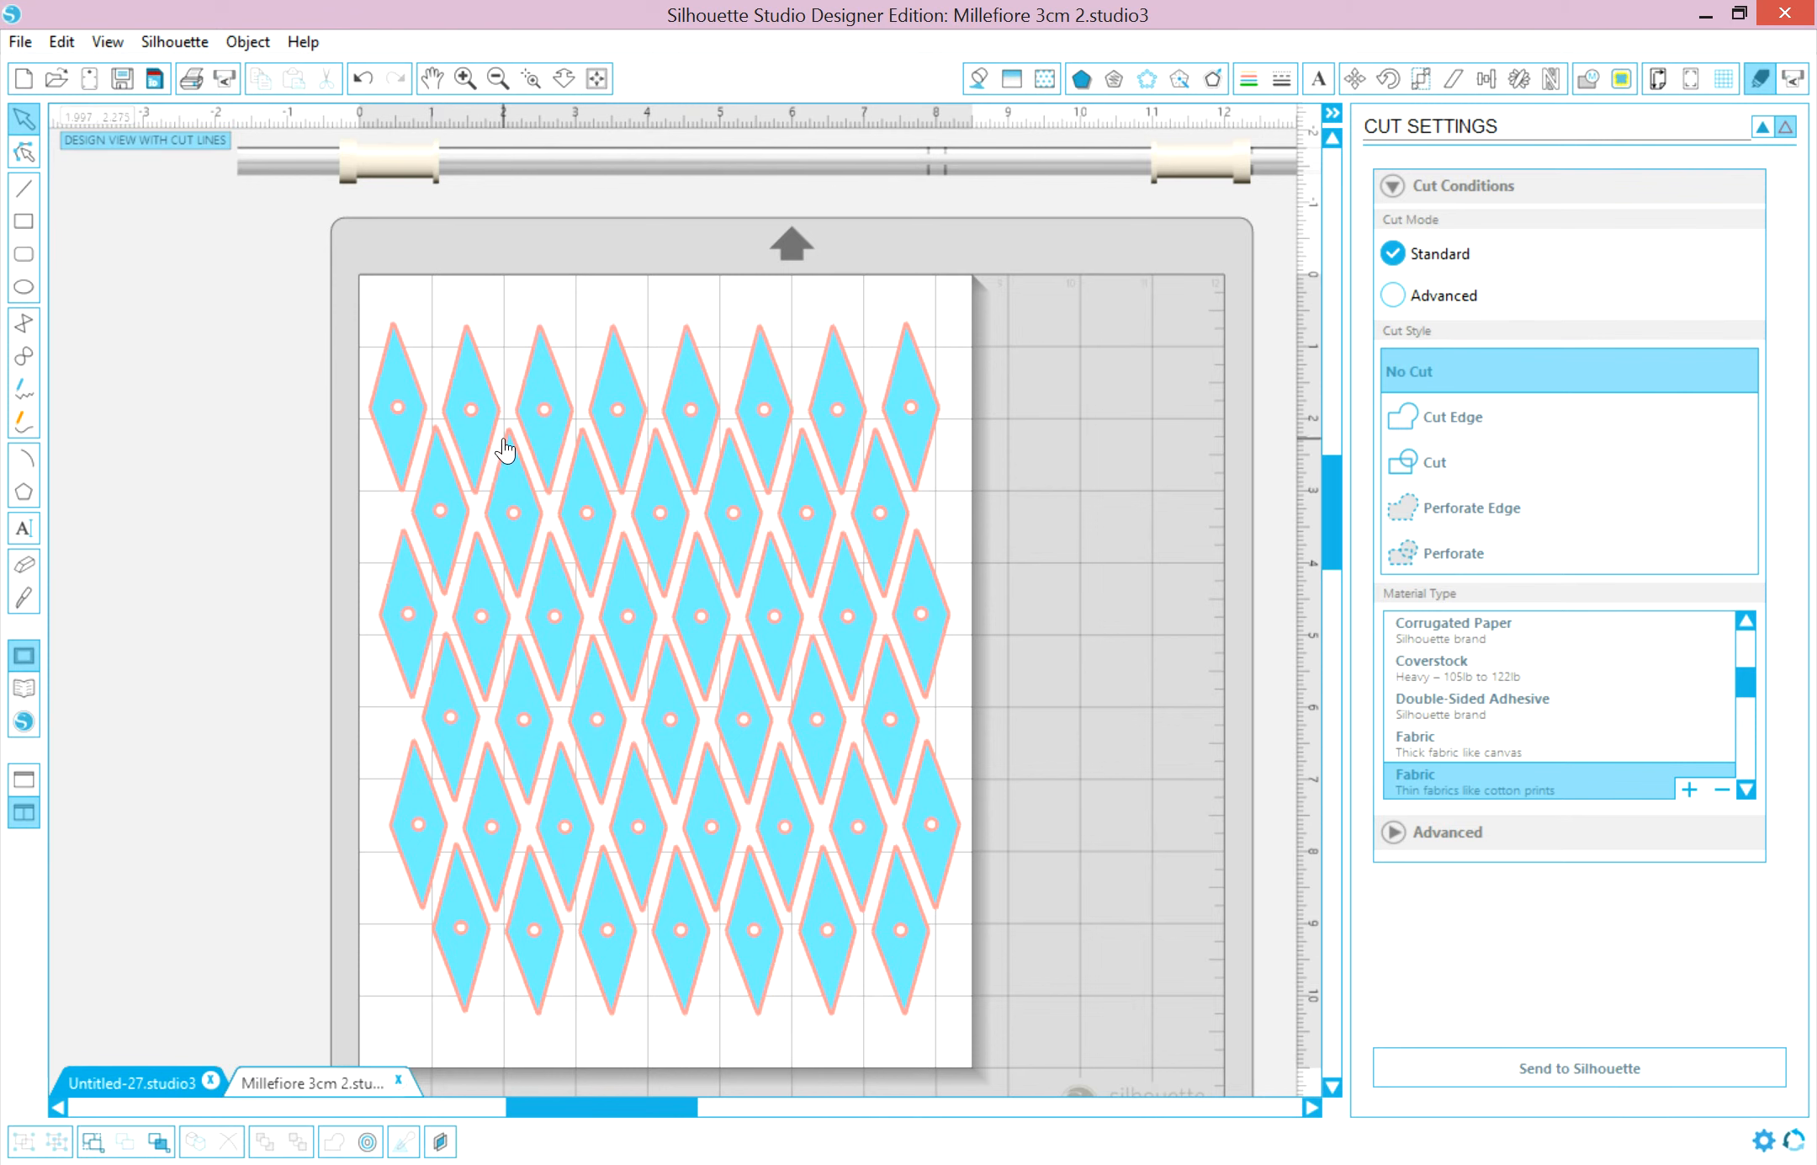
pyautogui.moveTo(470, 459)
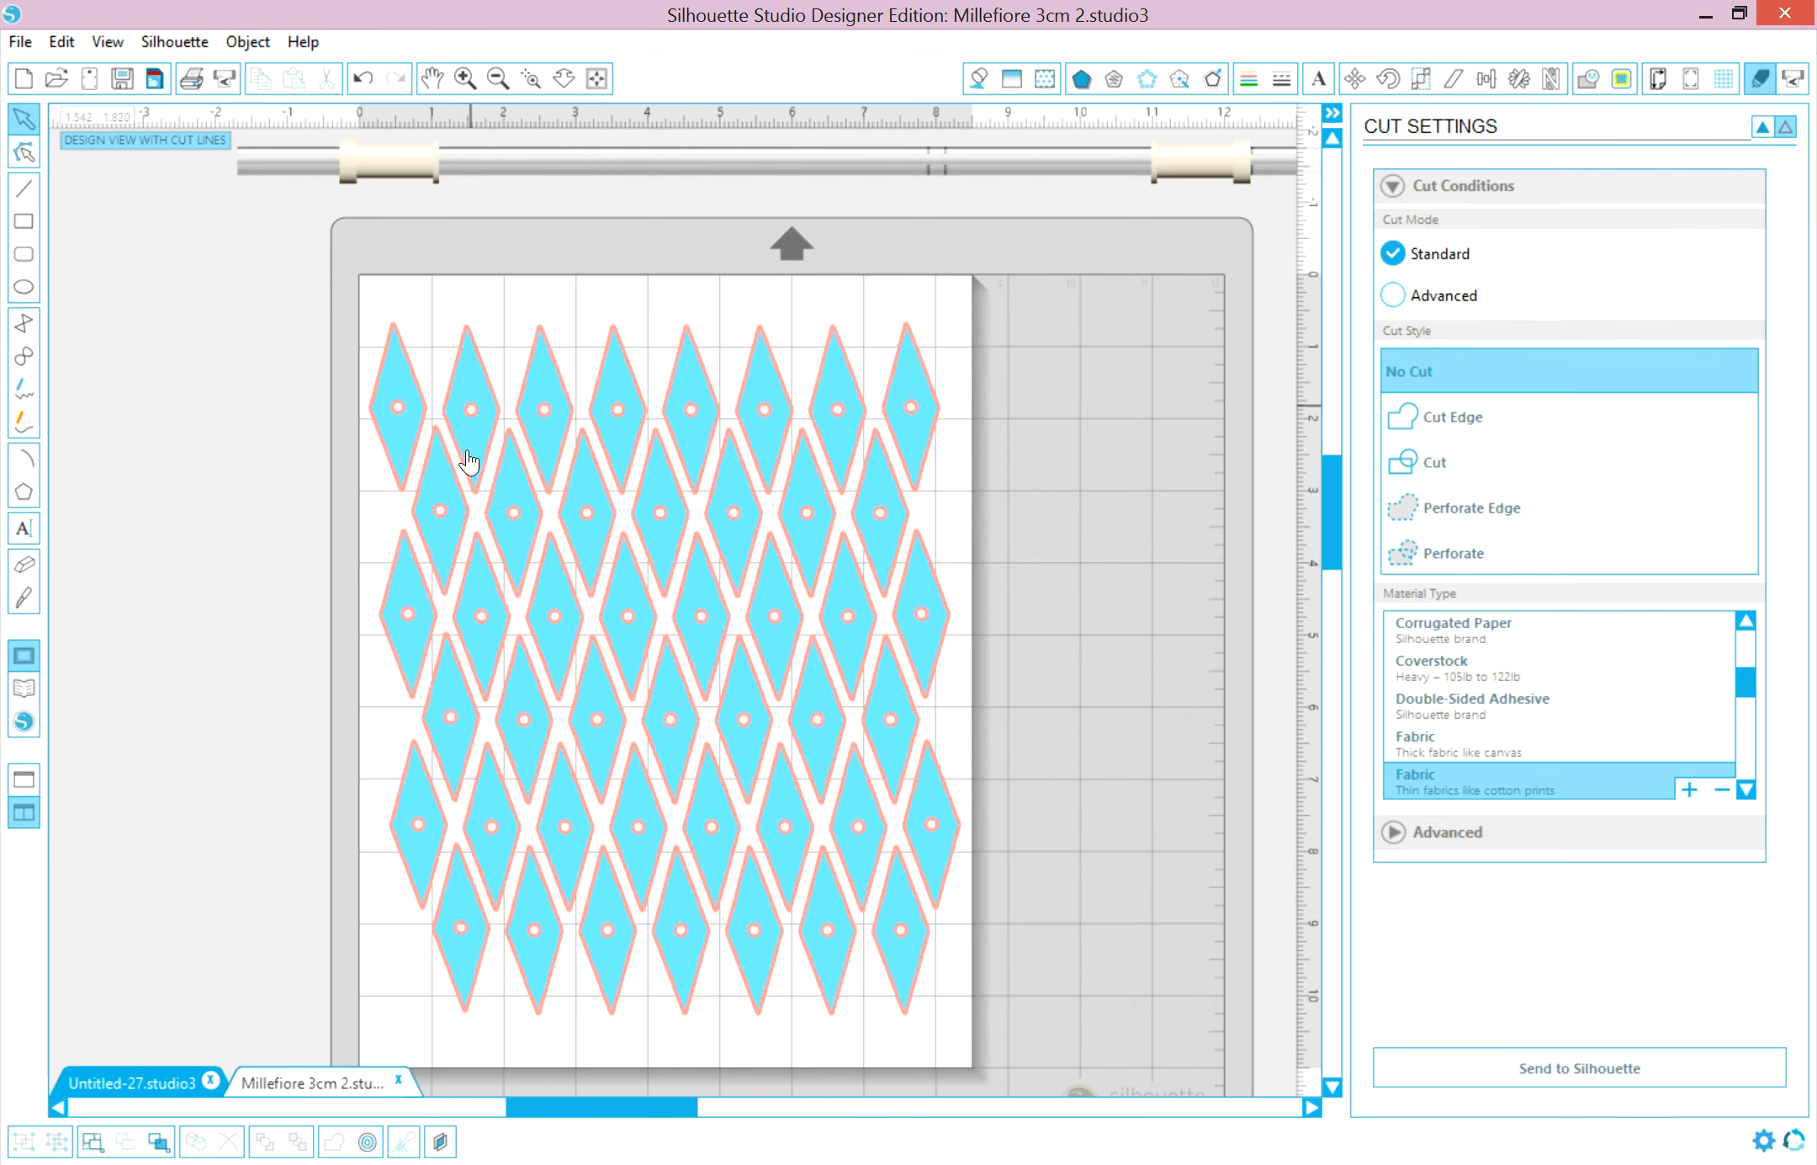
pyautogui.moveTo(530, 471)
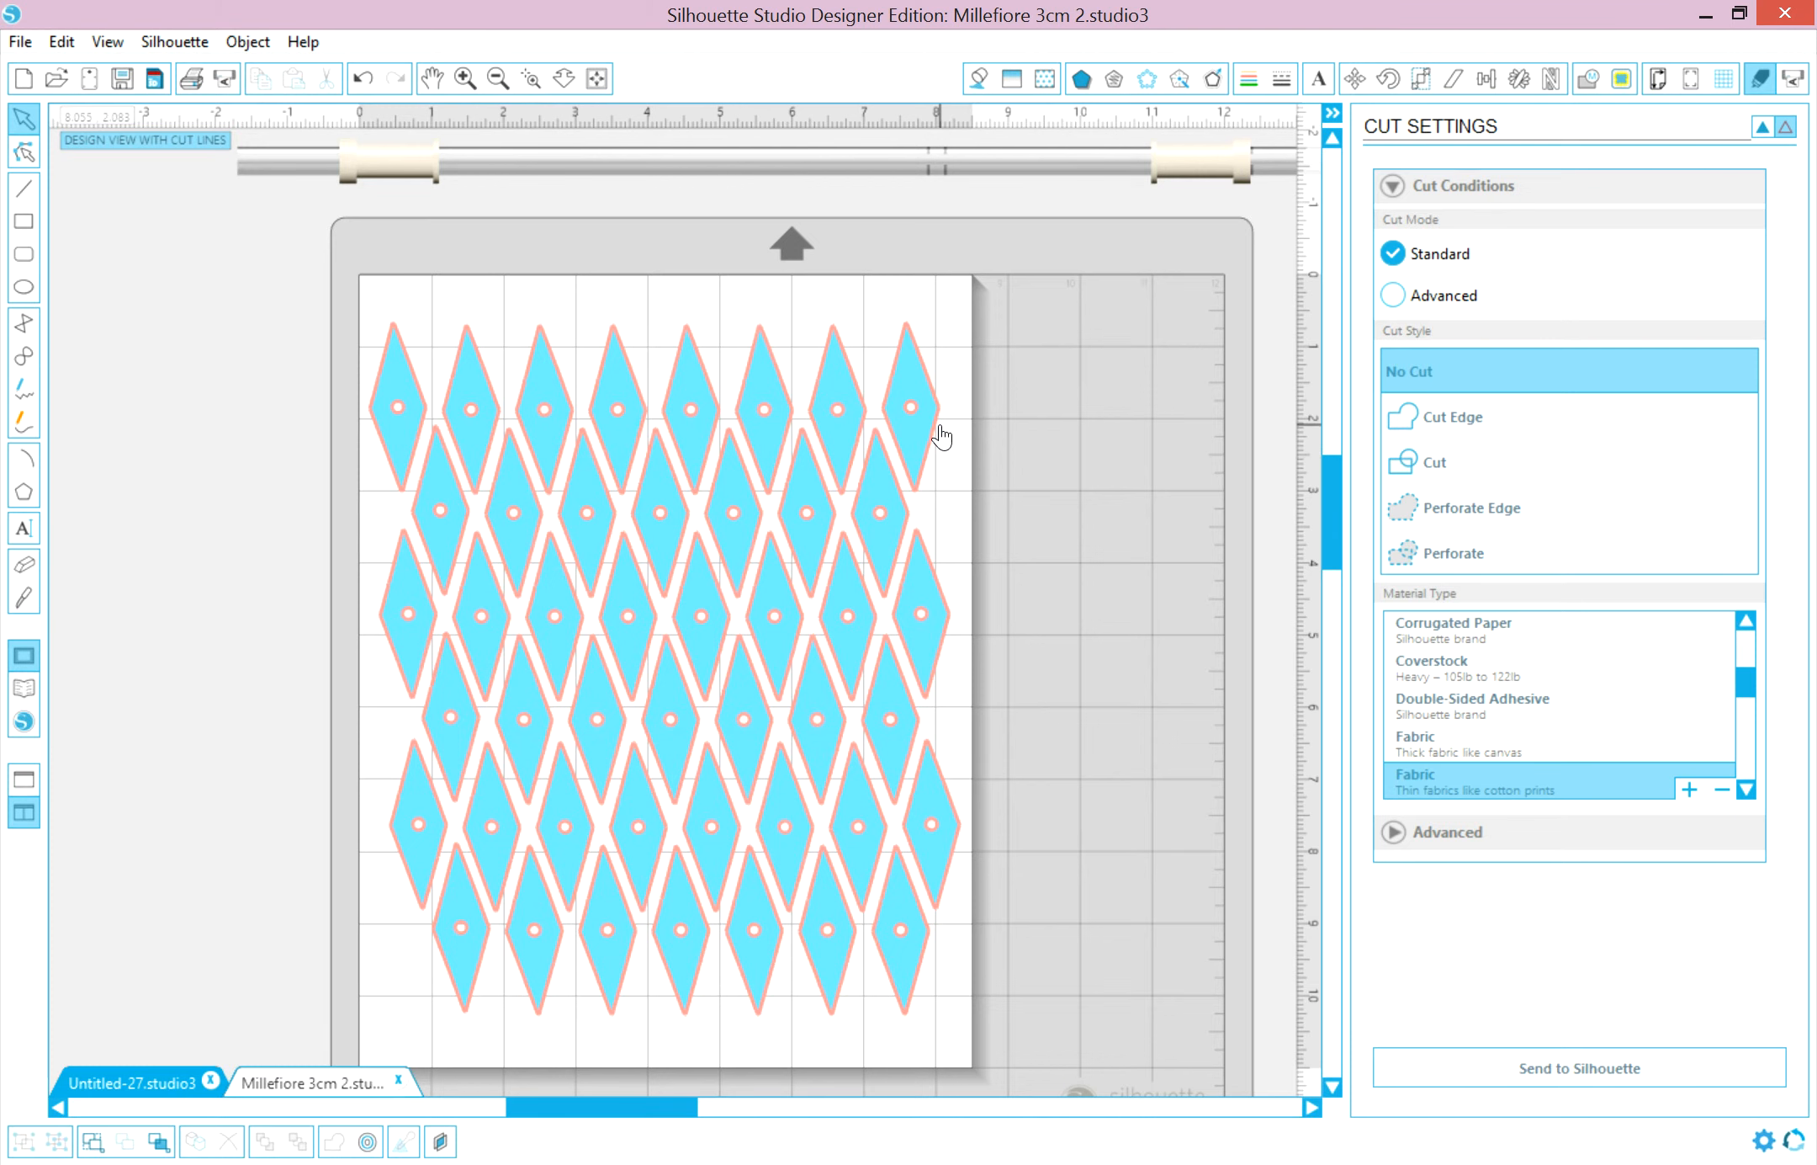
# - Set all the selected diamonds to the Cut style in the Cut Settings panel
pyautogui.click(1437, 462)
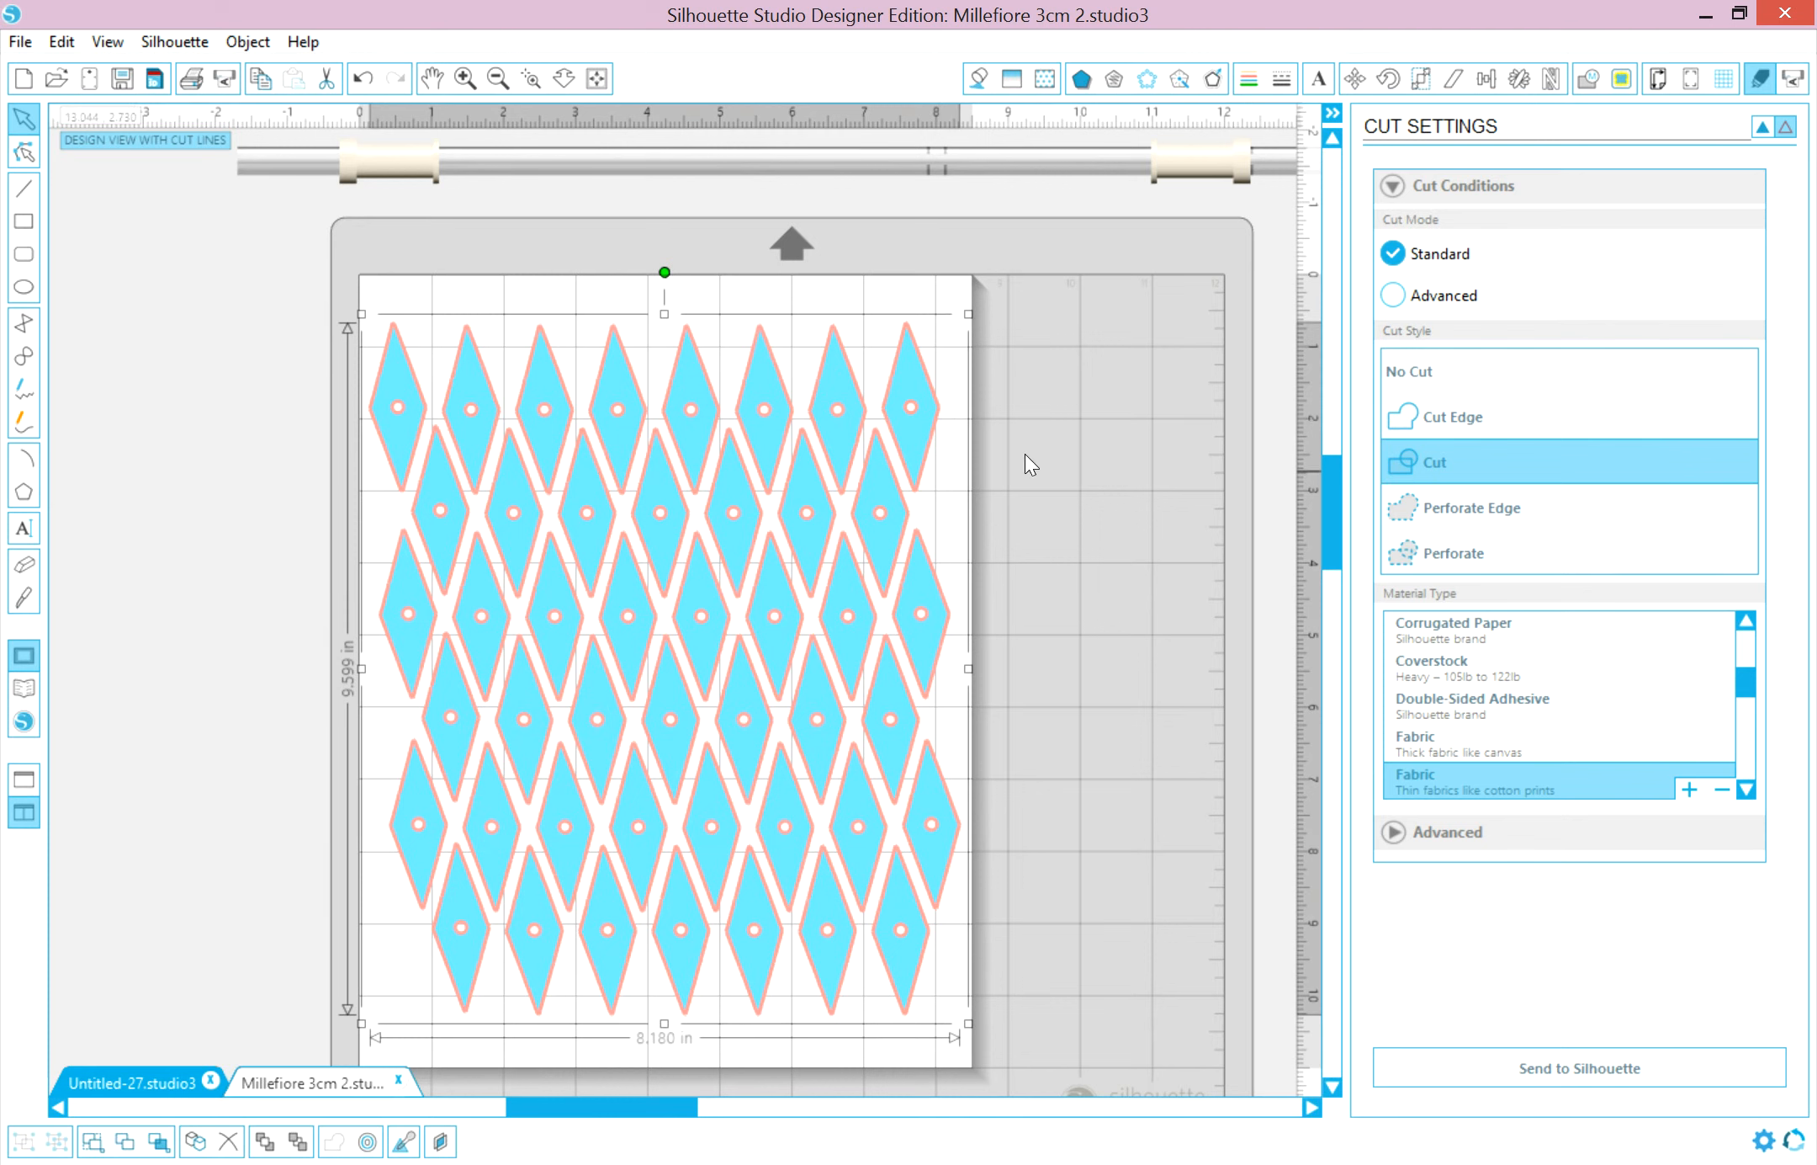
pyautogui.moveTo(415, 313)
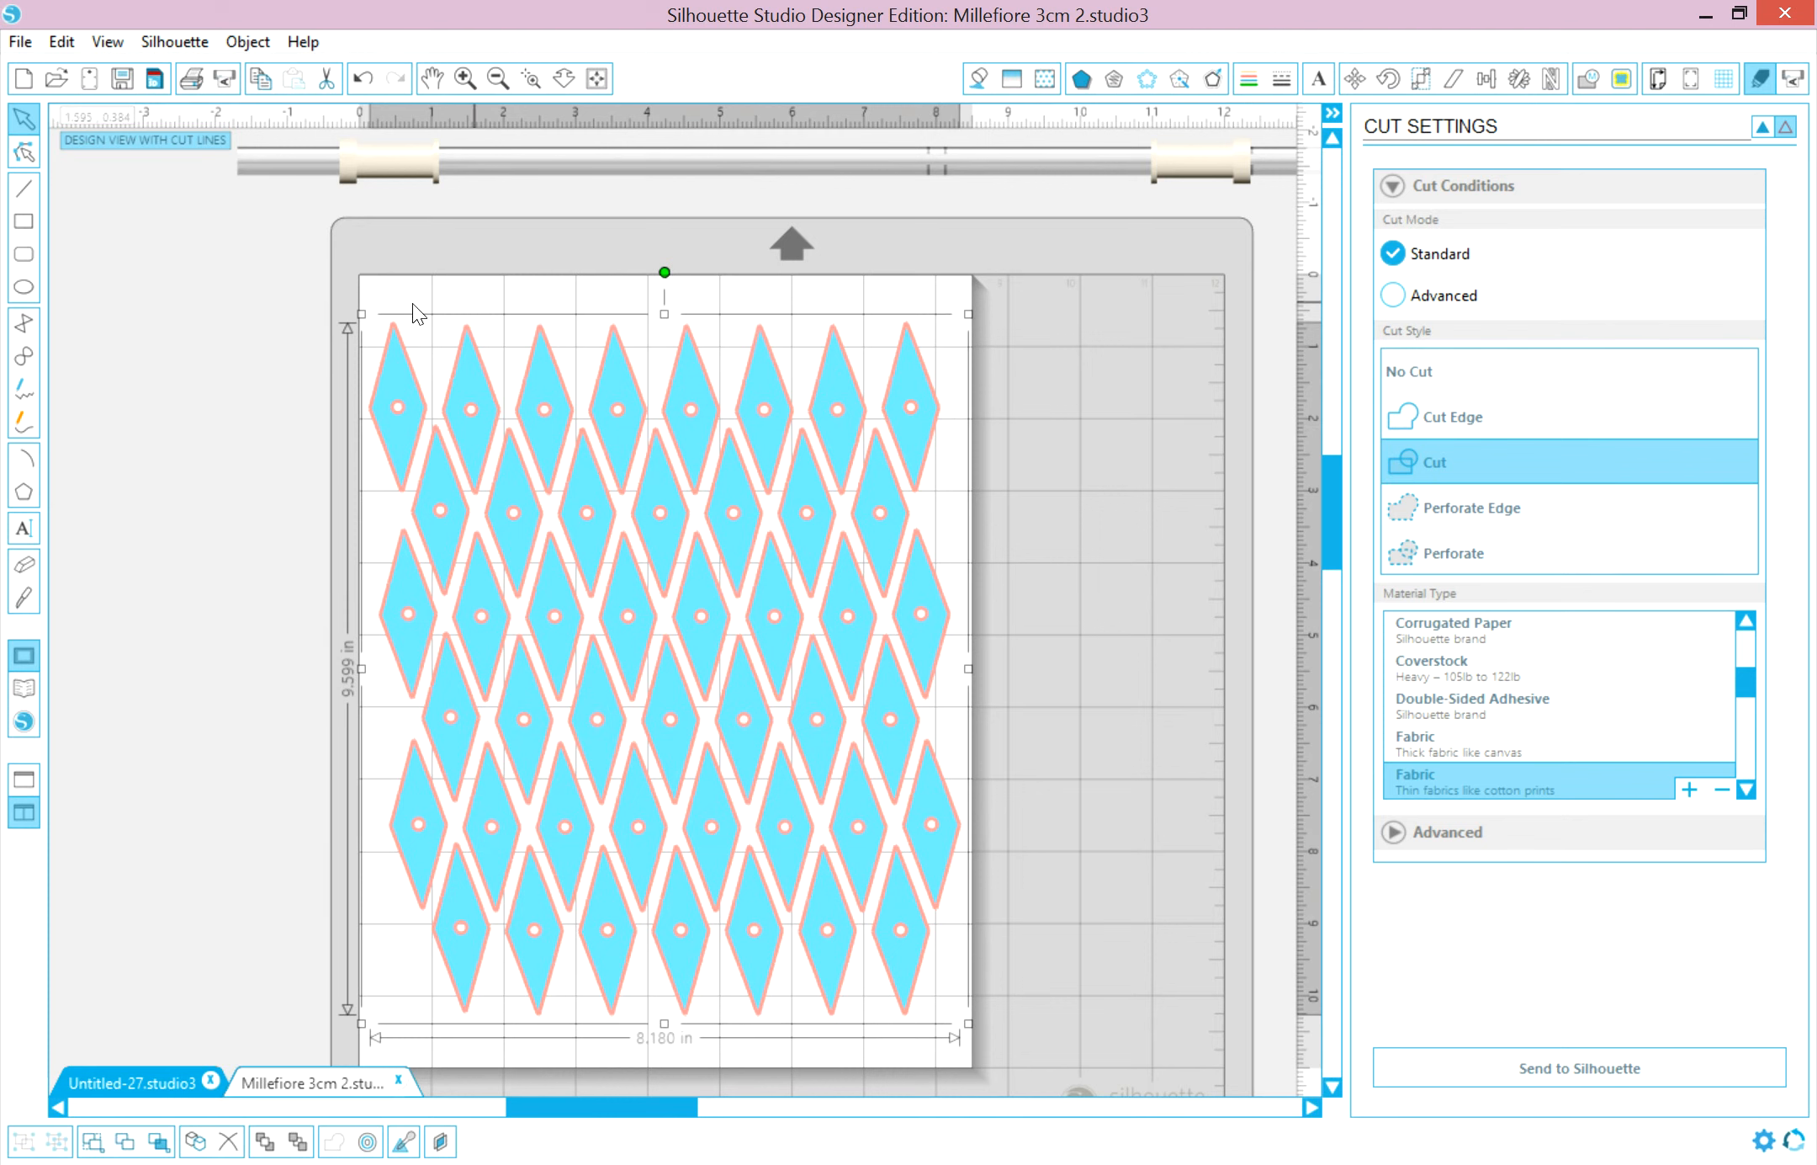
pyautogui.moveTo(1043, 388)
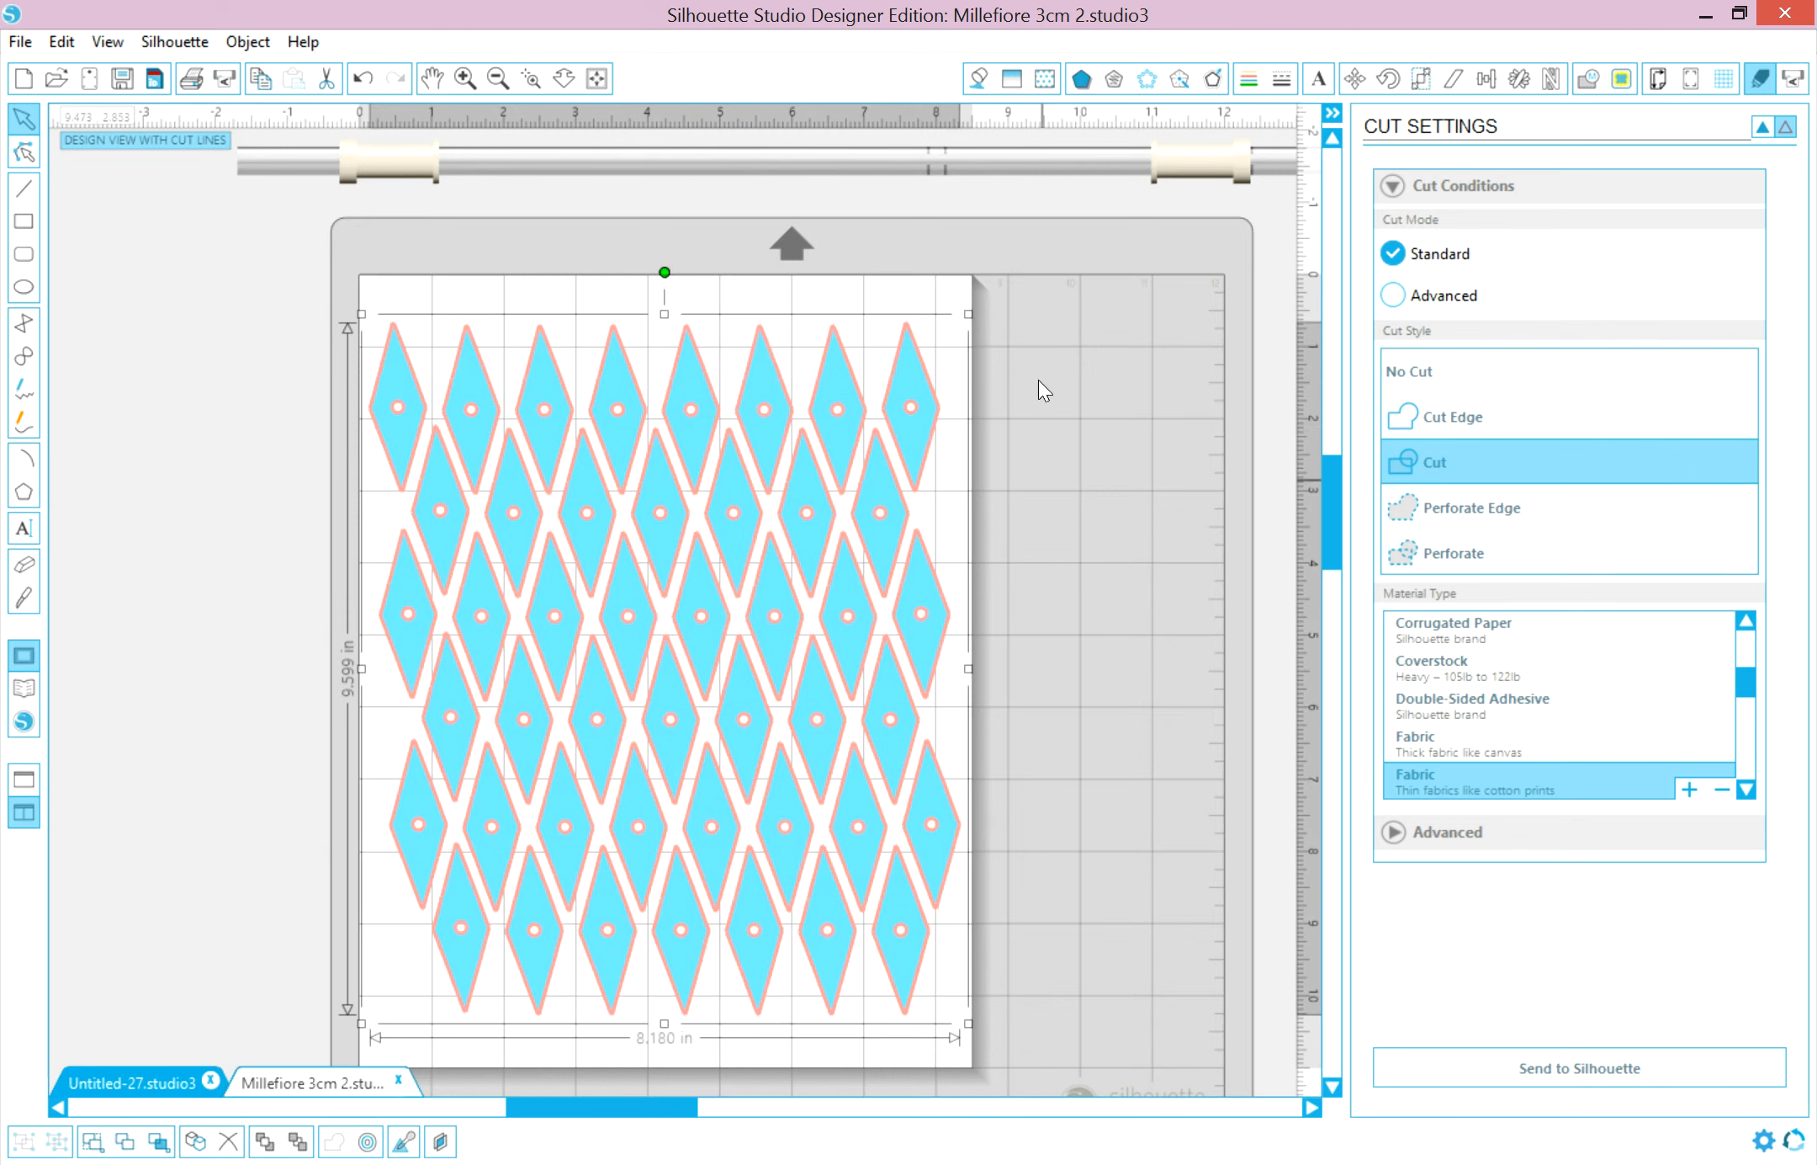
pyautogui.moveTo(742, 286)
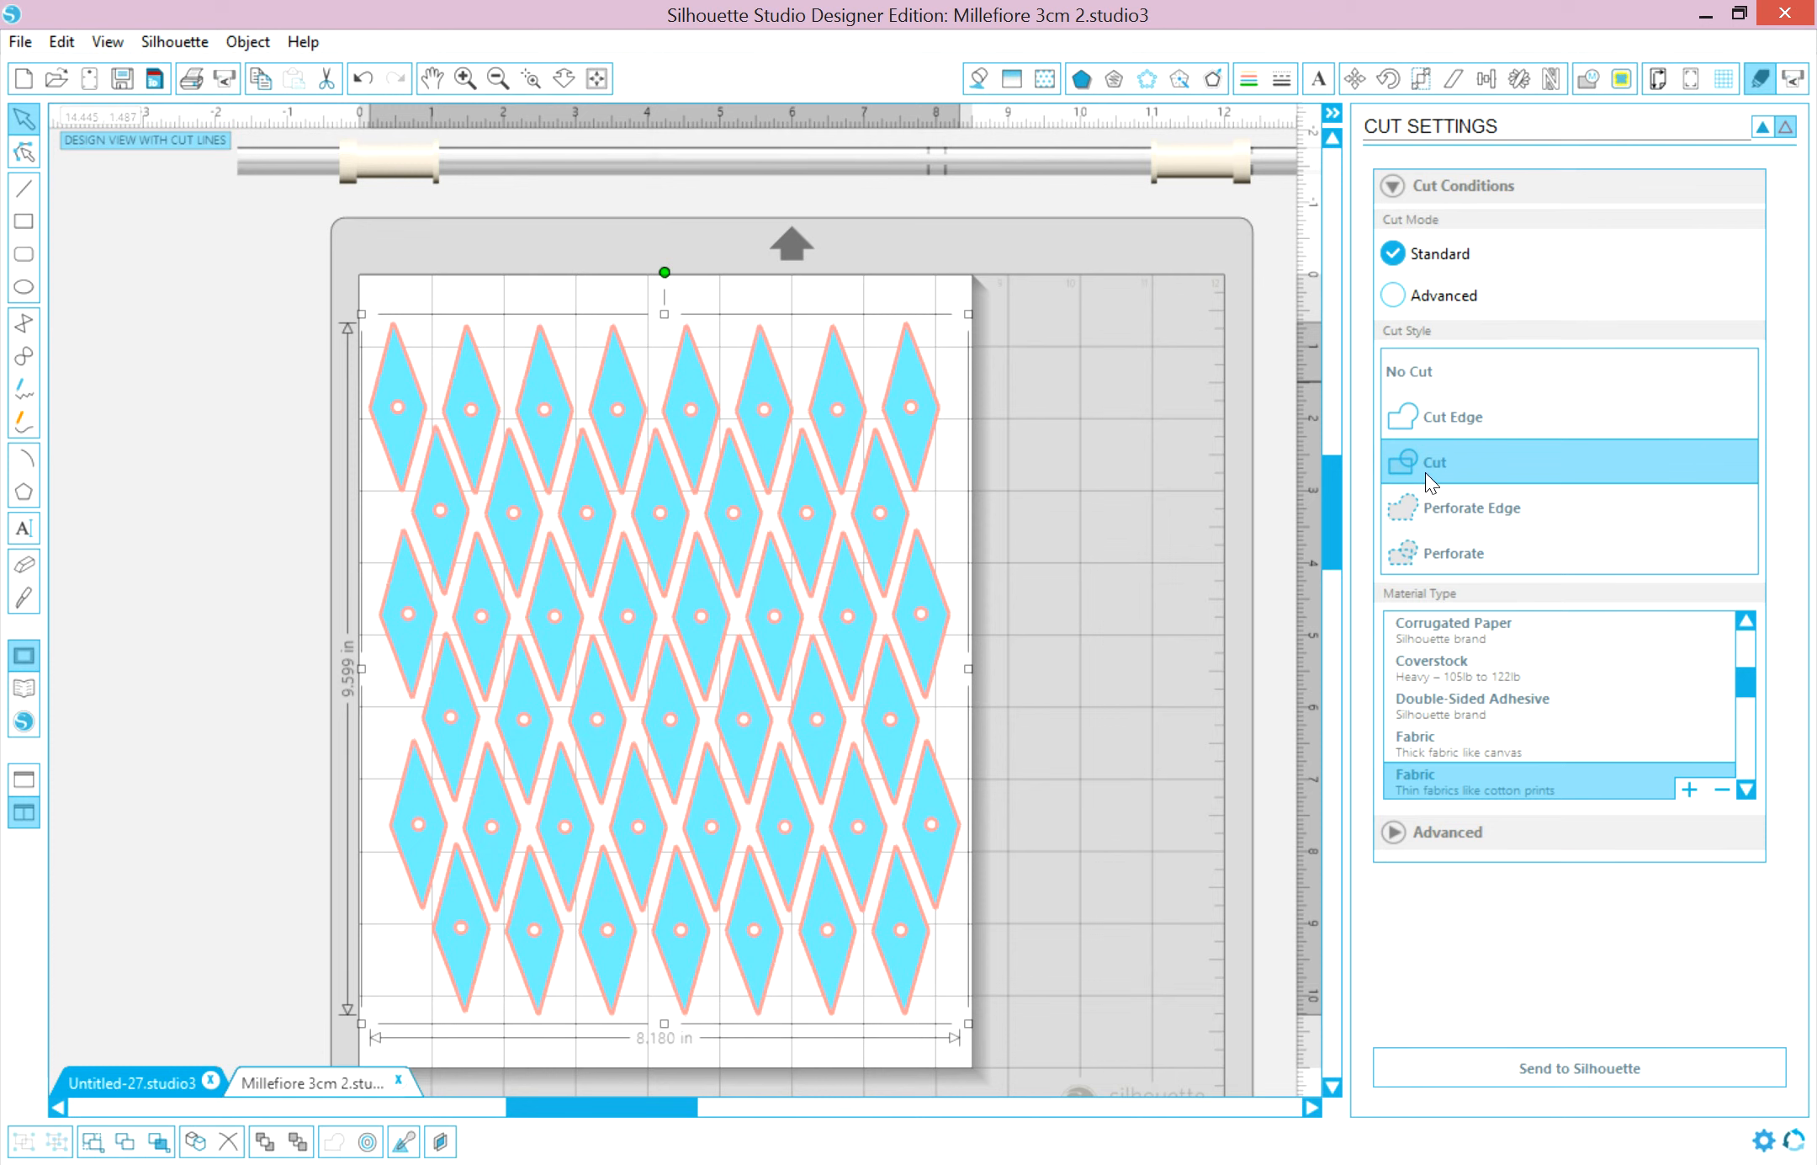
pyautogui.moveTo(1448, 473)
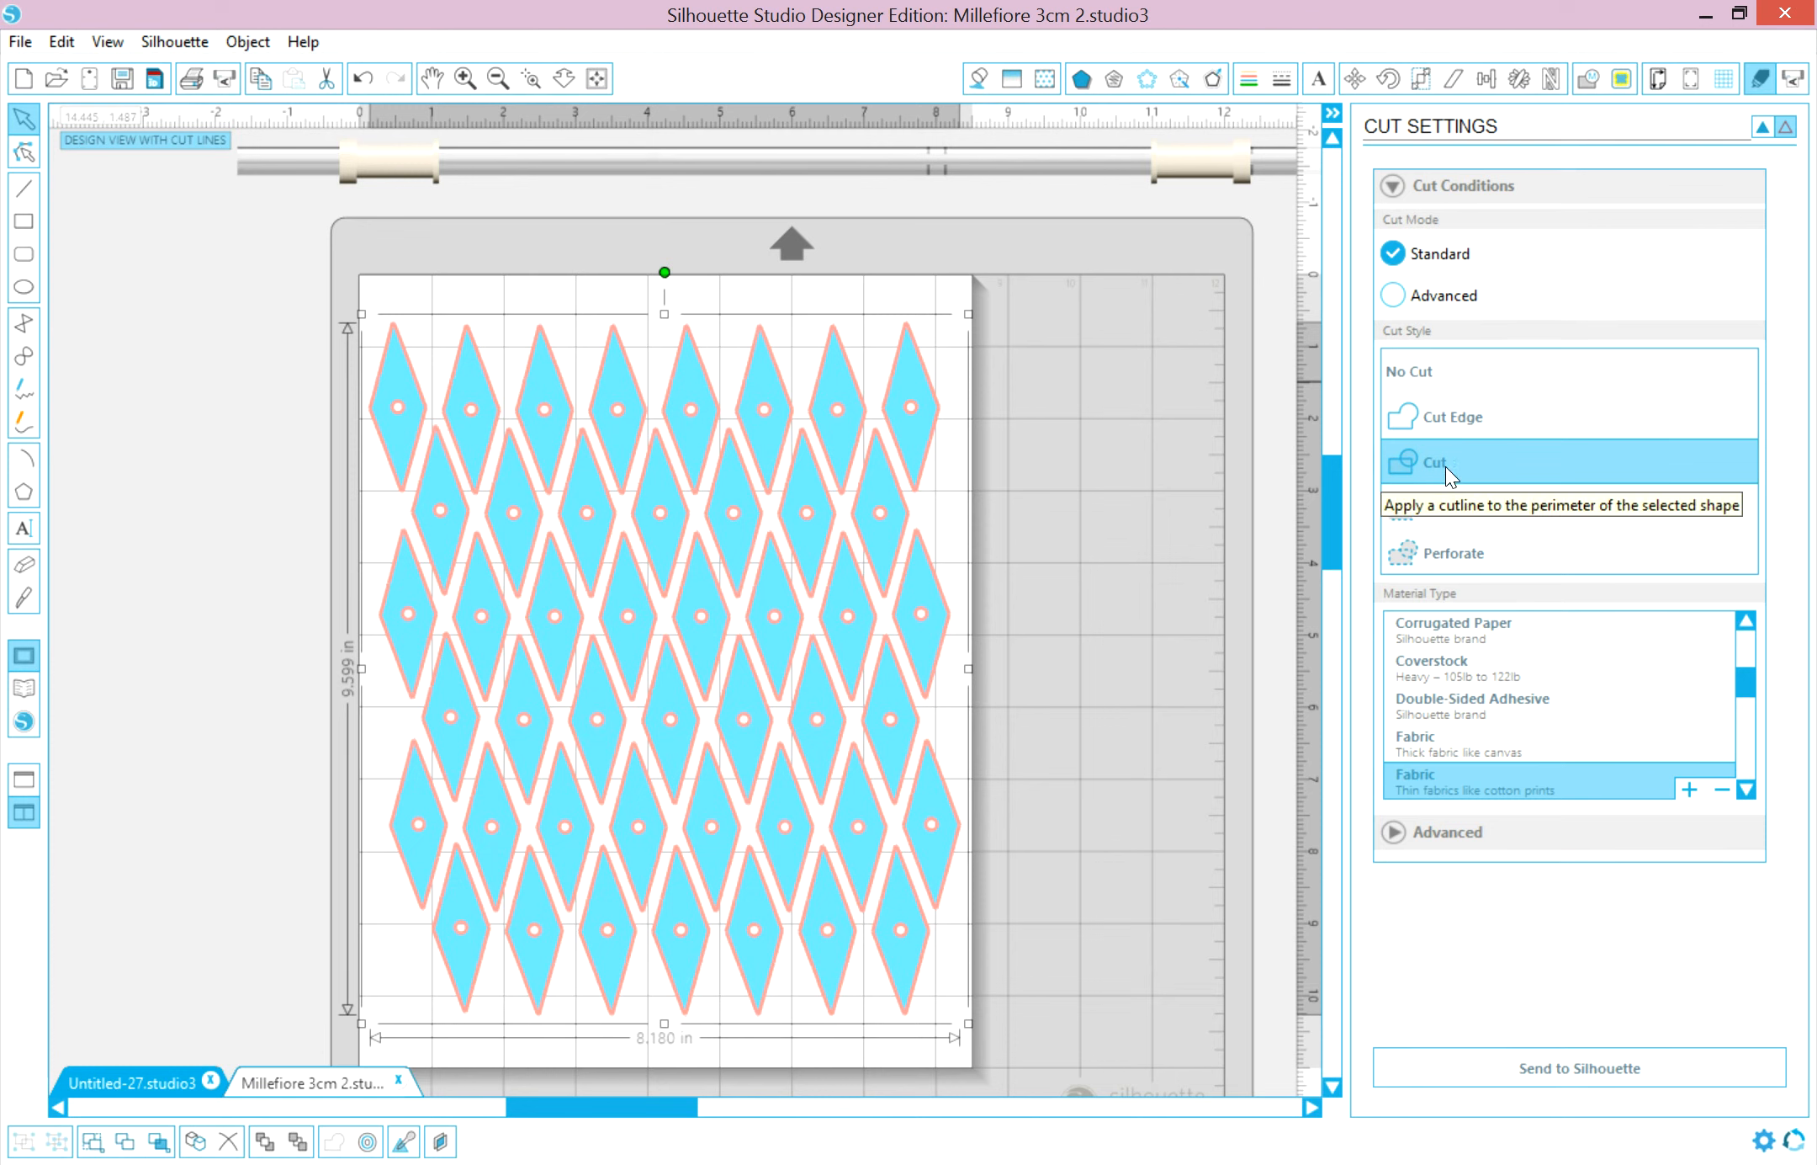
pyautogui.moveTo(1452, 436)
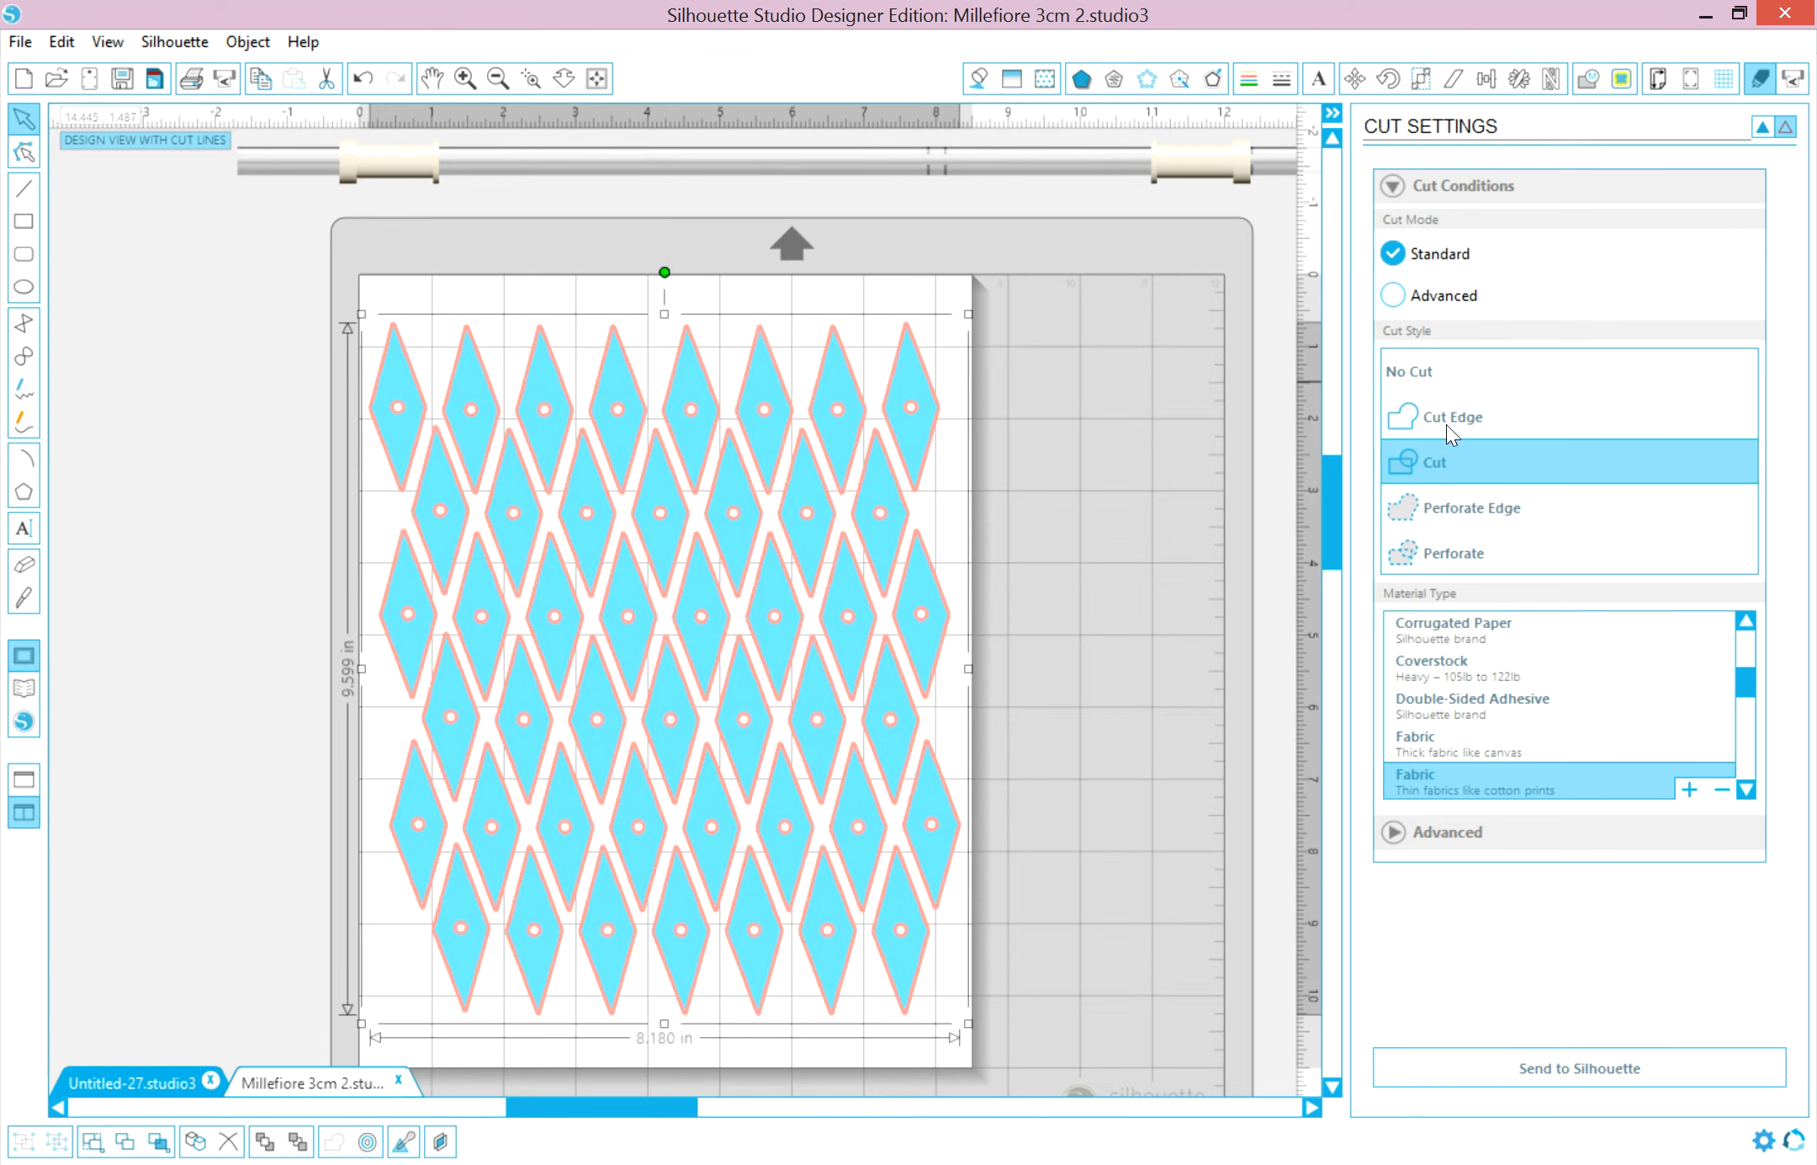
pyautogui.moveTo(1454, 417)
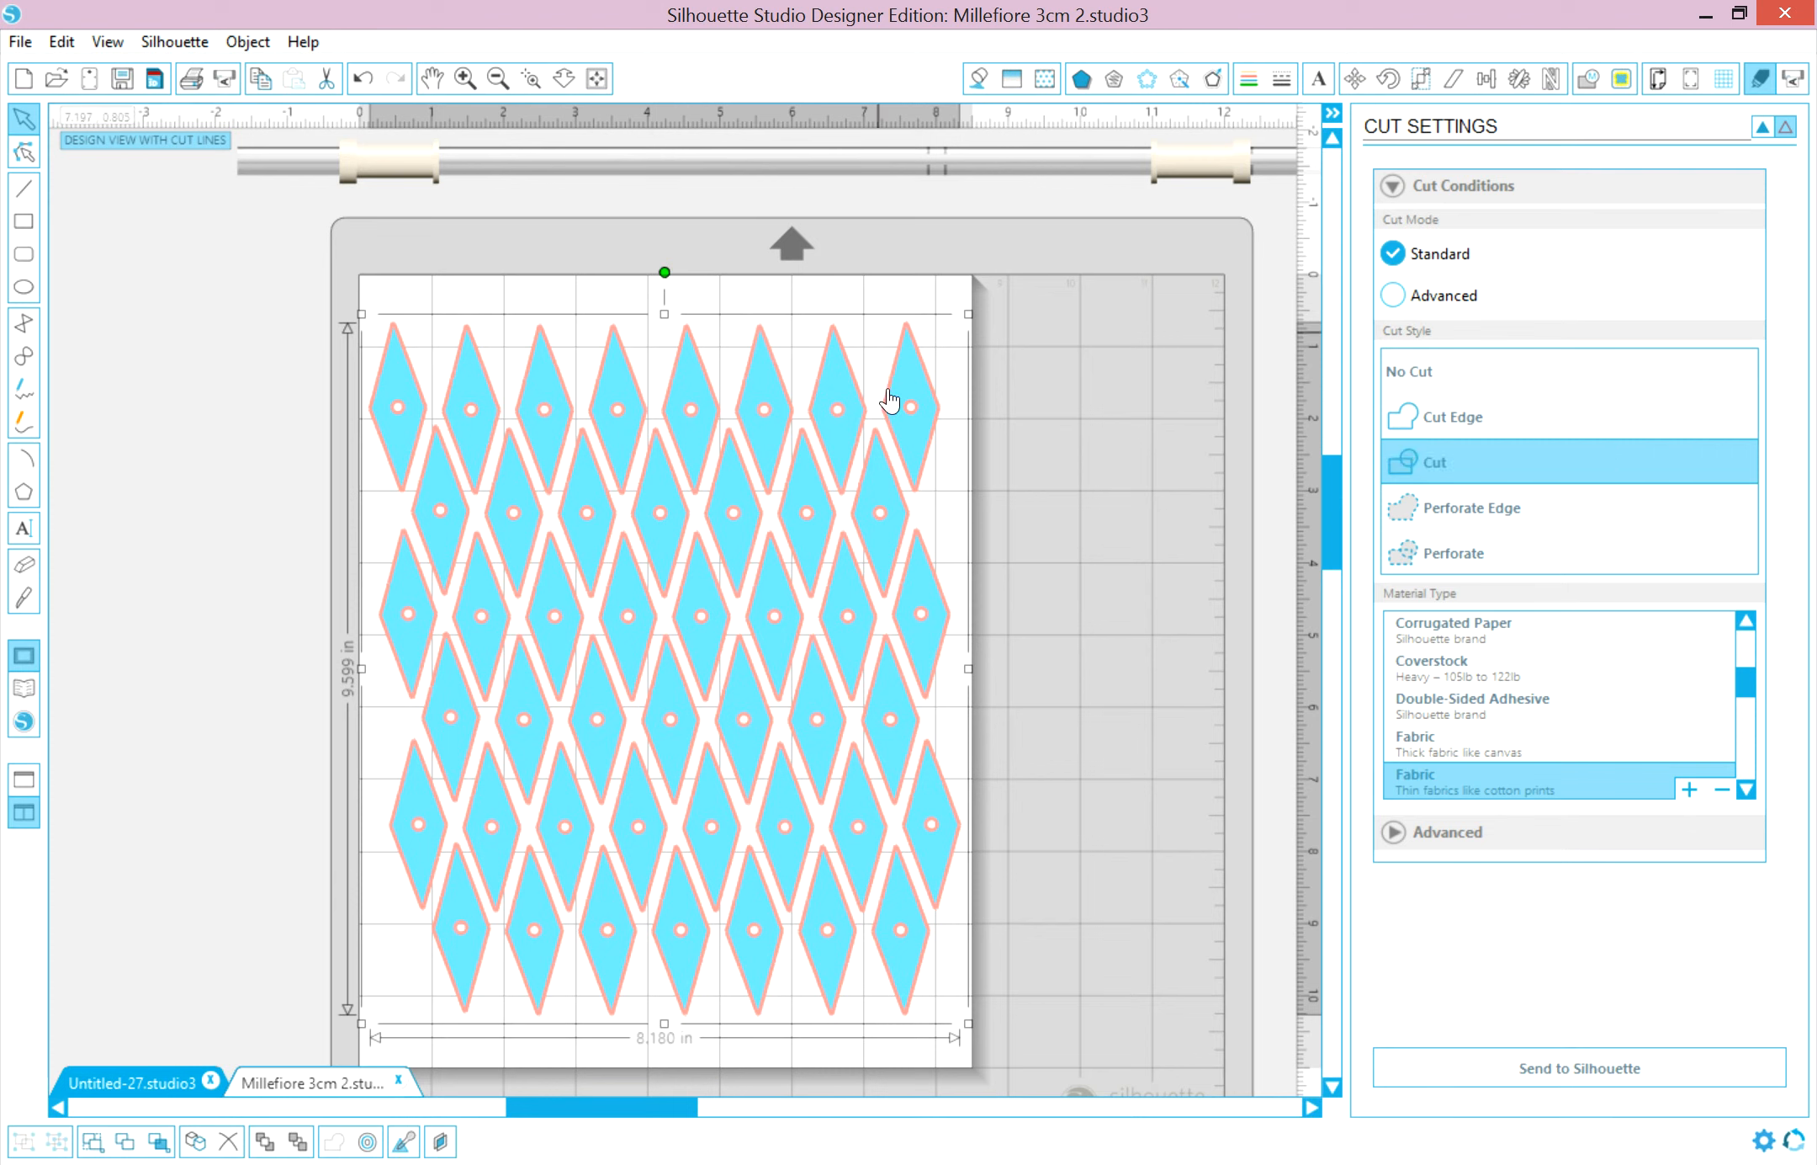
pyautogui.moveTo(914, 419)
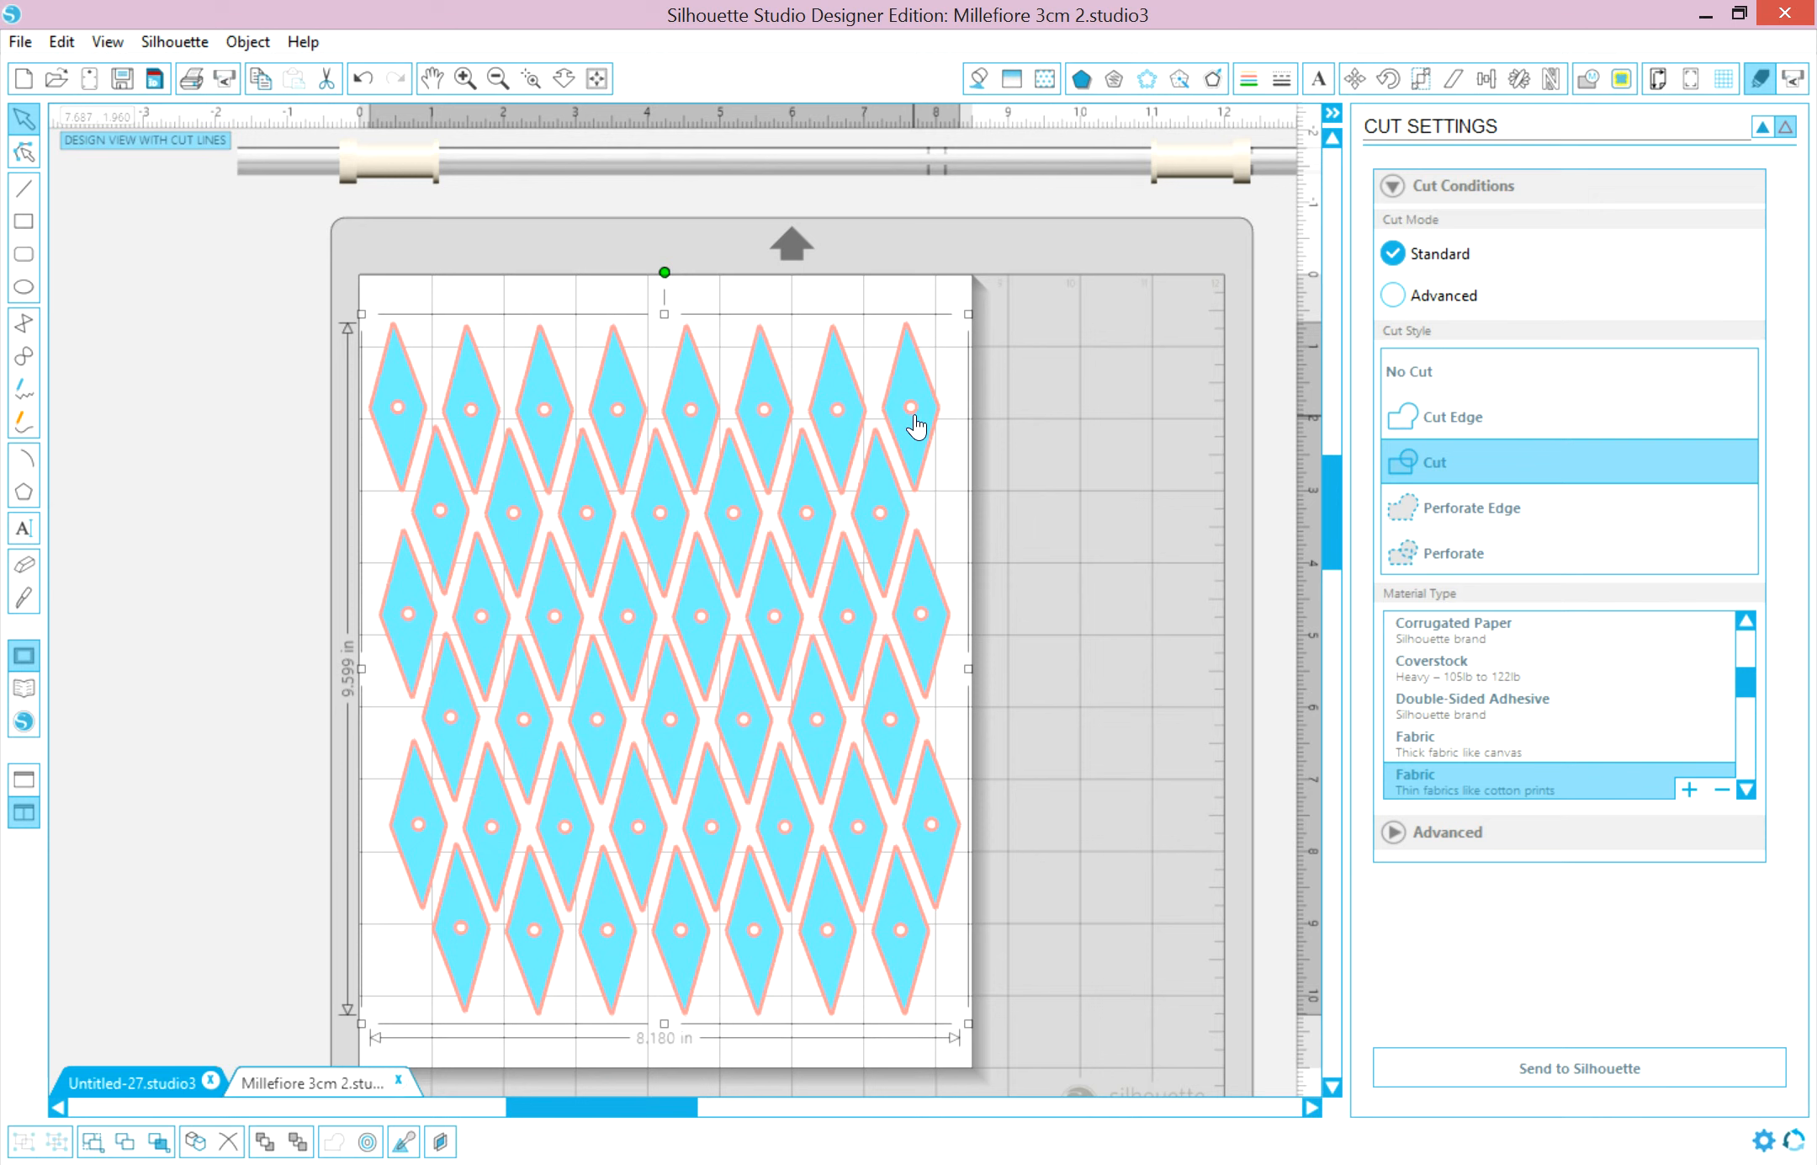
pyautogui.moveTo(812, 450)
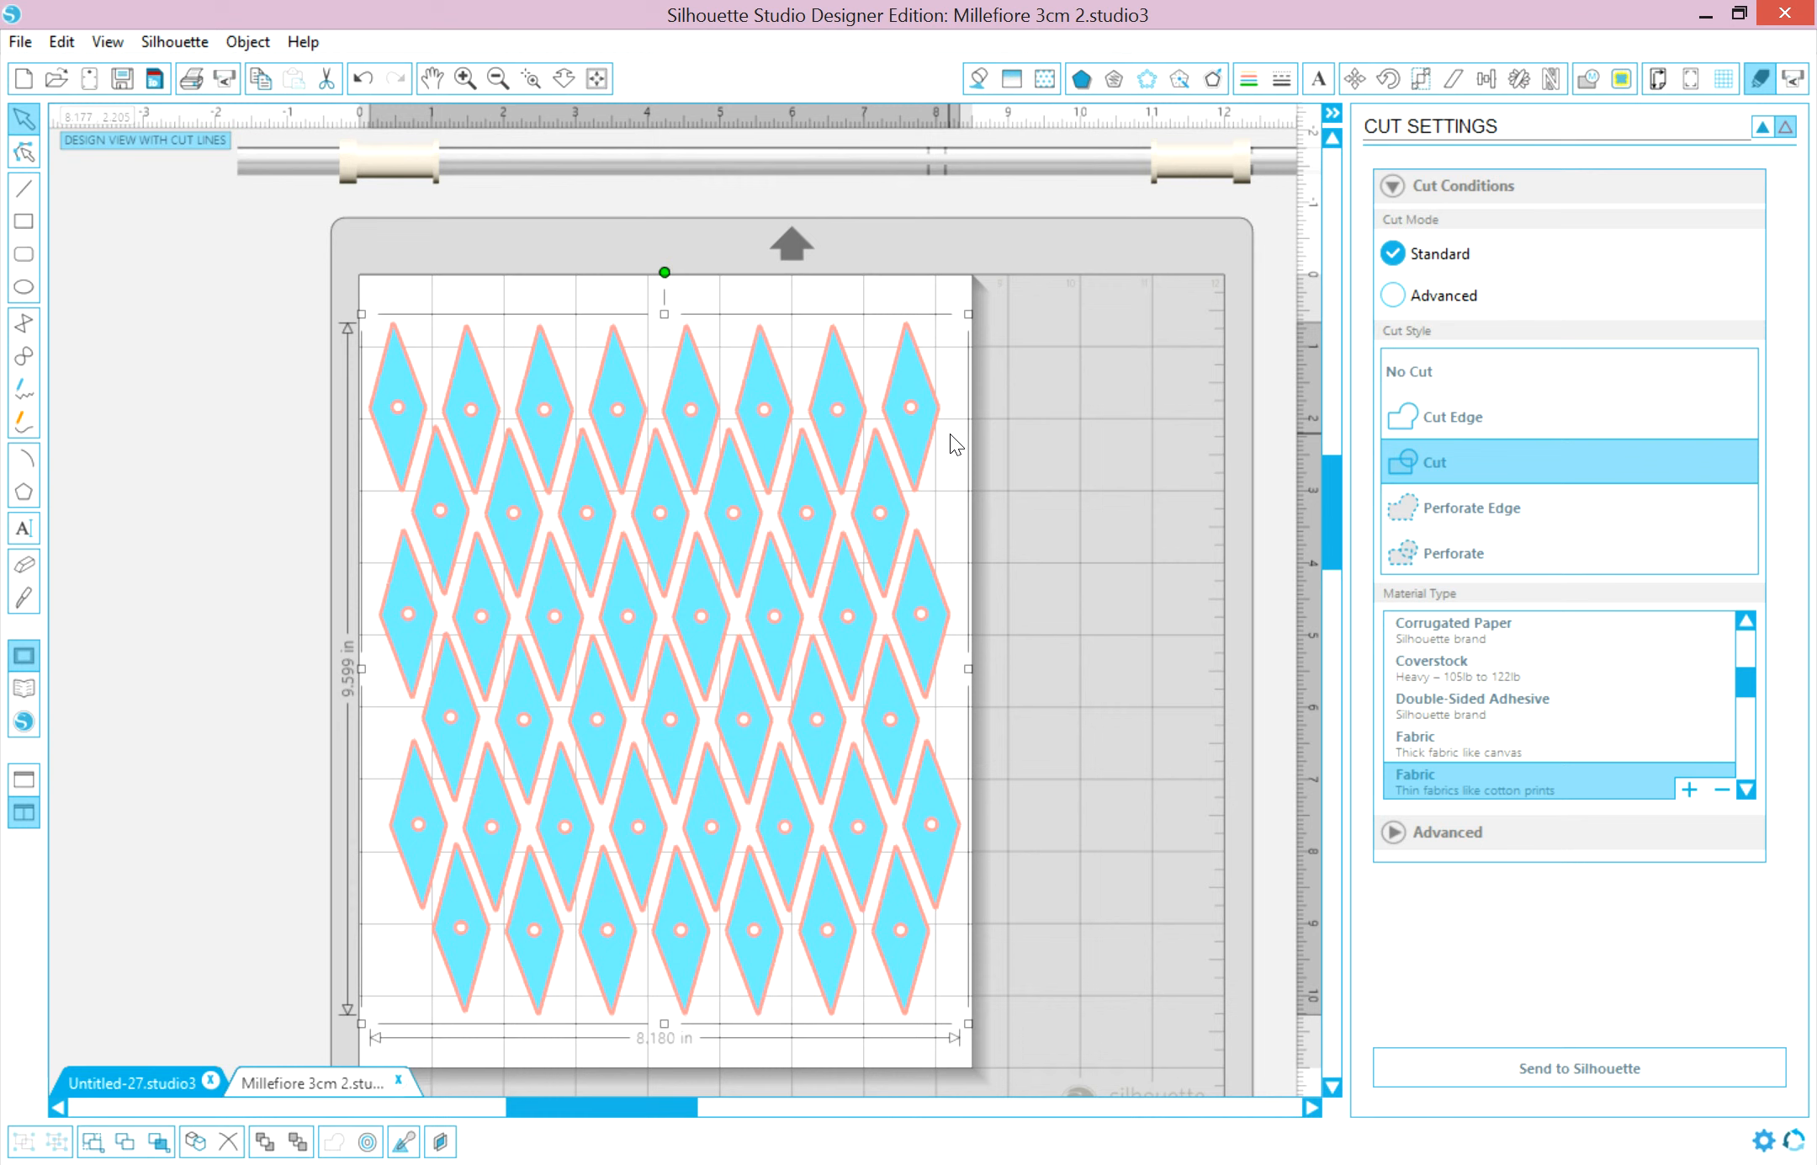
pyautogui.moveTo(823, 449)
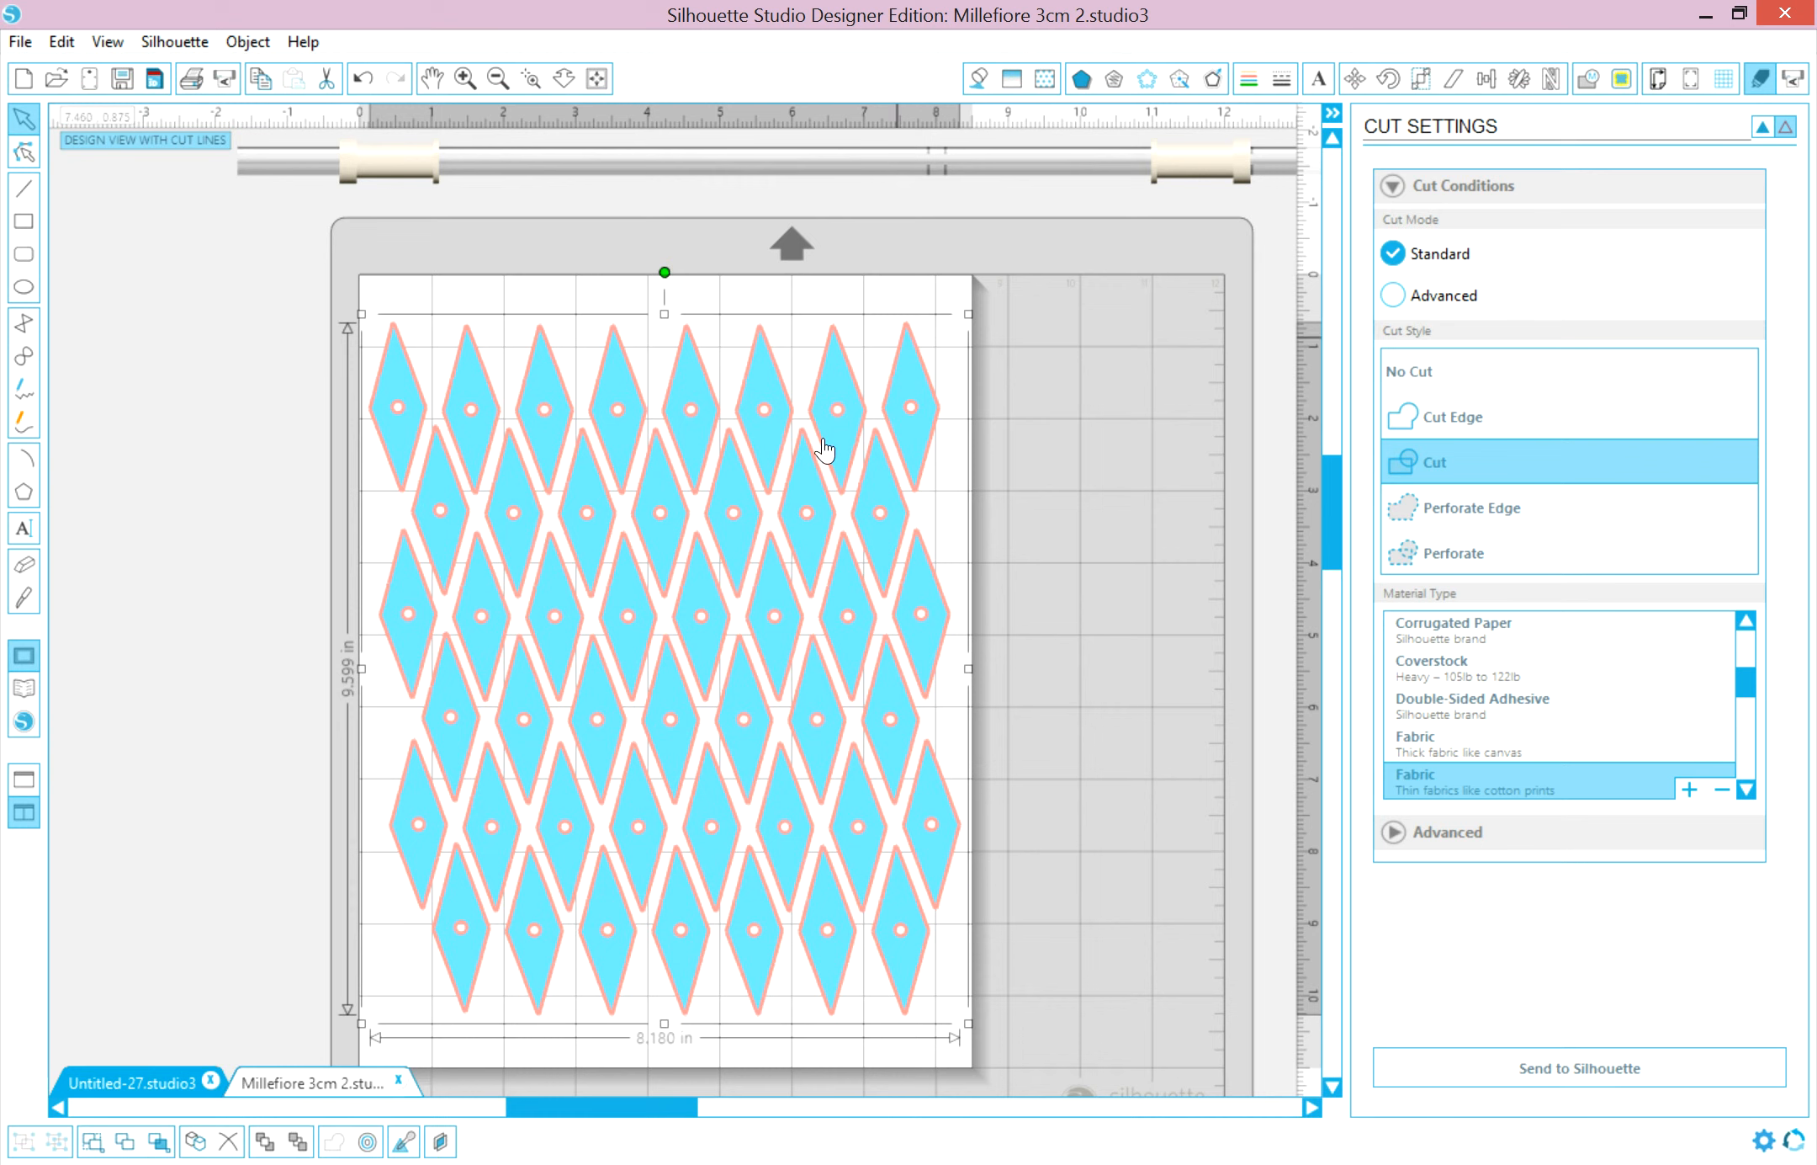
pyautogui.moveTo(924, 491)
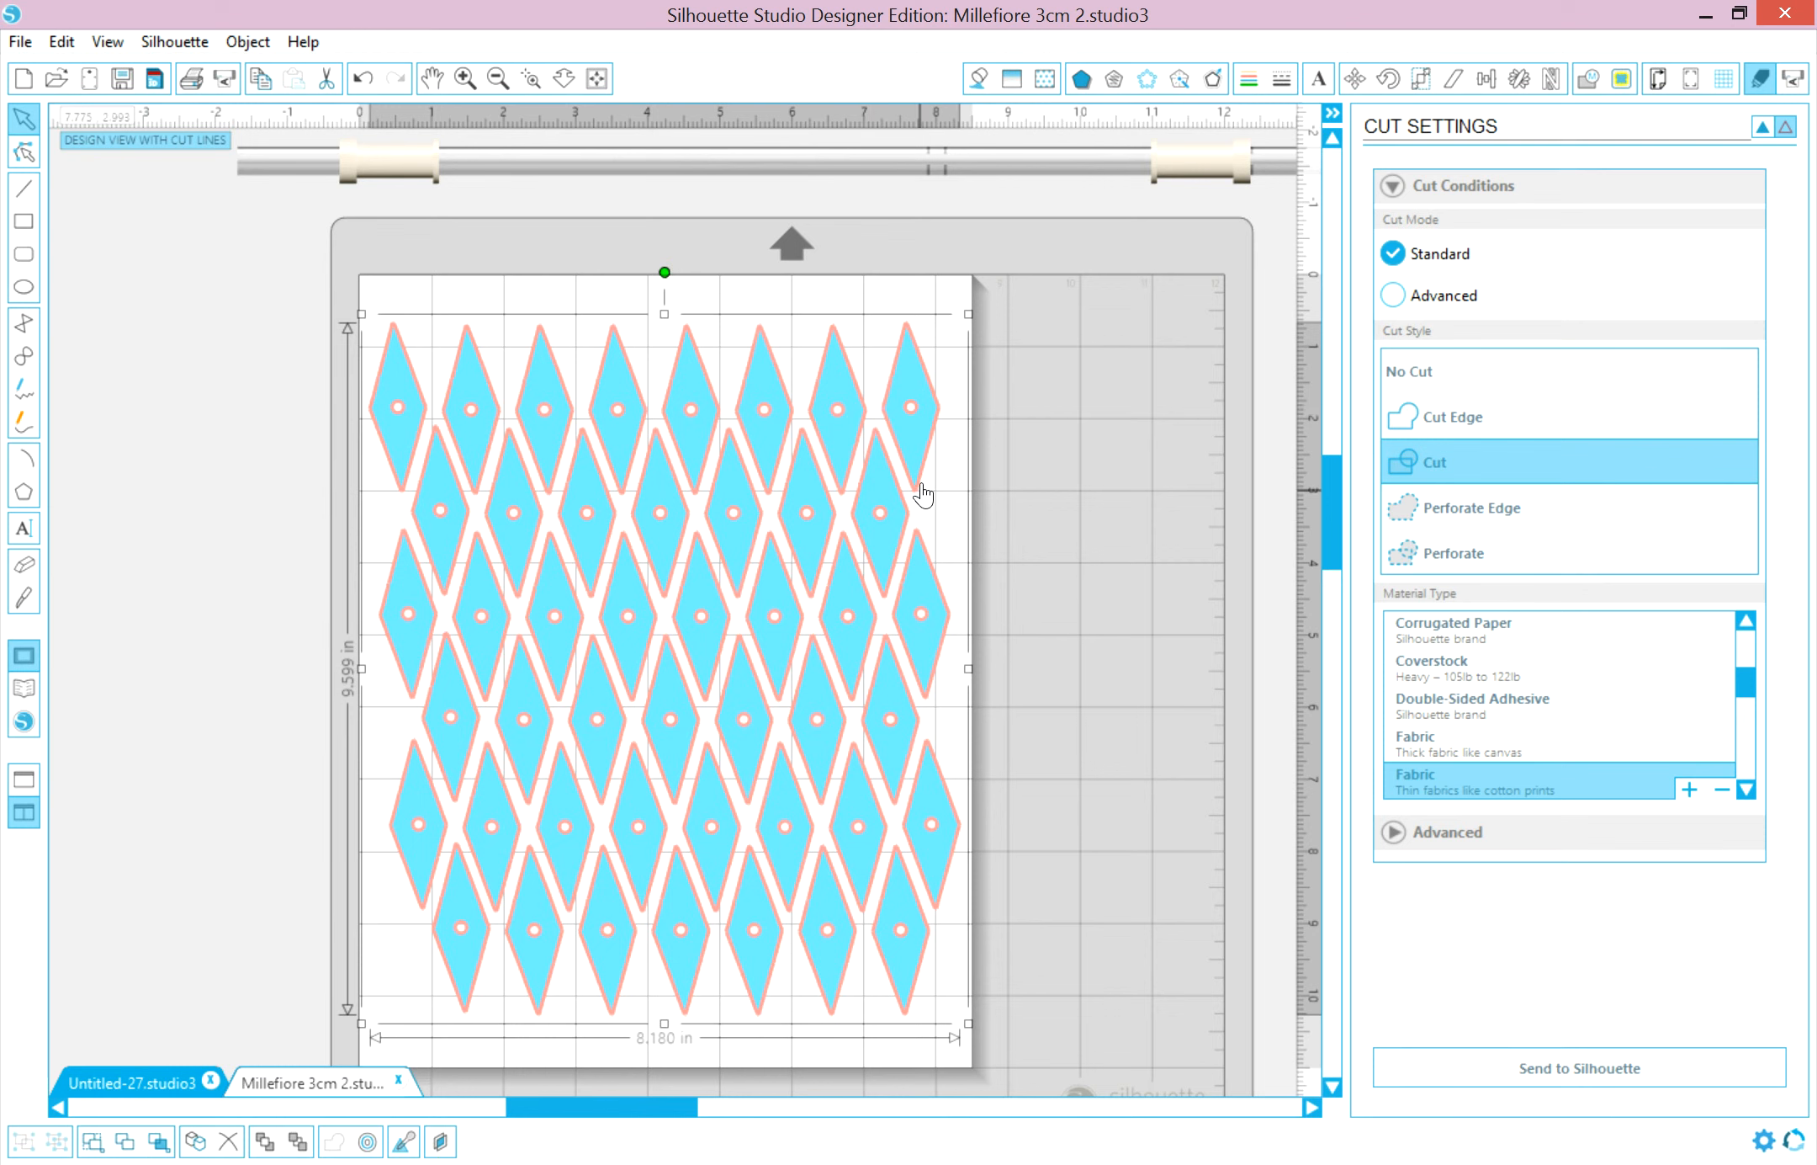
pyautogui.moveTo(916, 421)
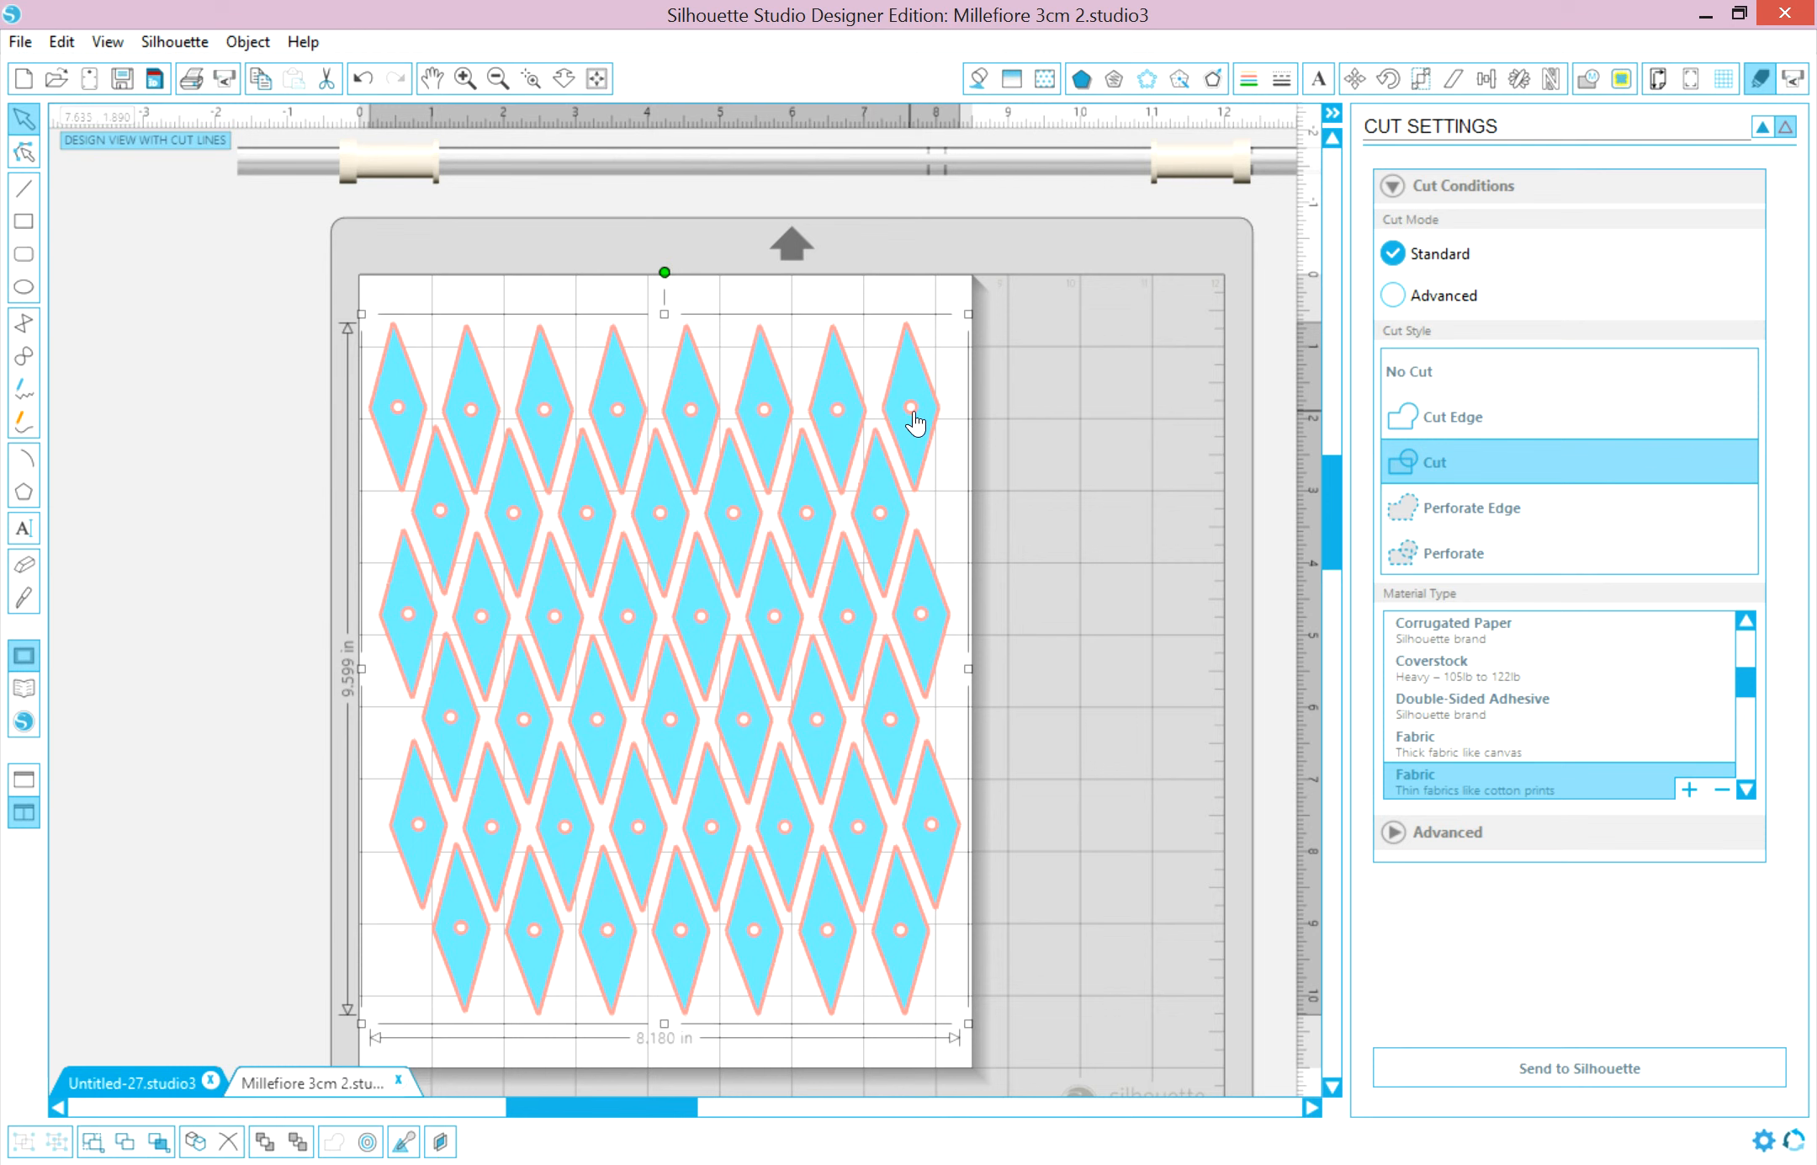
pyautogui.moveTo(786, 429)
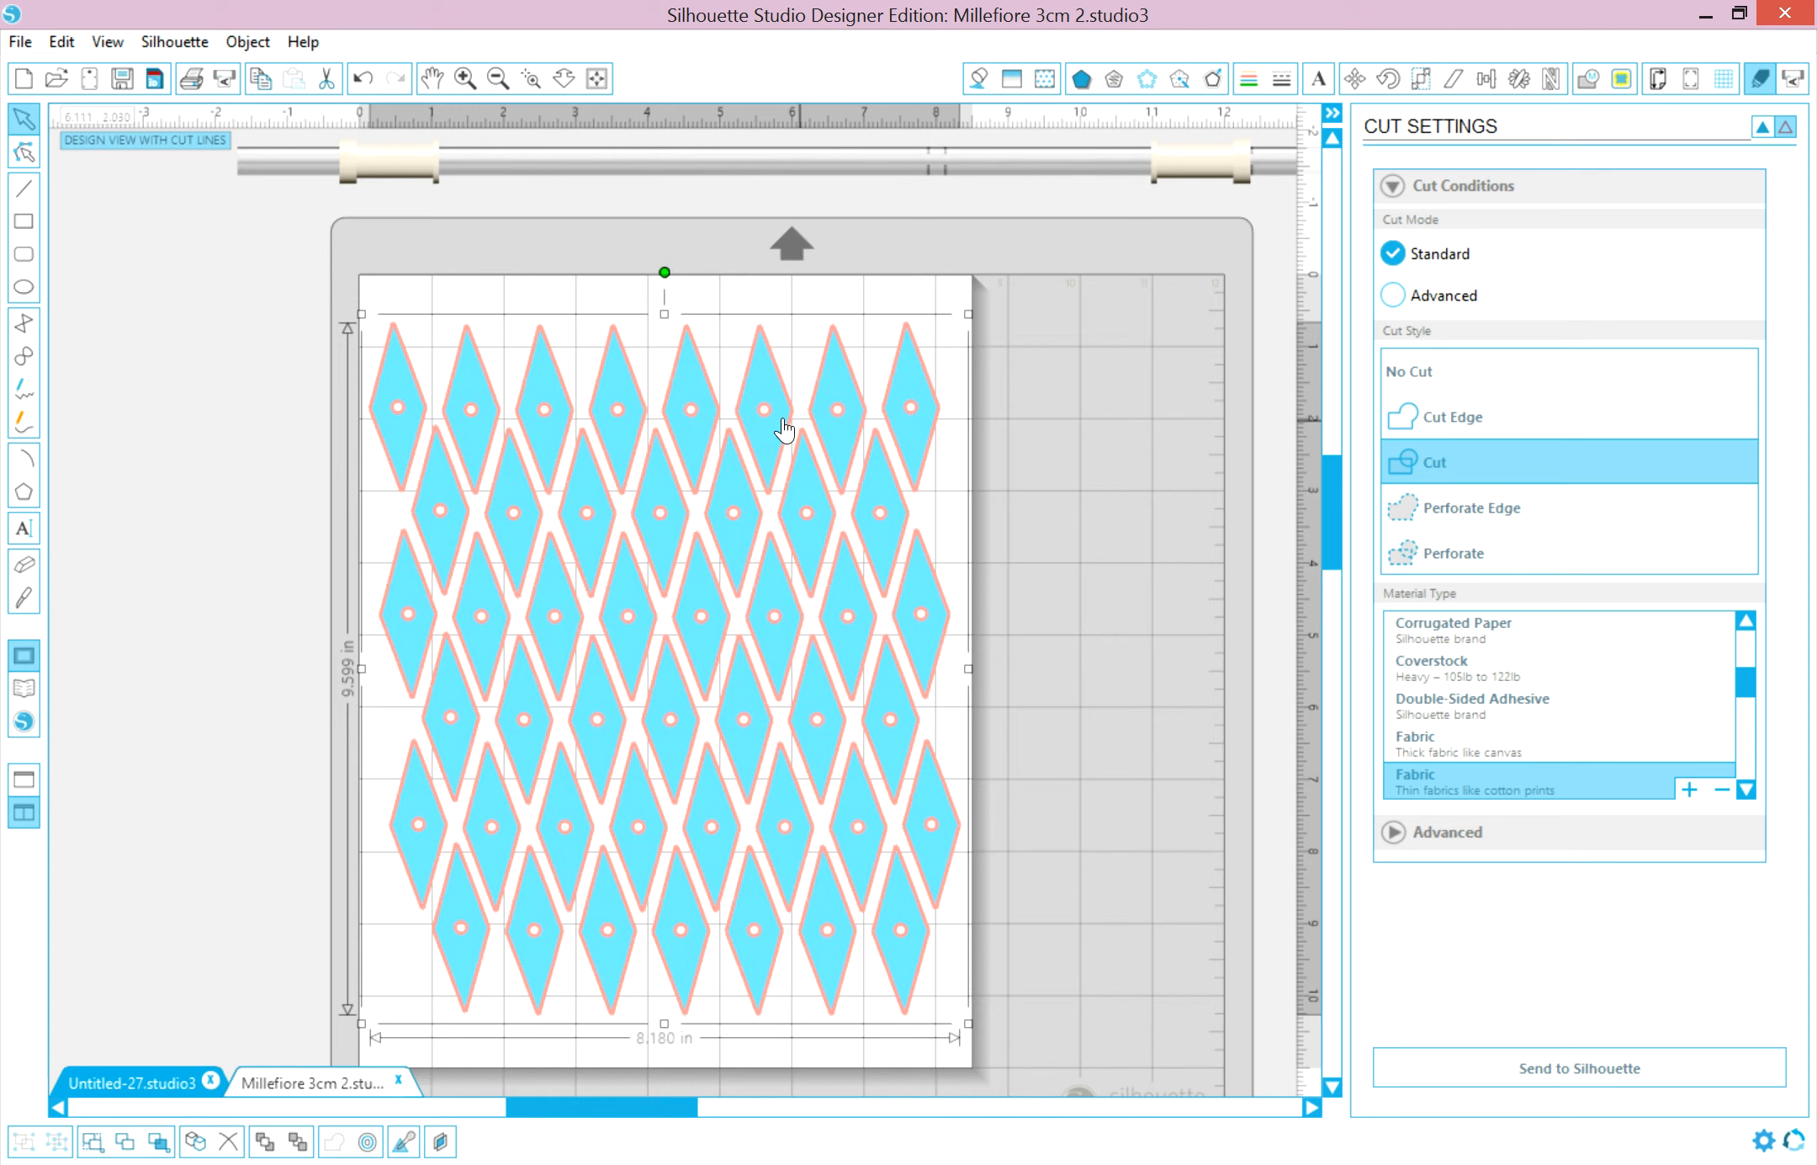
pyautogui.moveTo(691, 422)
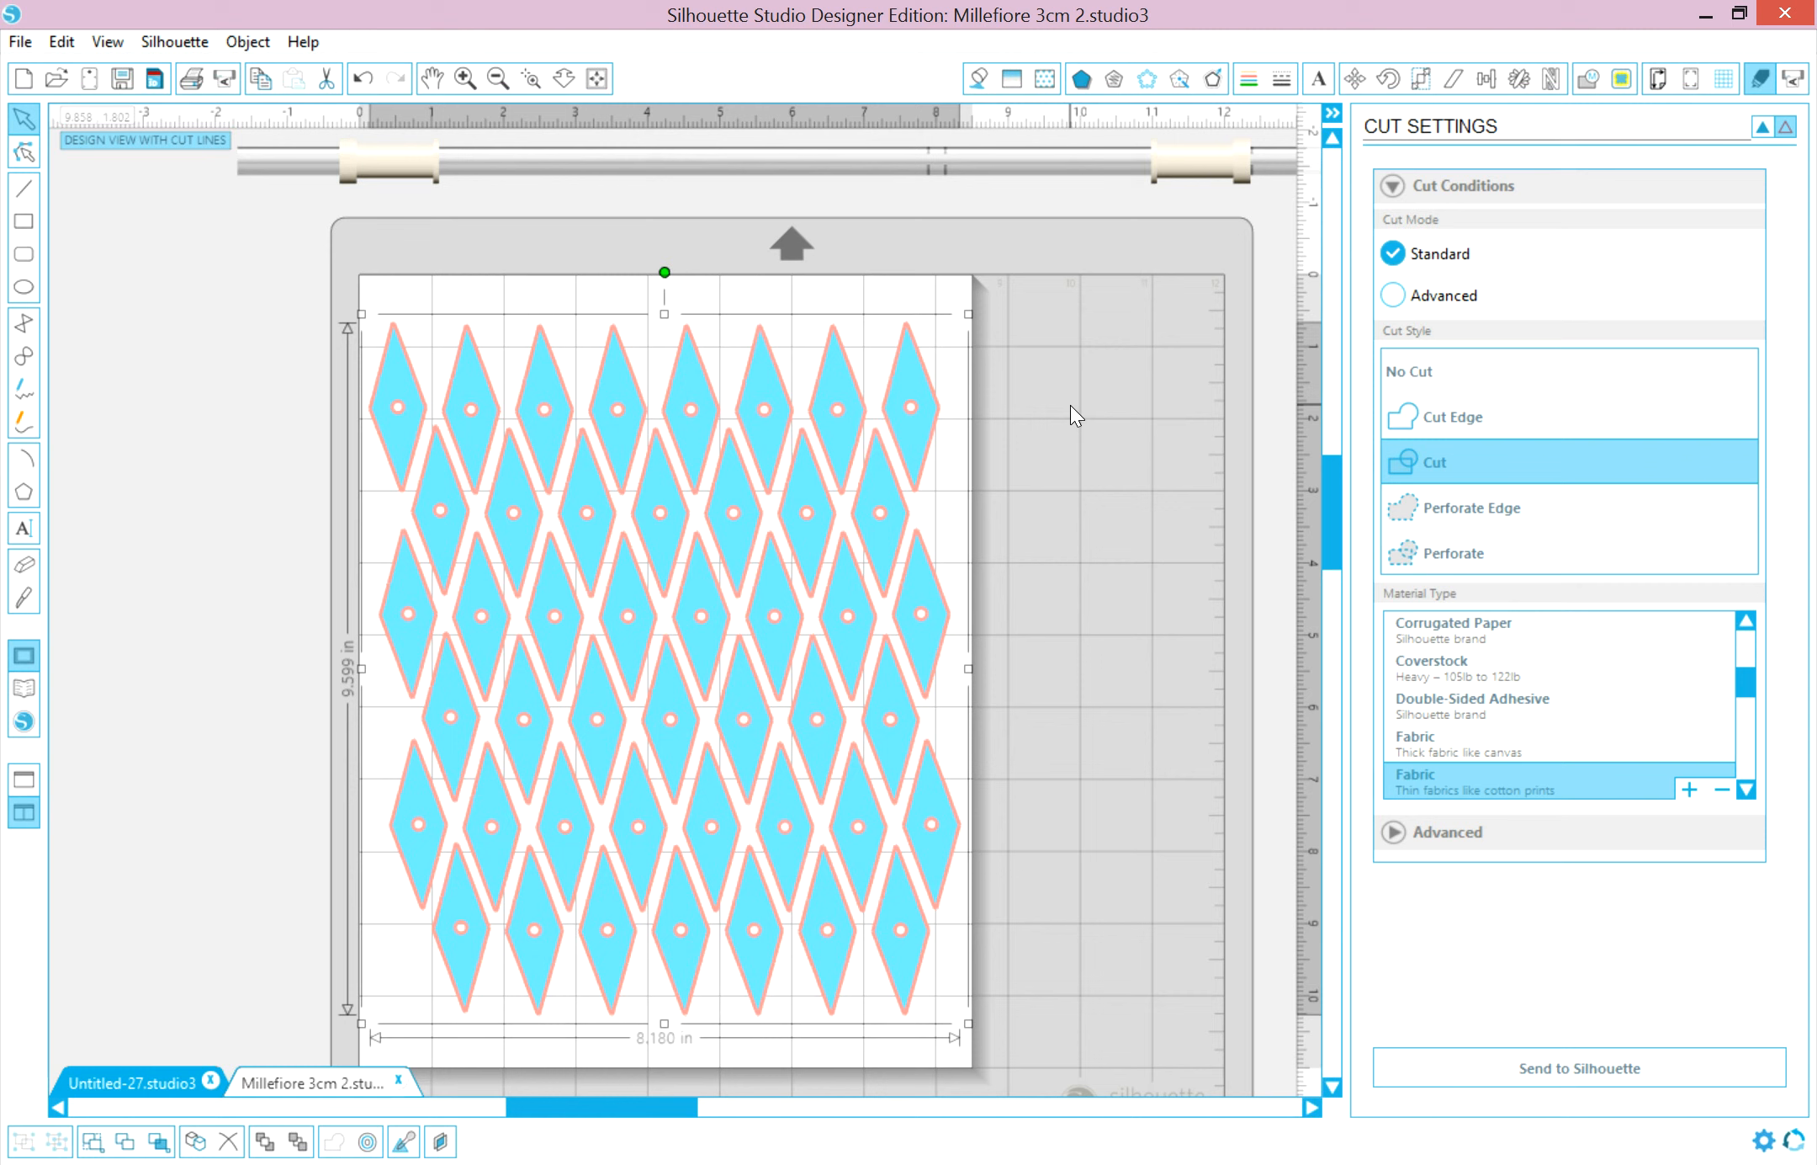
pyautogui.moveTo(1470, 474)
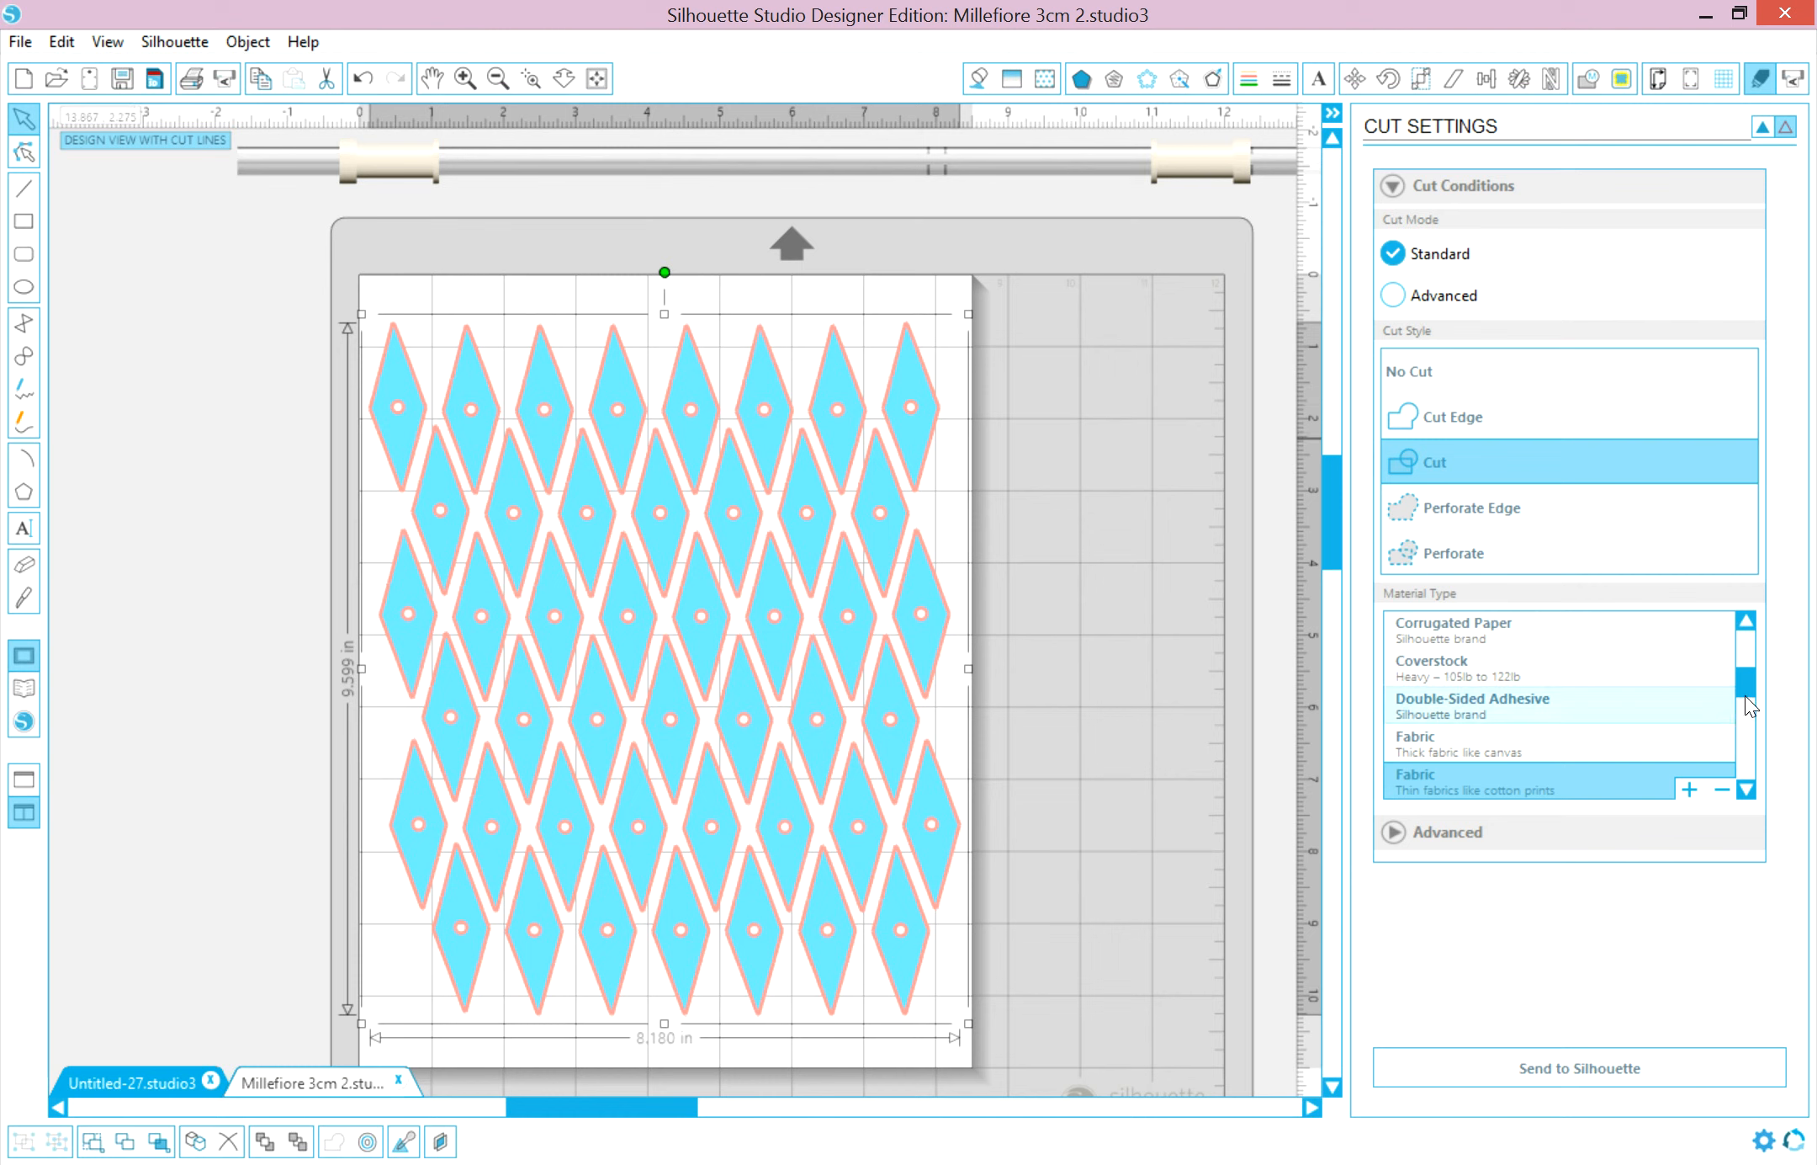
# - Choose Cardstock (Plain) under Commonly Used as the material type
pyautogui.scroll(-3)
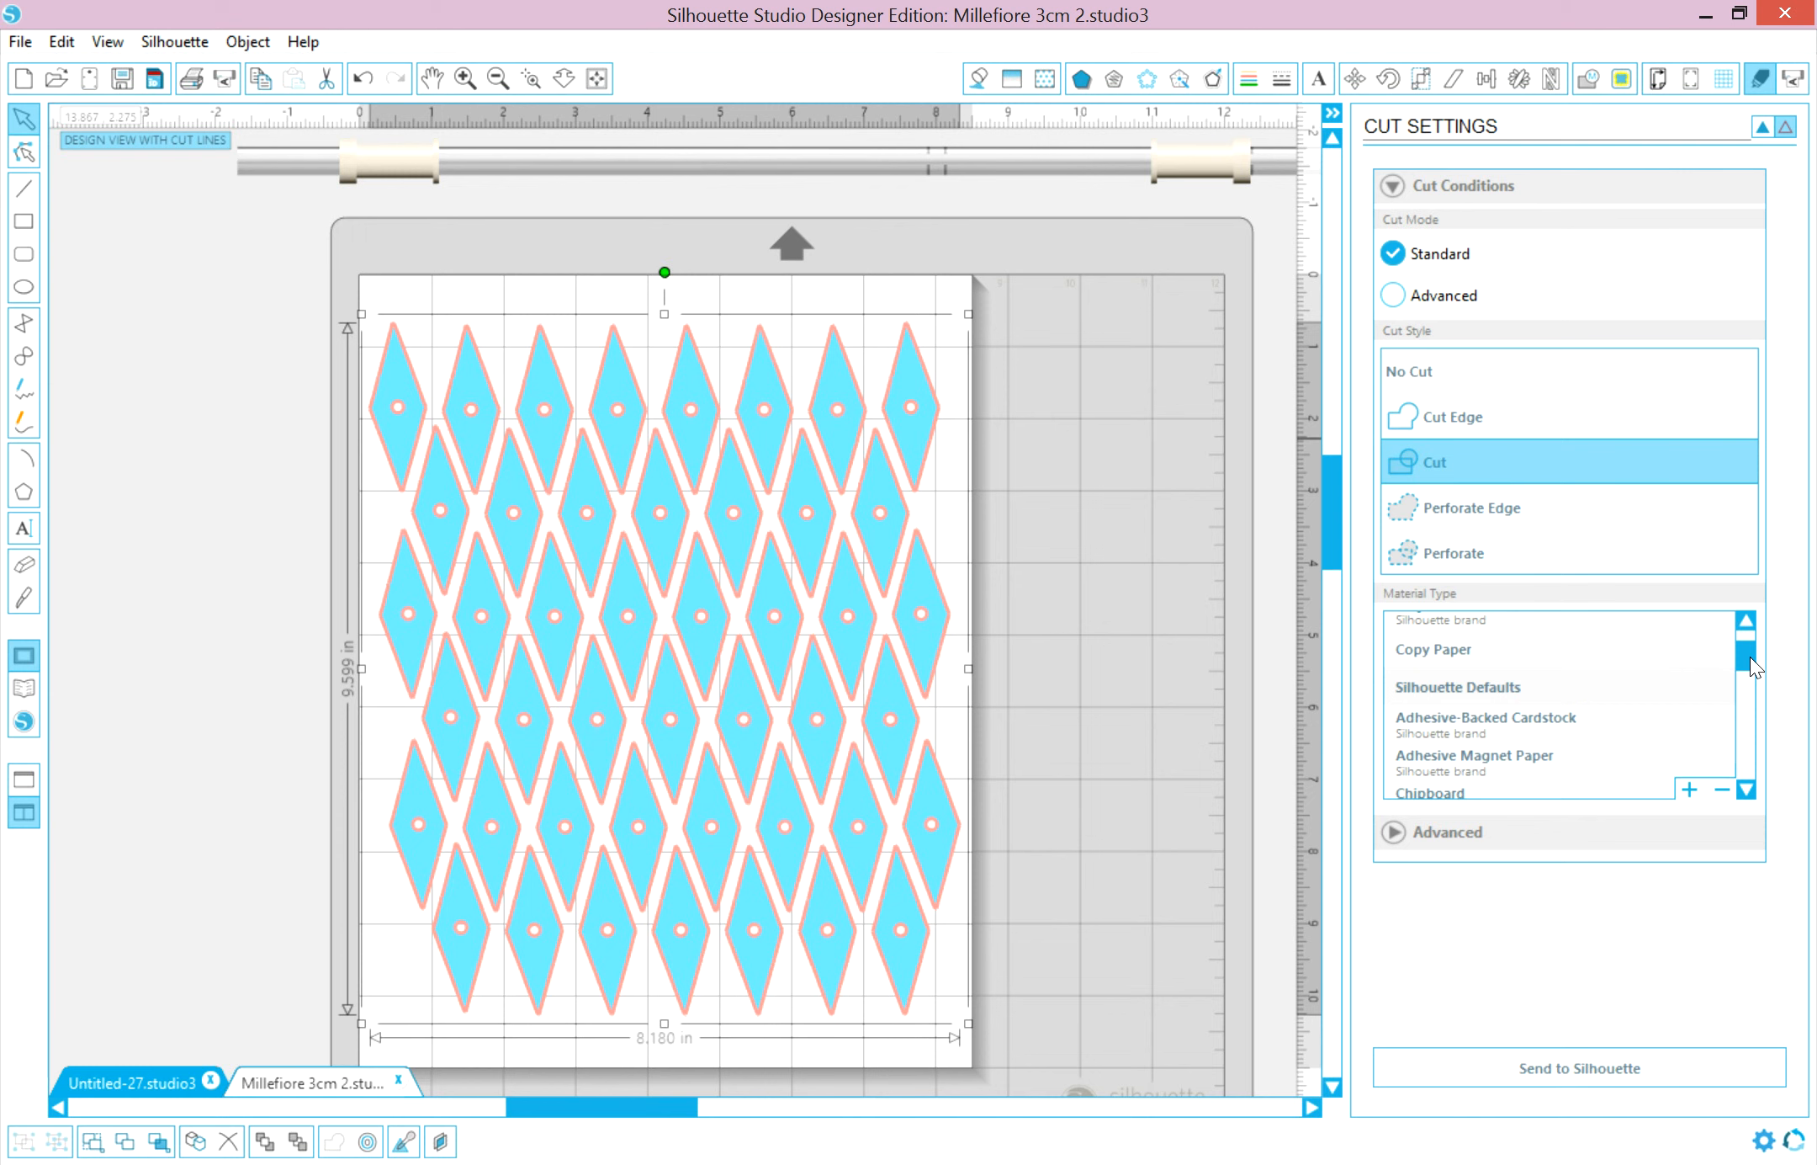
pyautogui.scroll(-3)
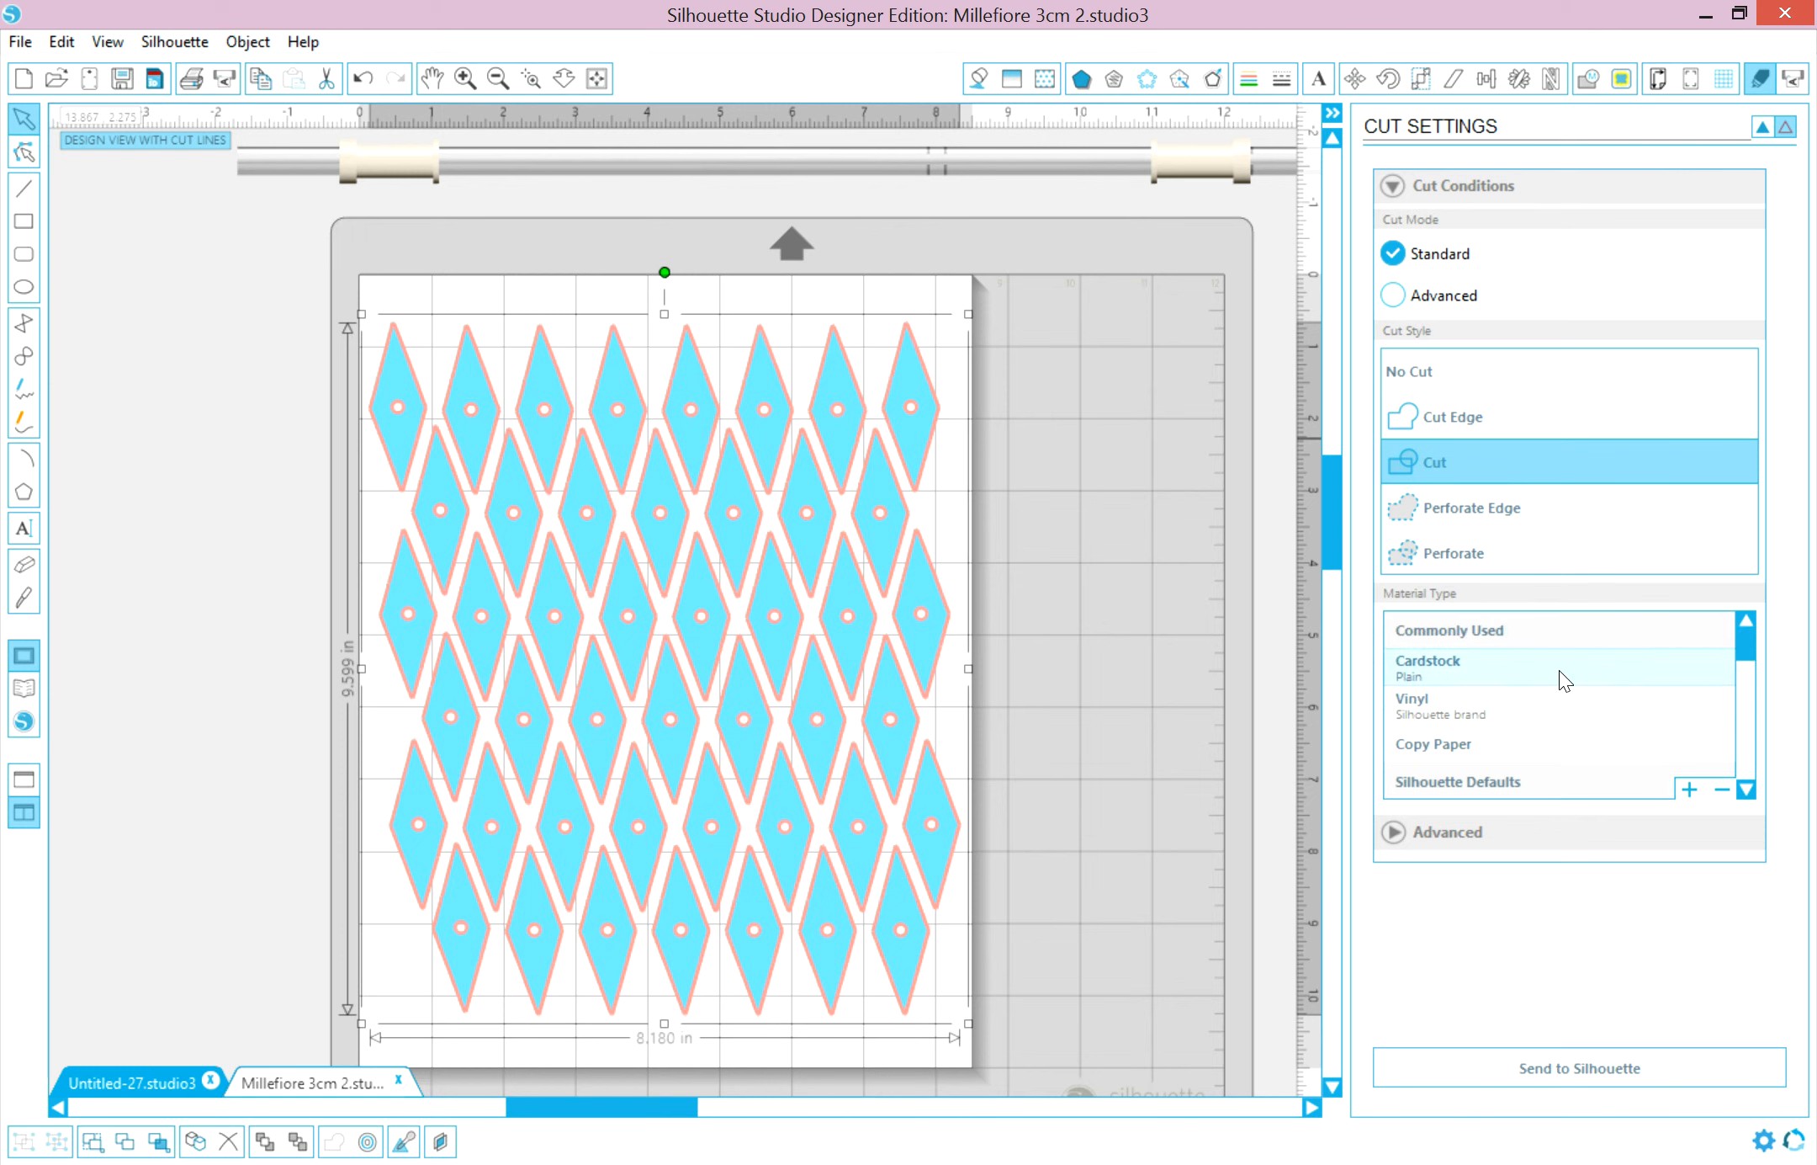
pyautogui.click(1427, 667)
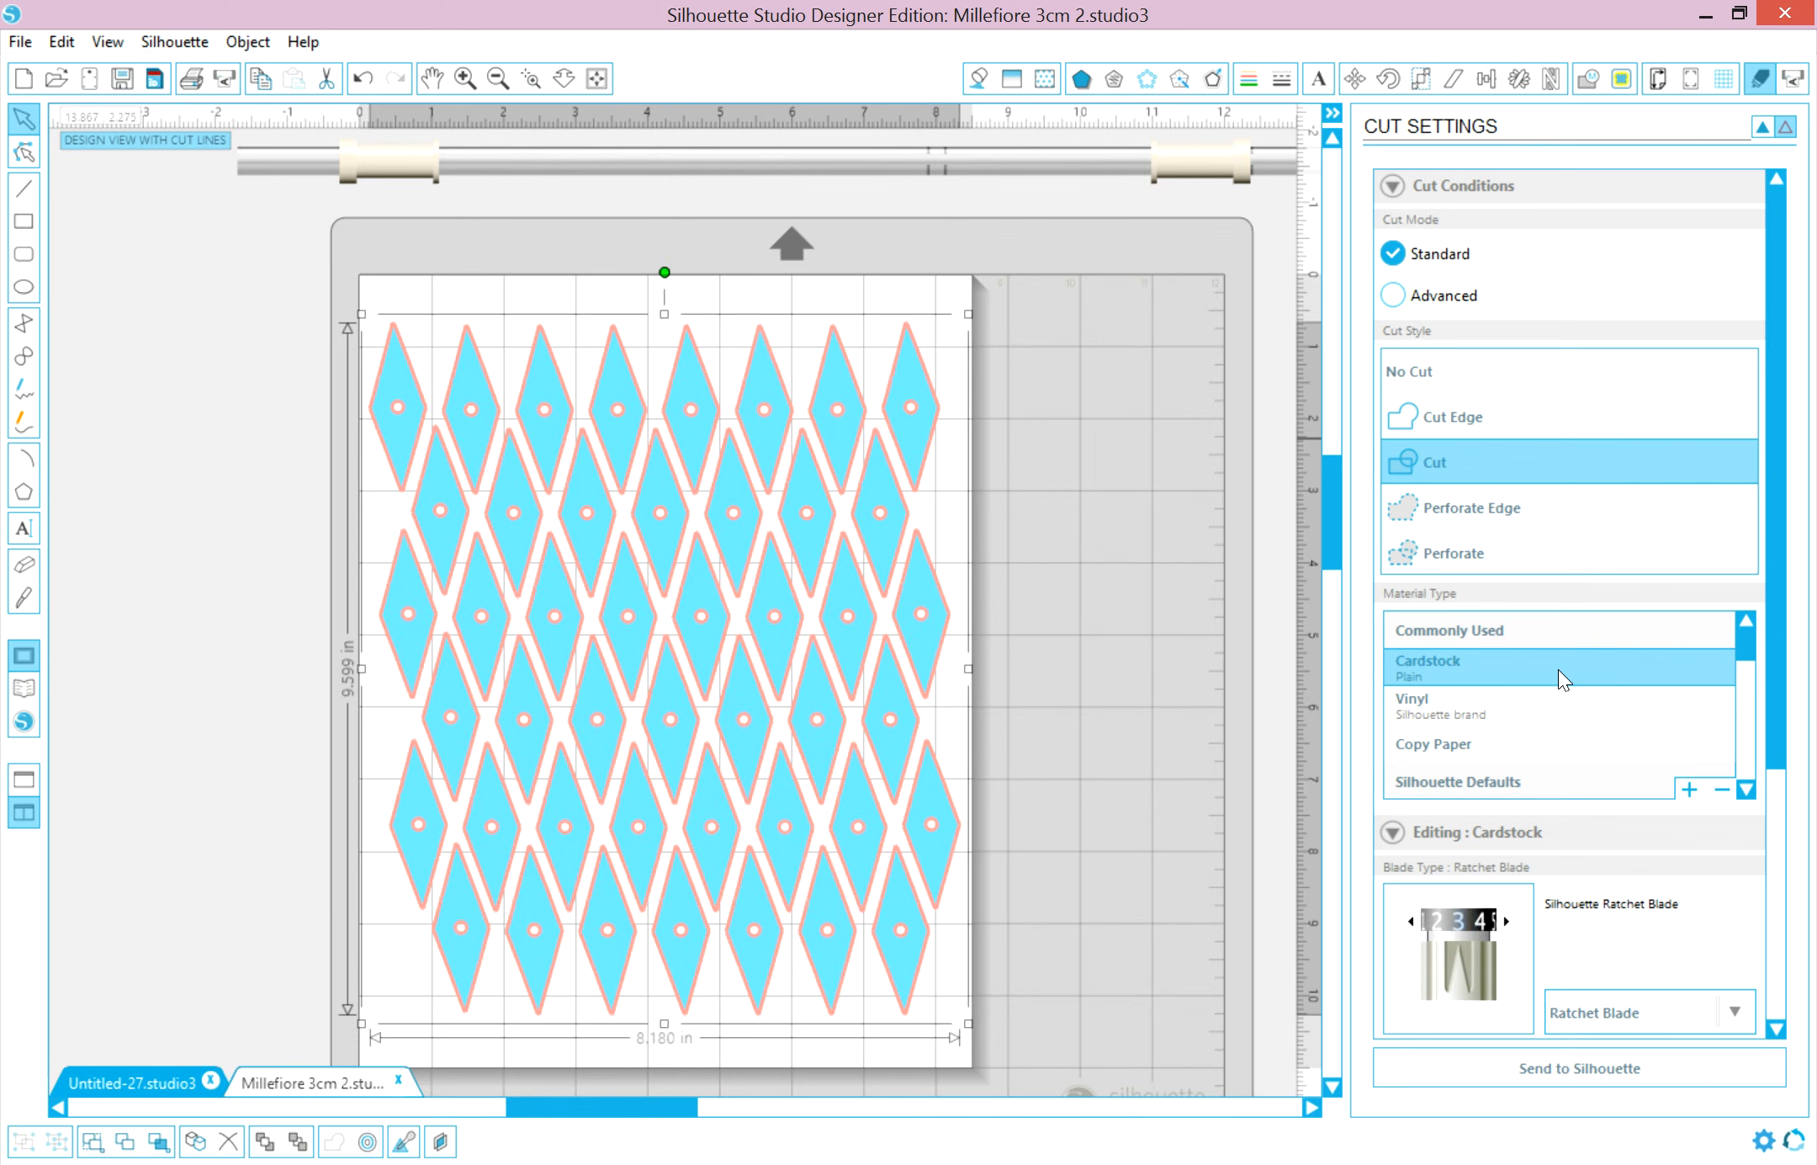
pyautogui.moveTo(1509, 727)
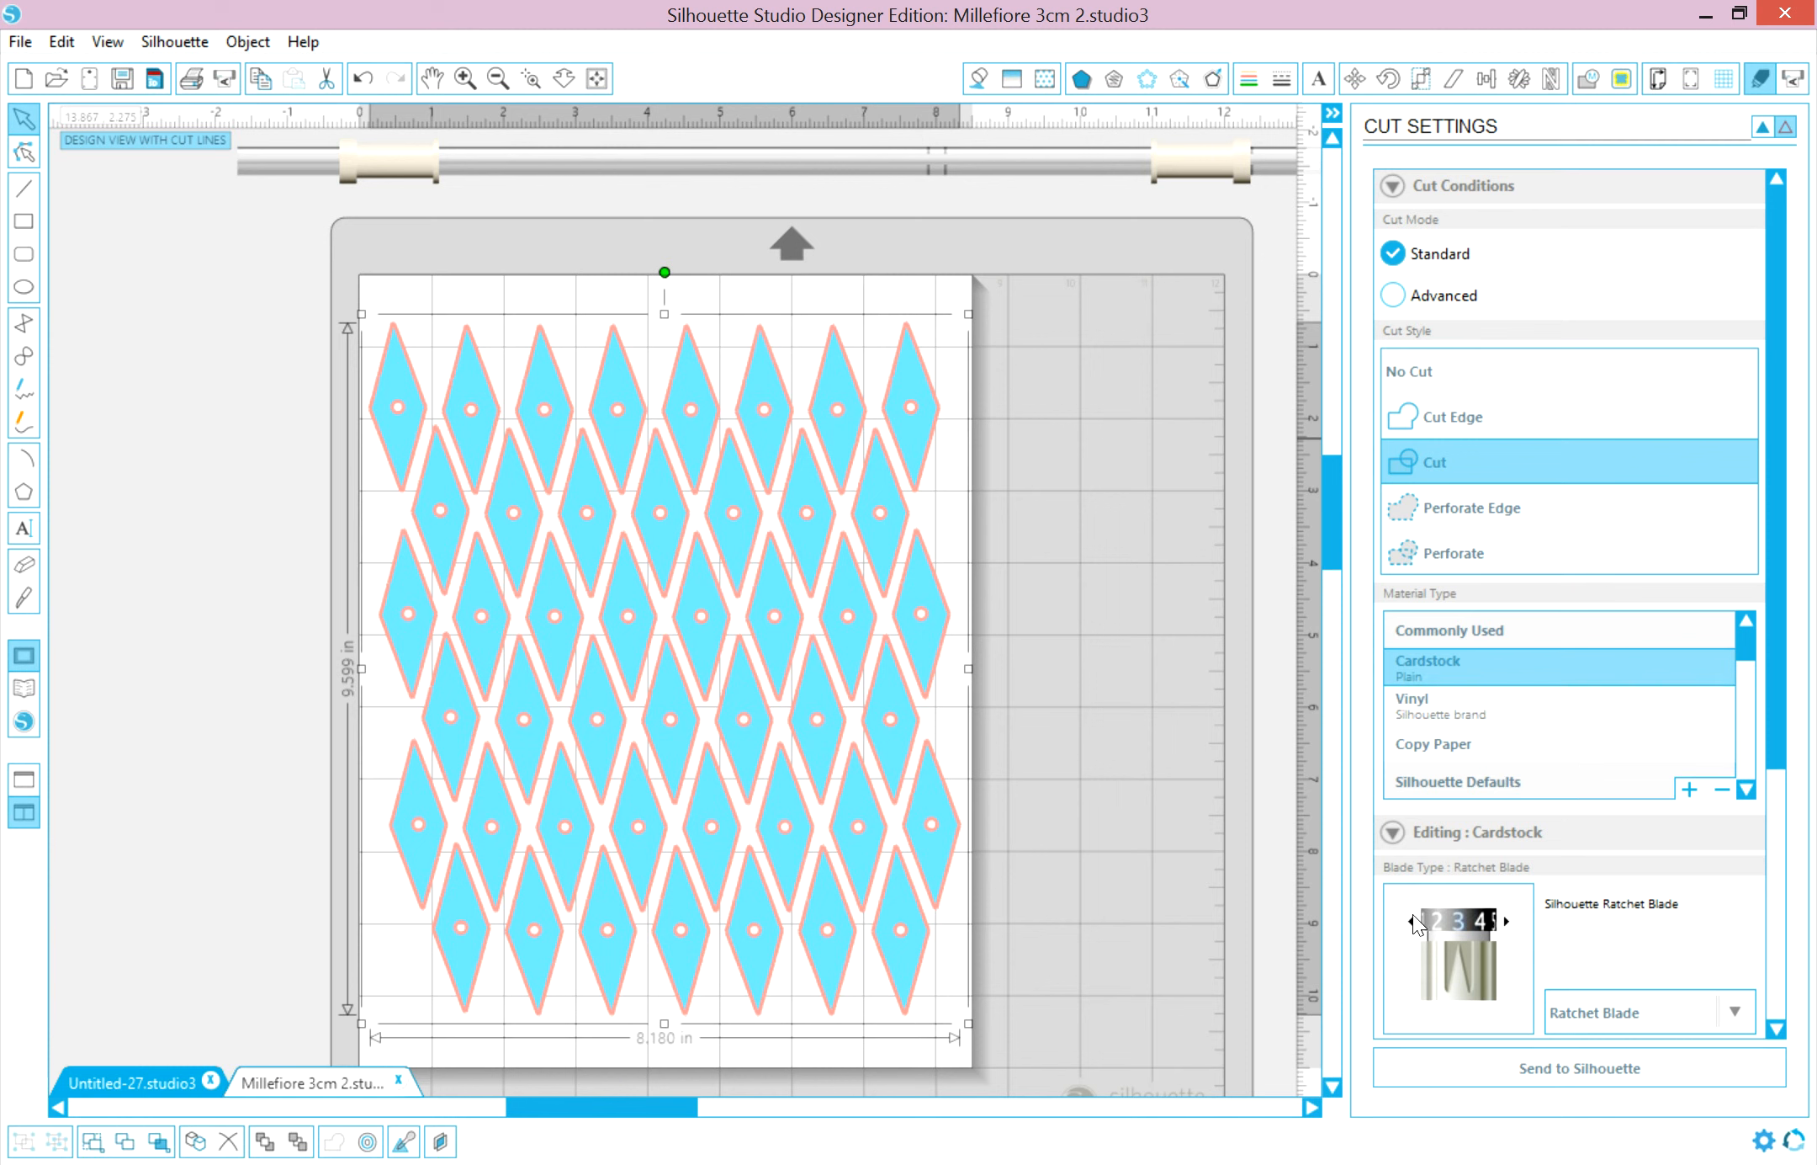
pyautogui.moveTo(1508, 962)
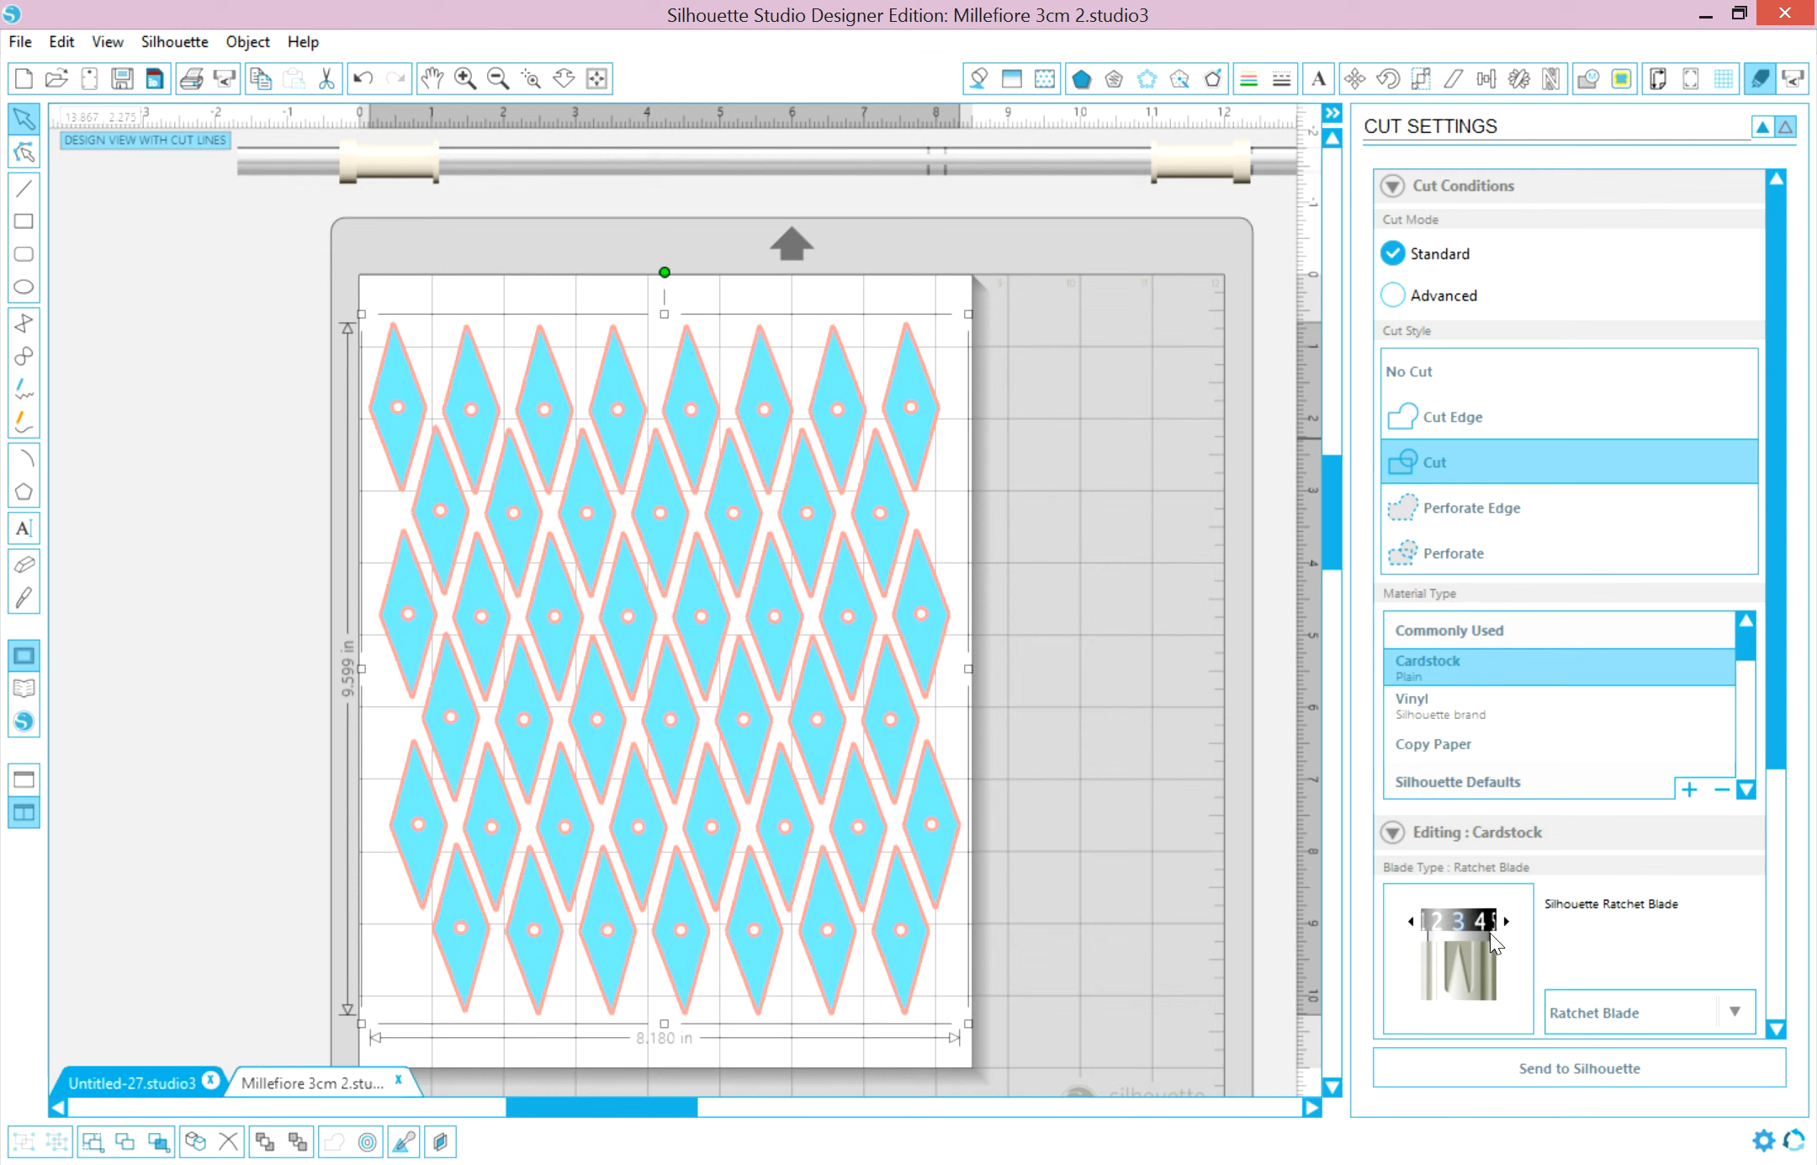
pyautogui.moveTo(1463, 963)
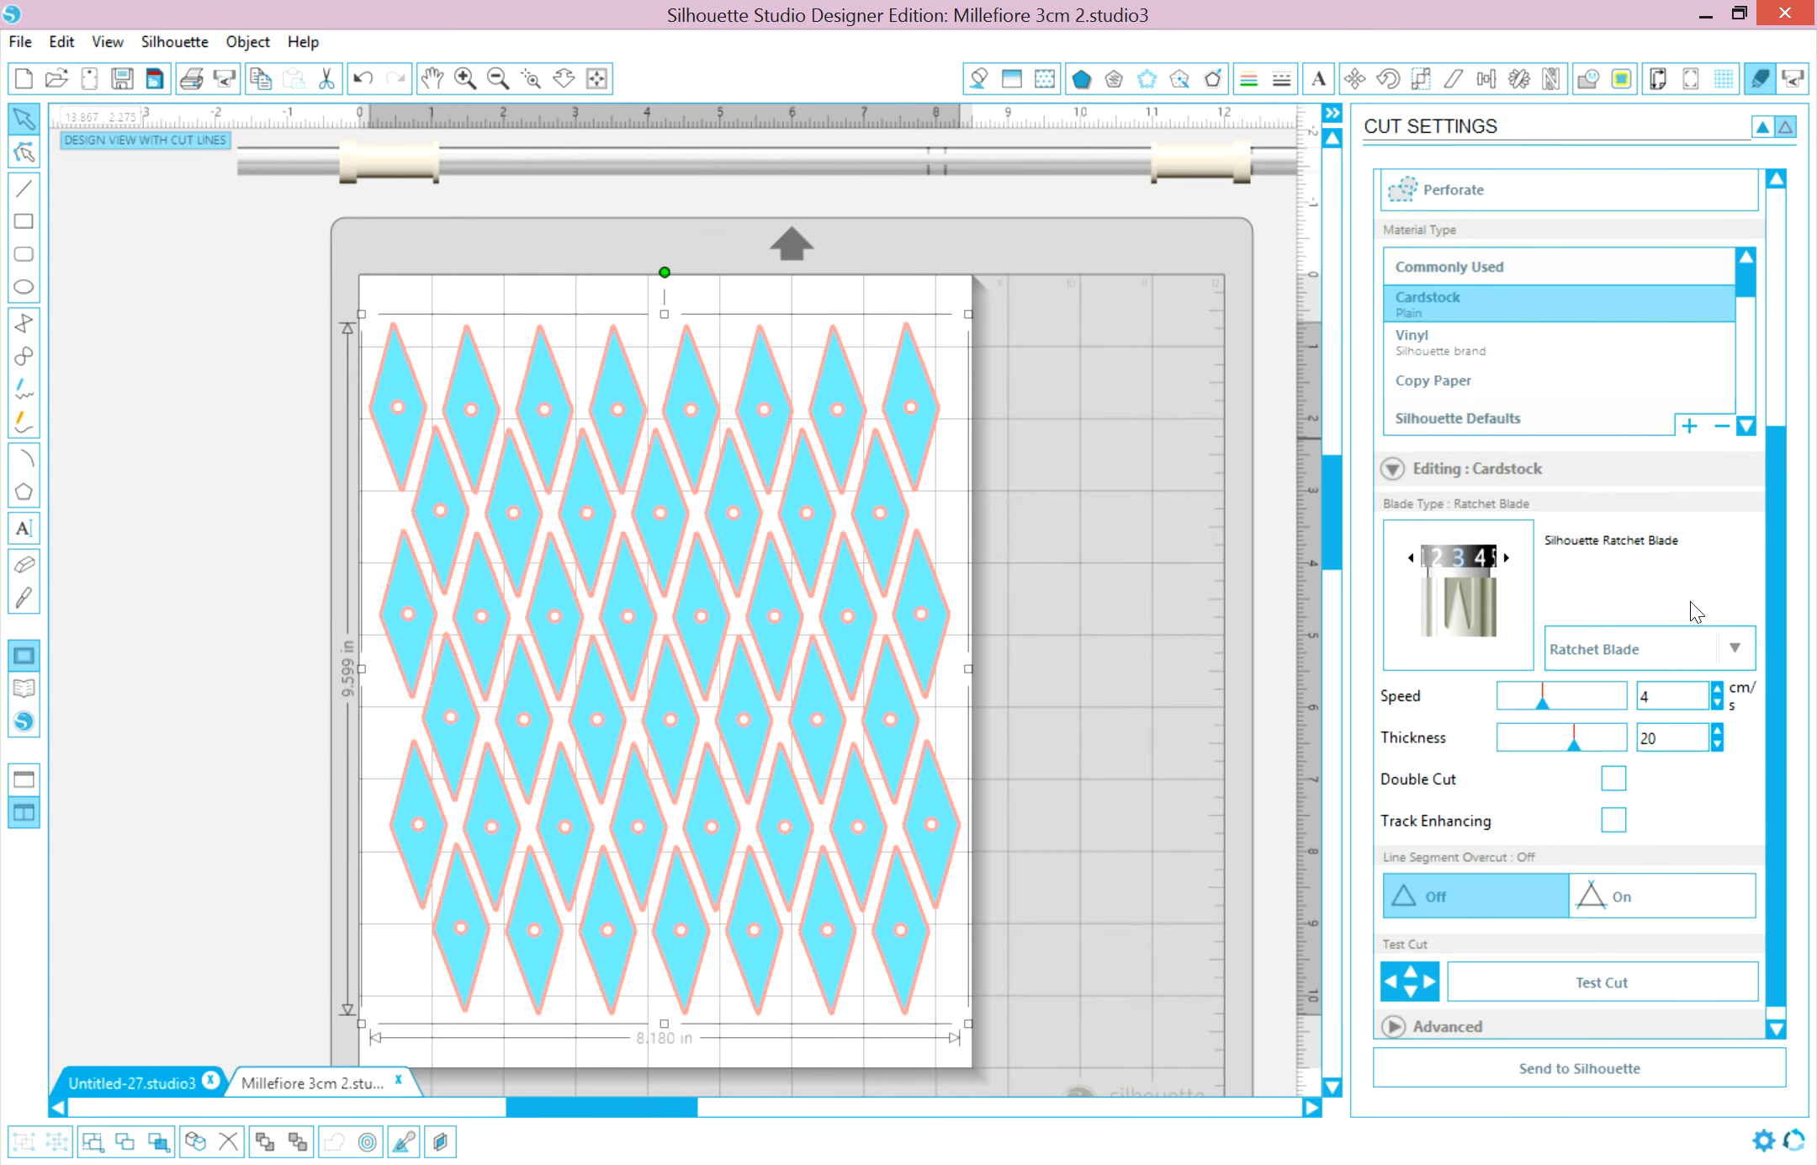
pyautogui.moveTo(1502, 1122)
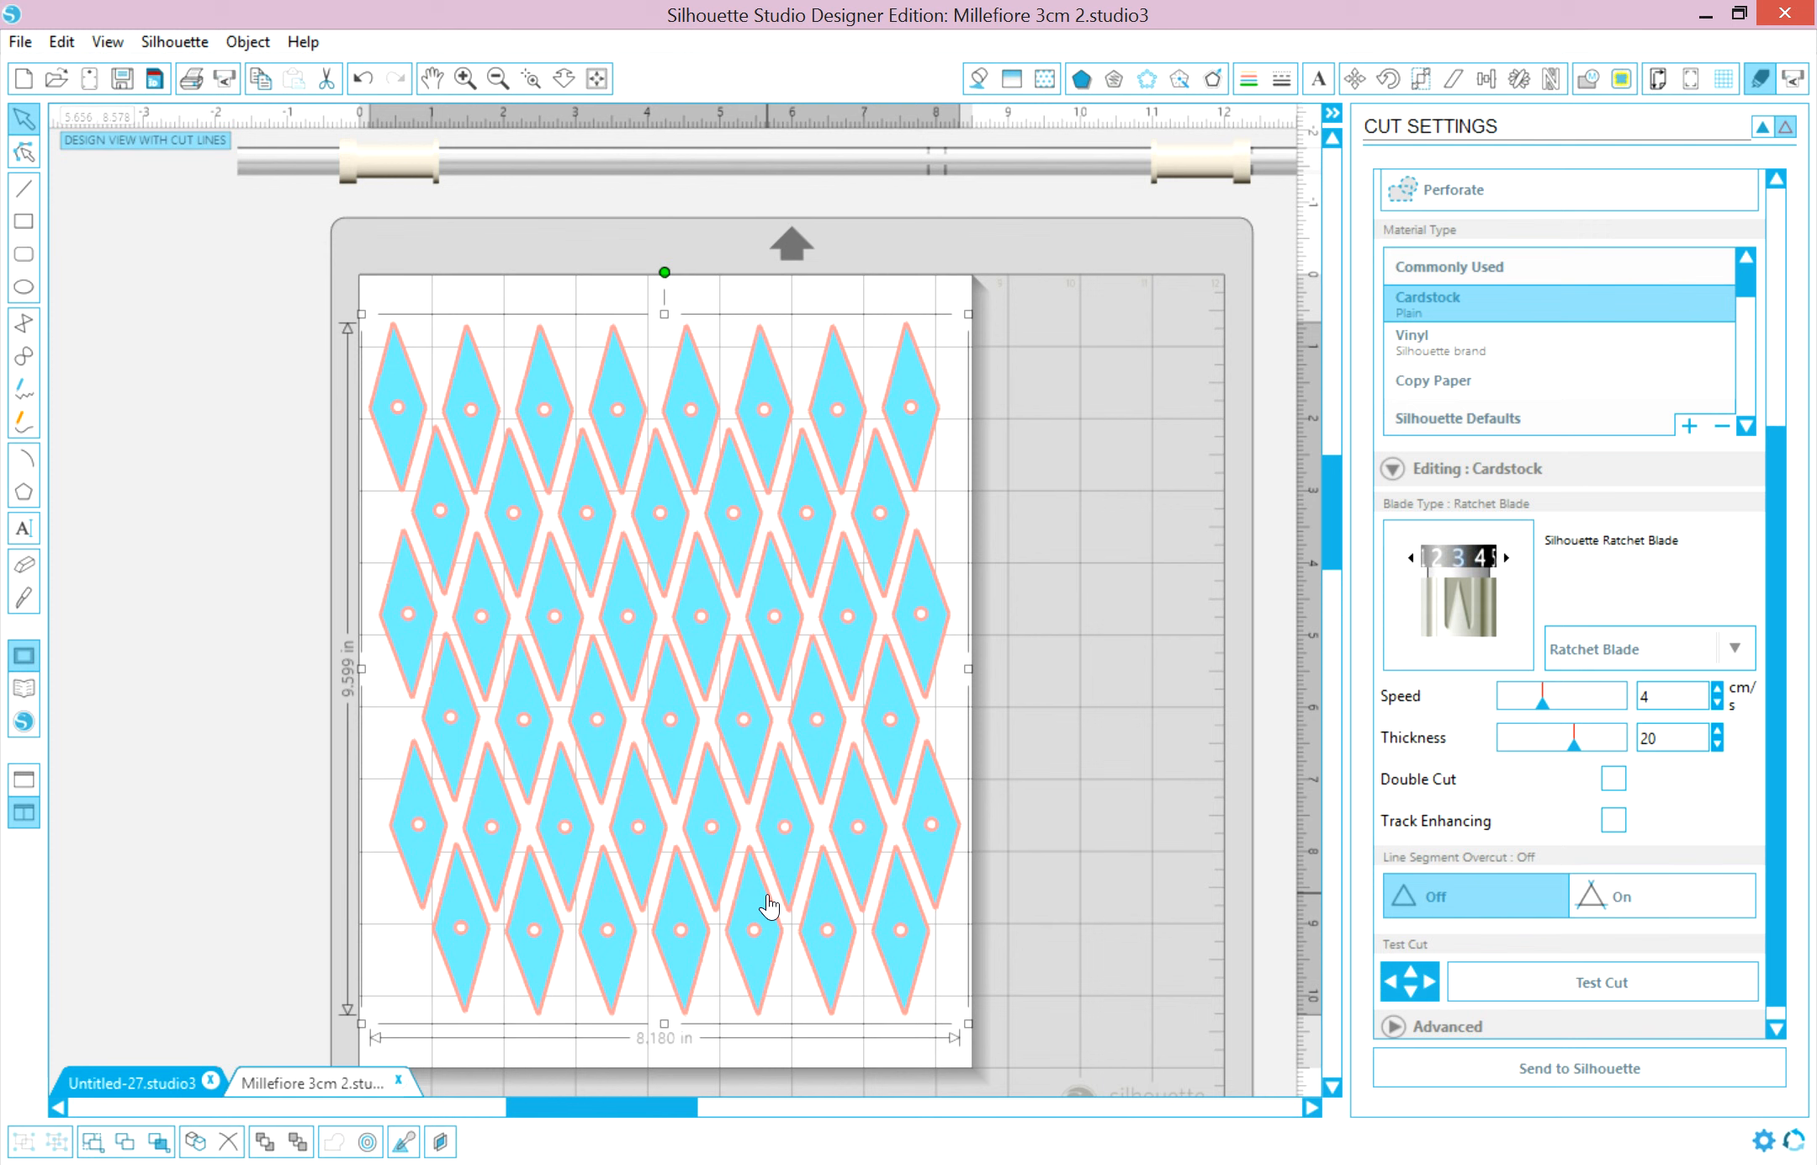
pyautogui.moveTo(1036, 764)
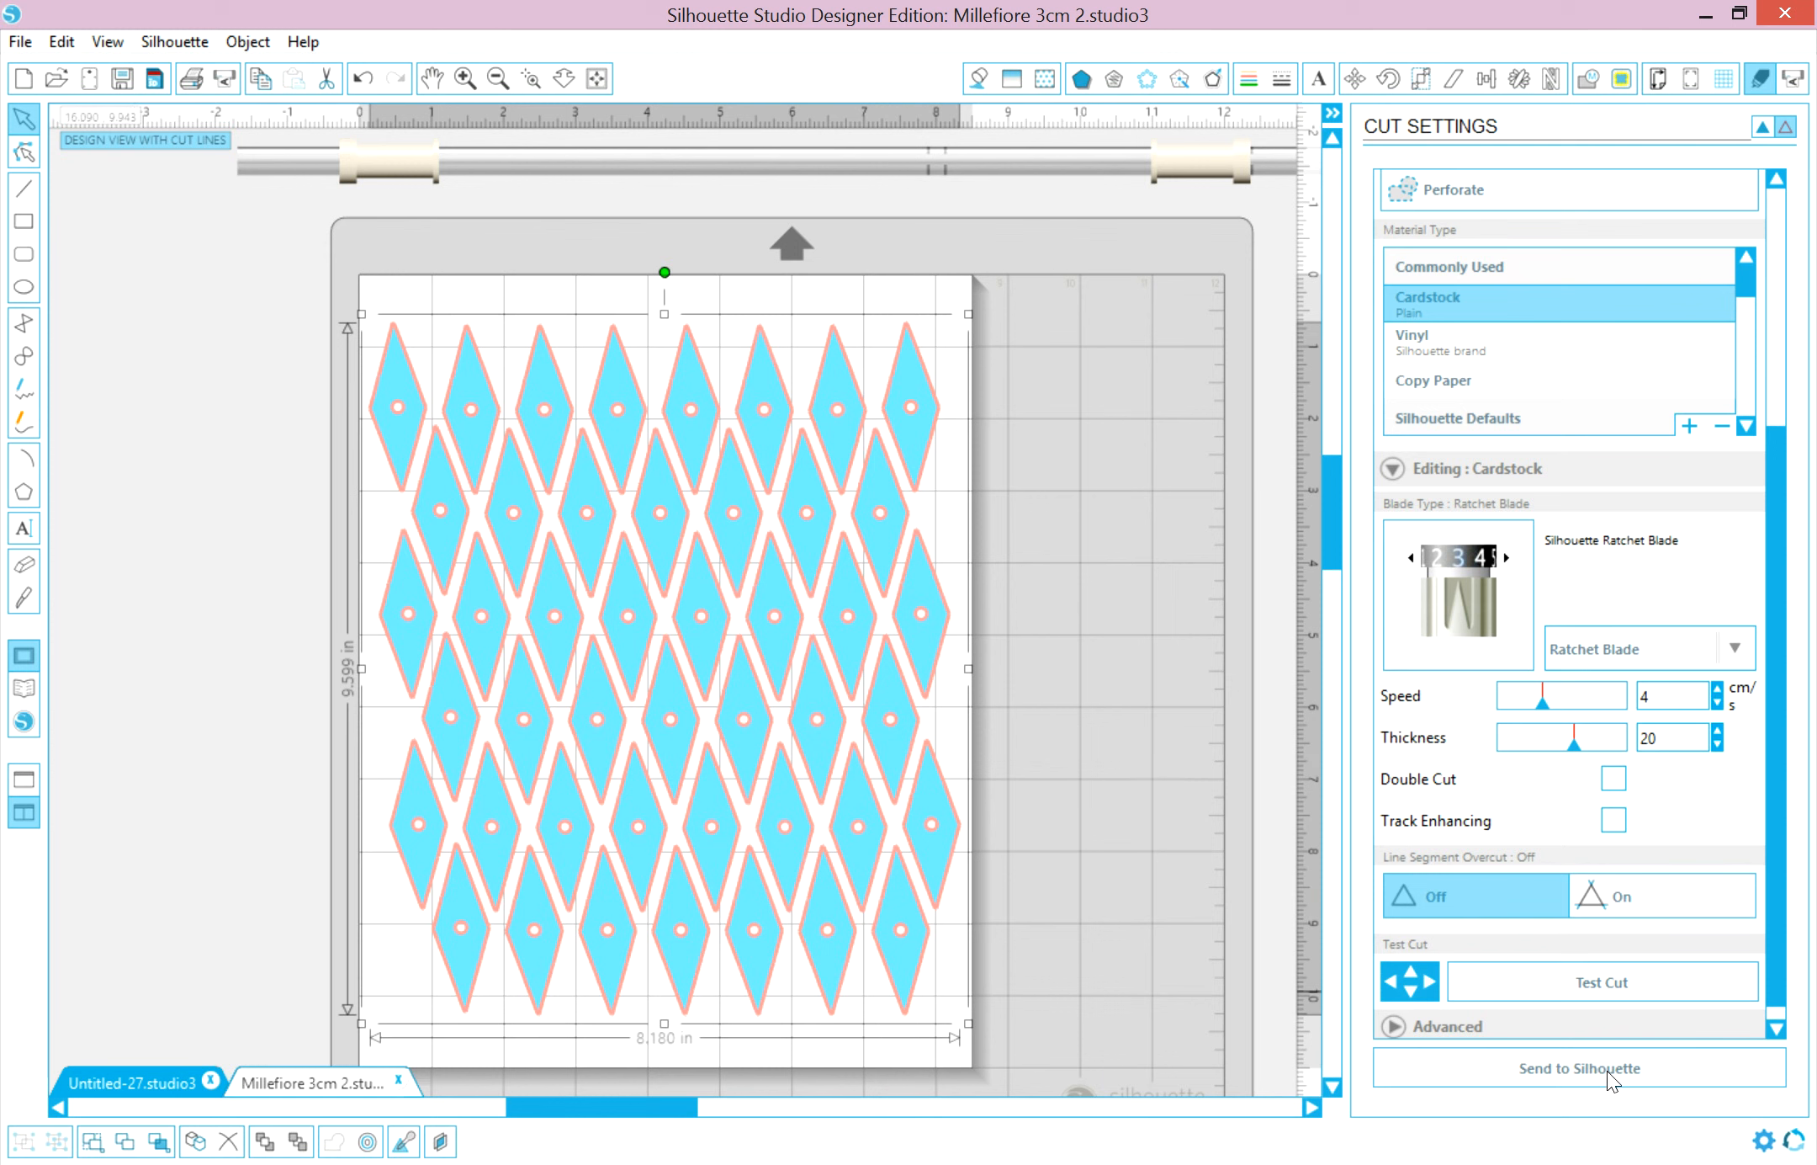
pyautogui.moveTo(1594, 1085)
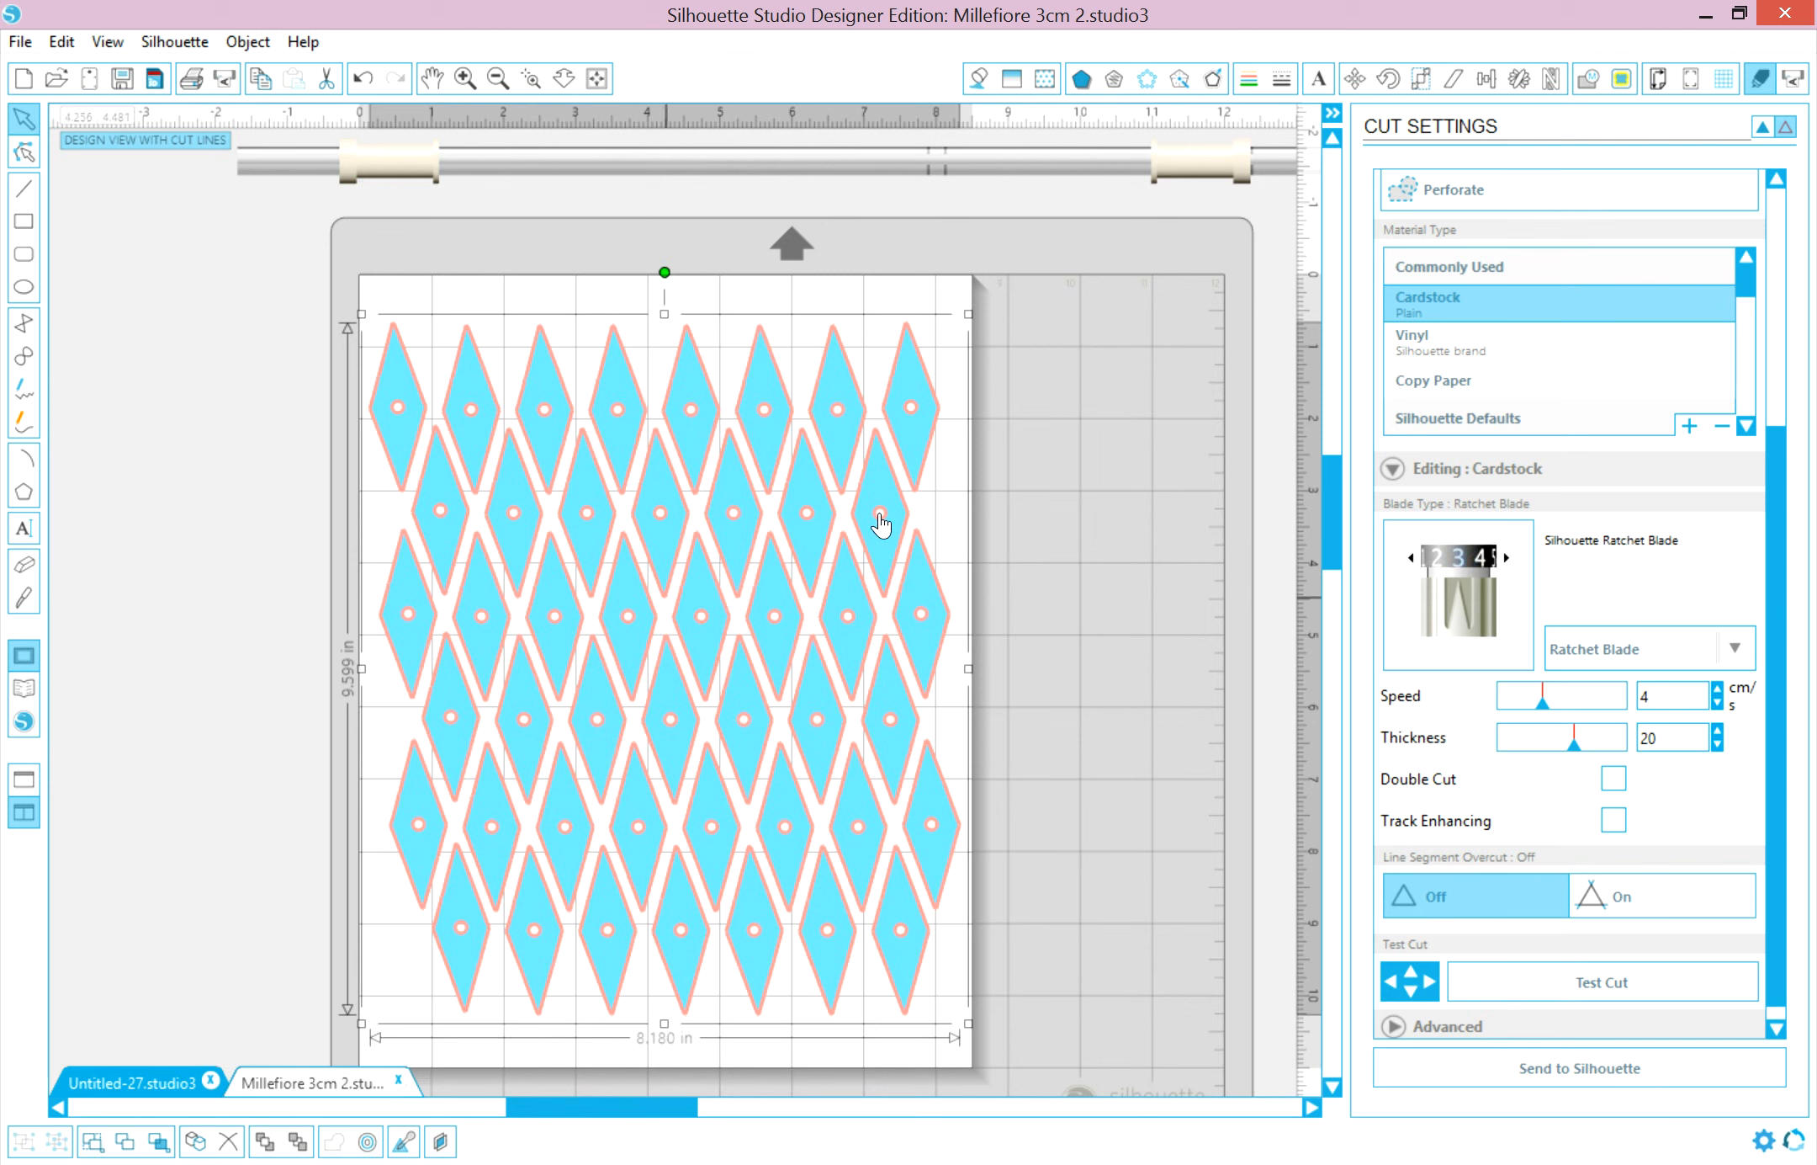
pyautogui.moveTo(1027, 571)
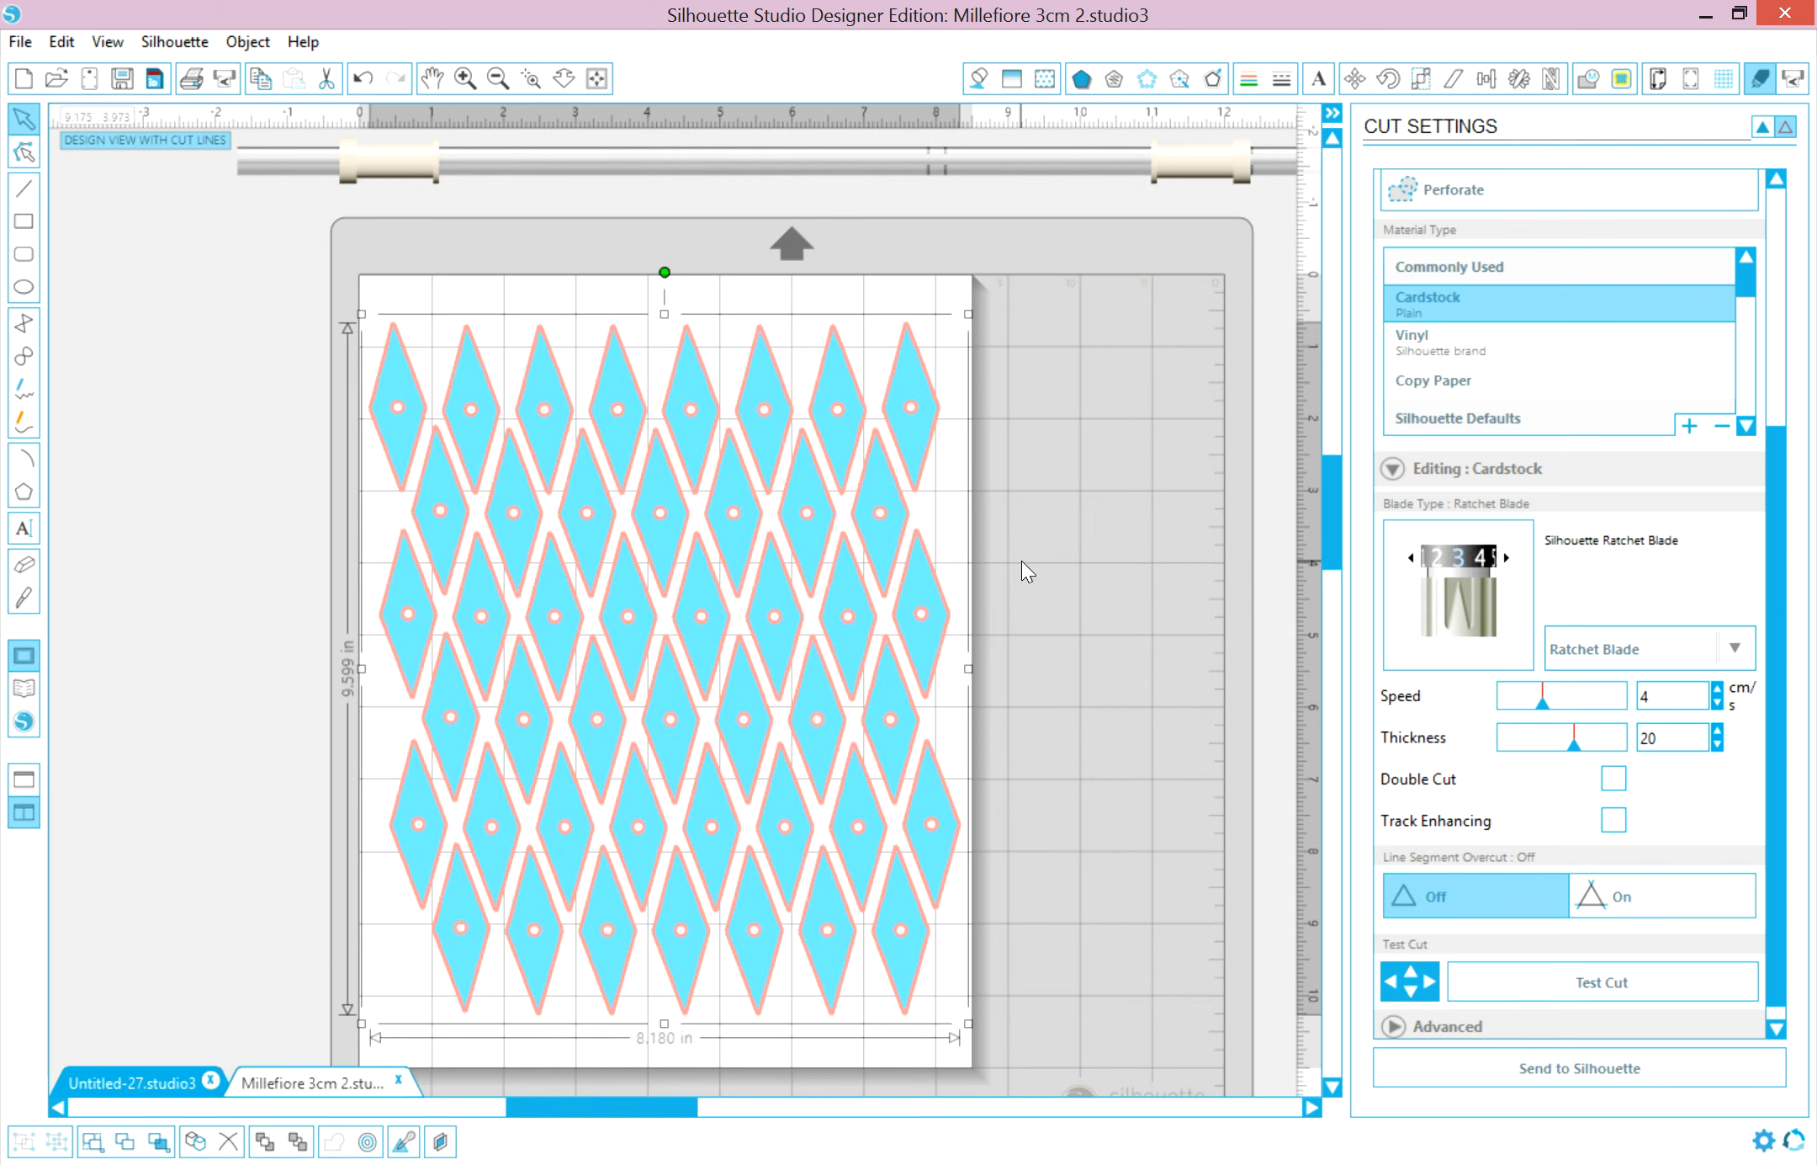